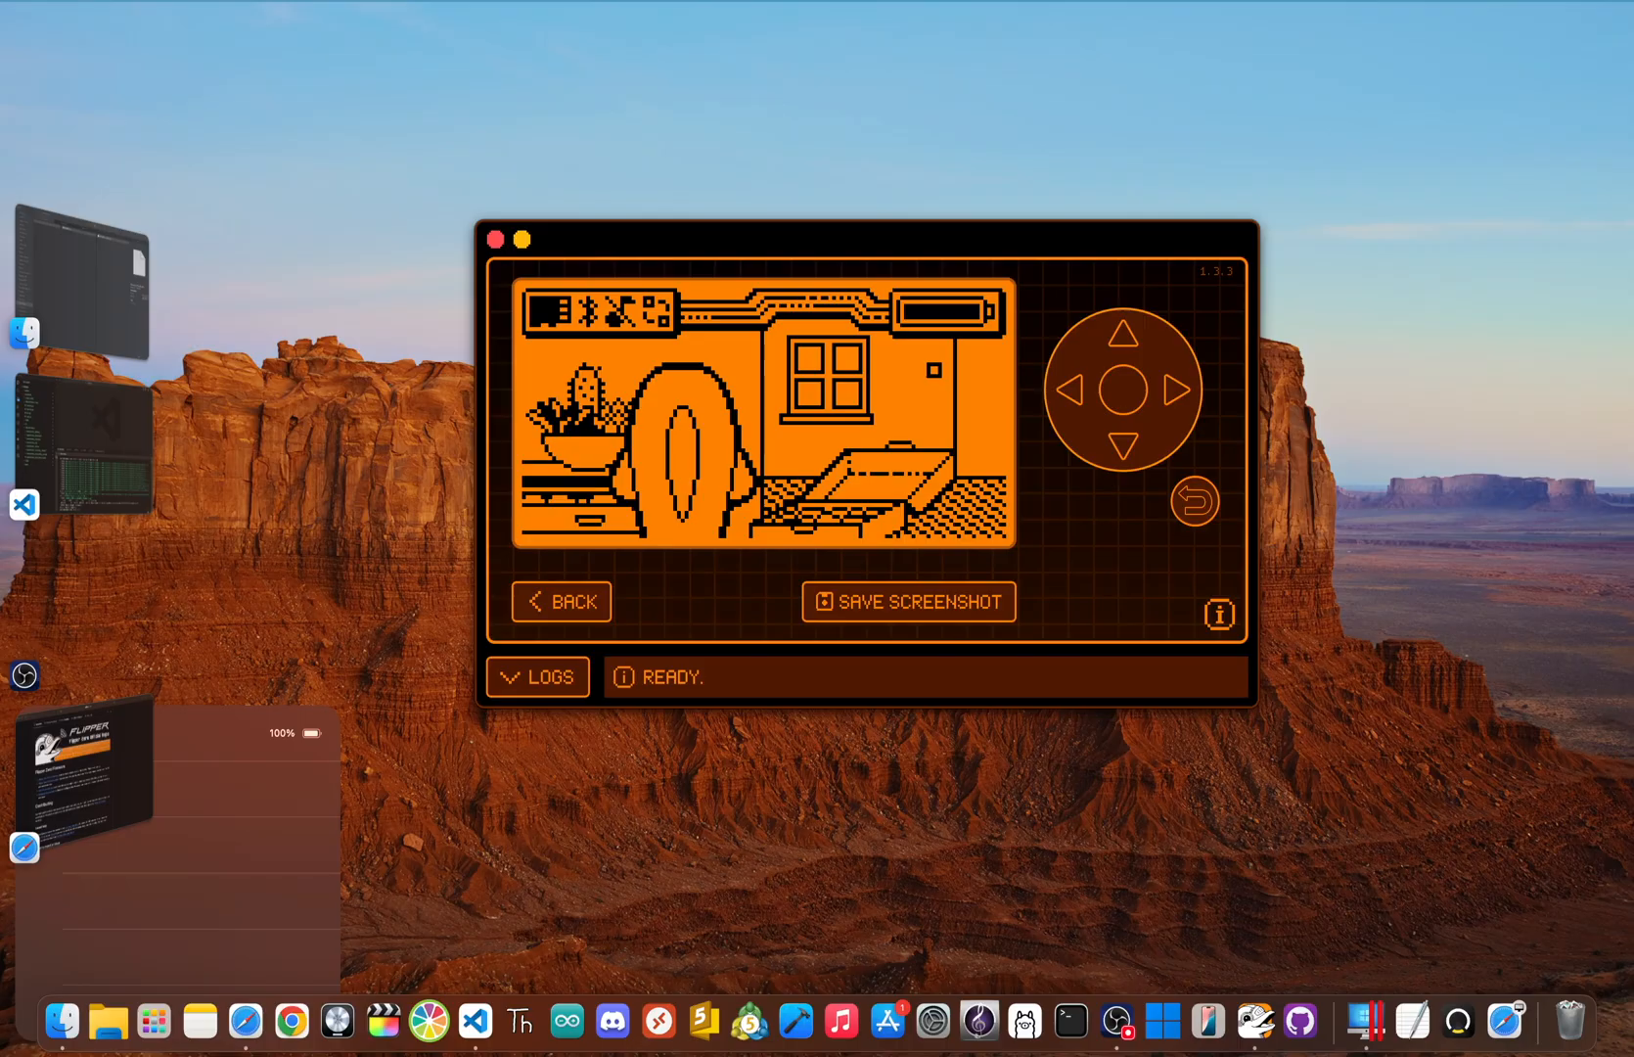
Step down the Flipper main menu through Sub-GHz, 125 kHz RFID, NFC and Infrared.
left_click(1122, 391)
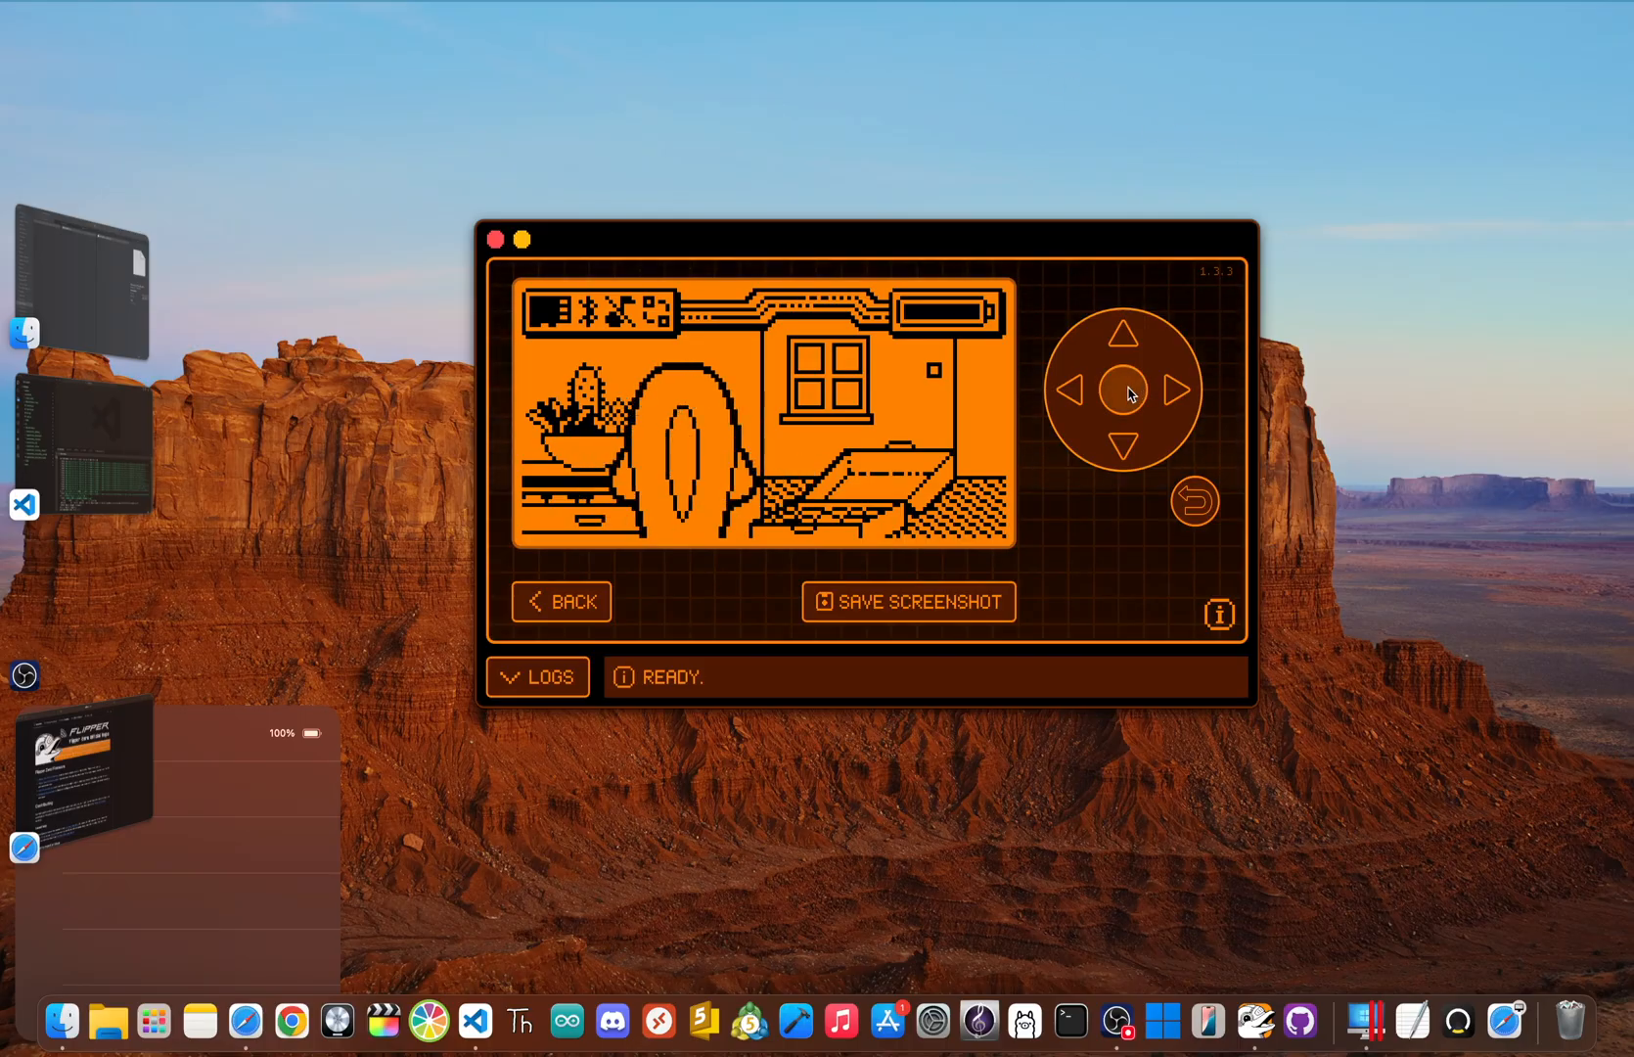
left_click(1124, 390)
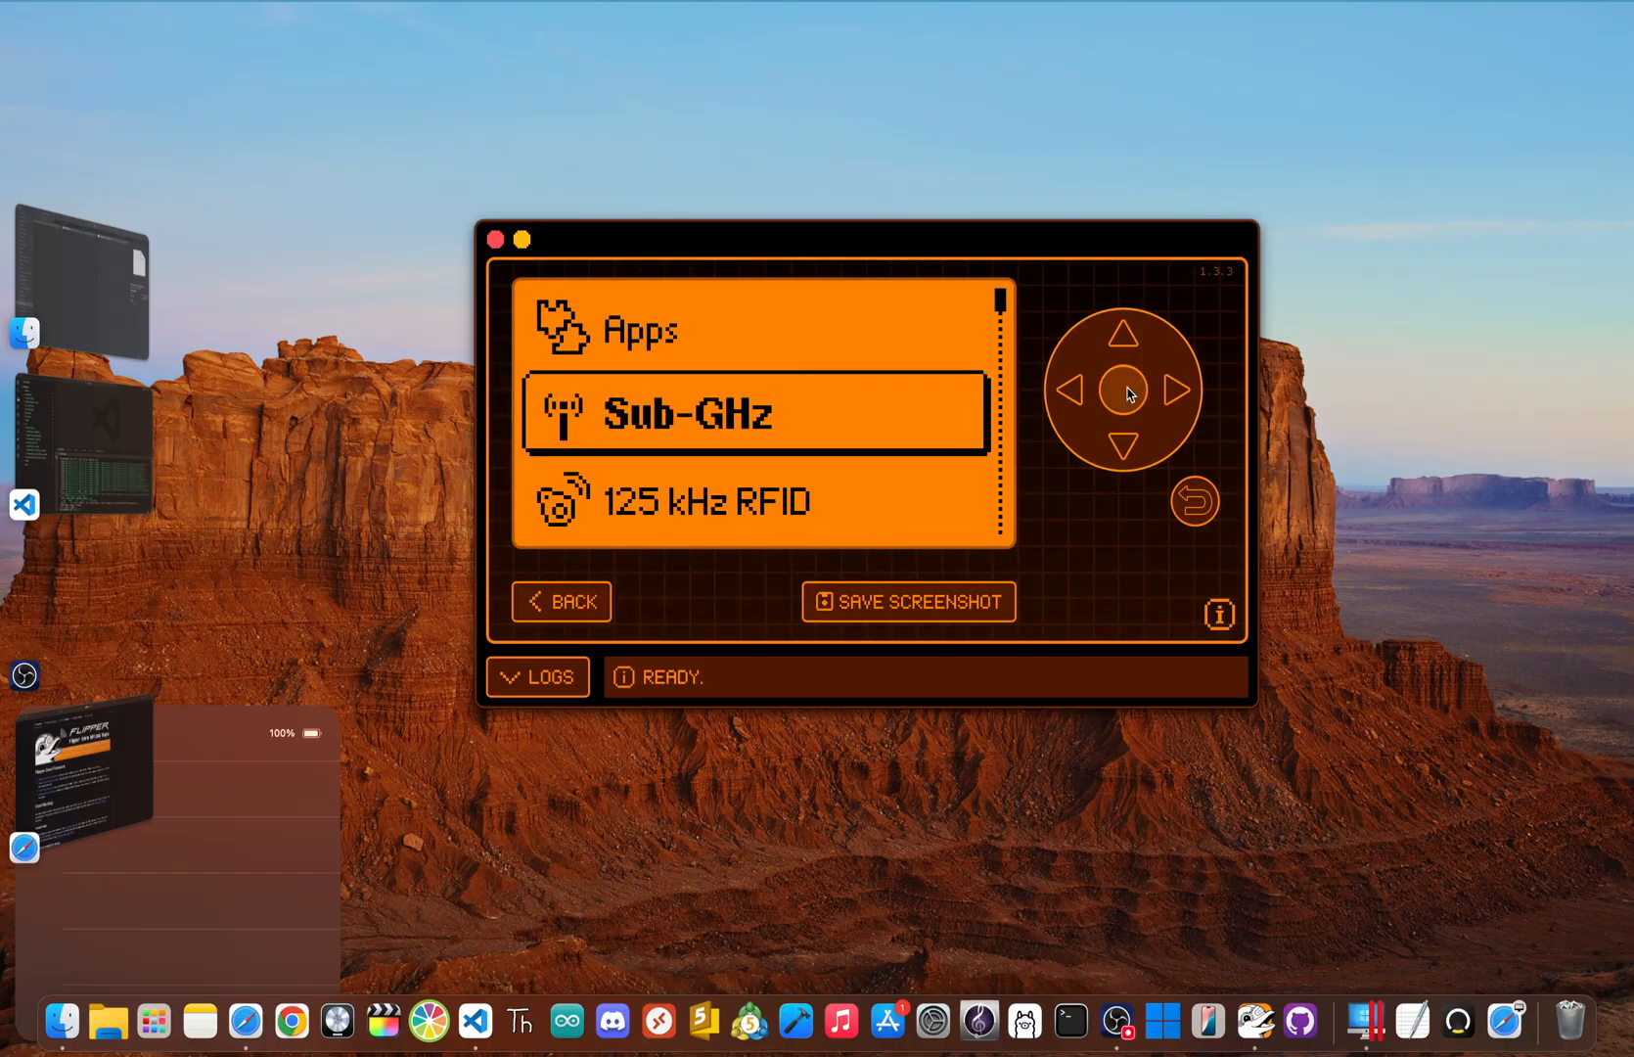
left_click(1124, 446)
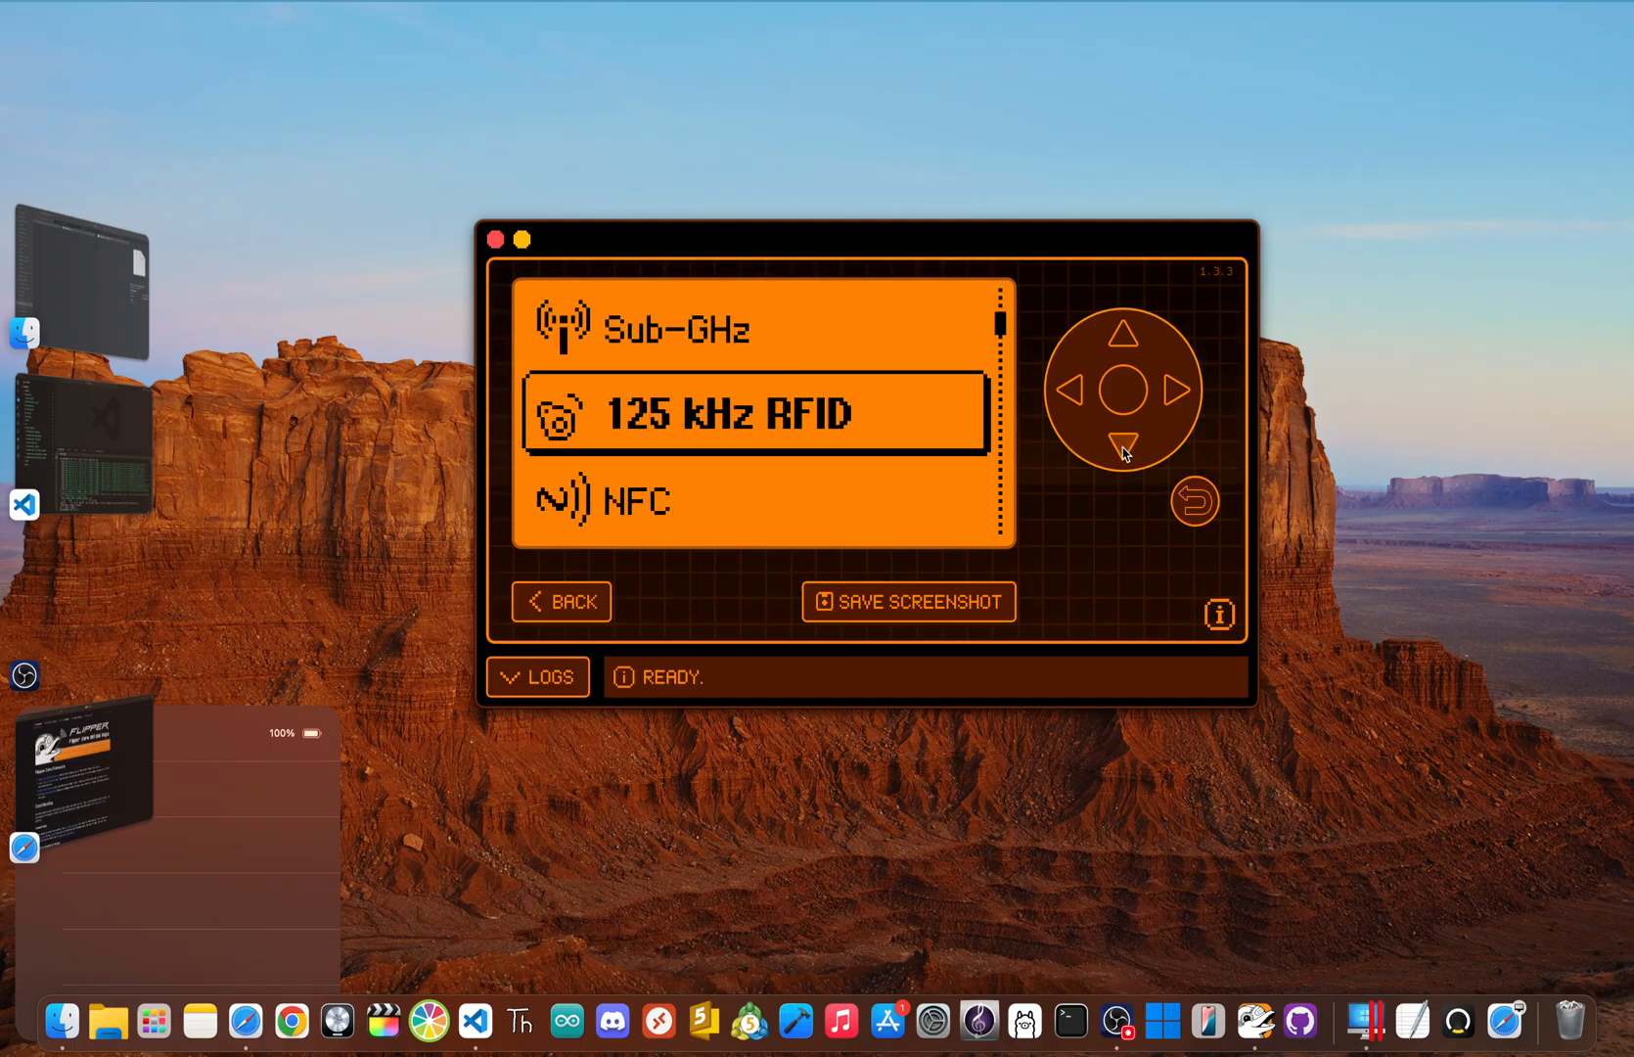
left_click(1123, 434)
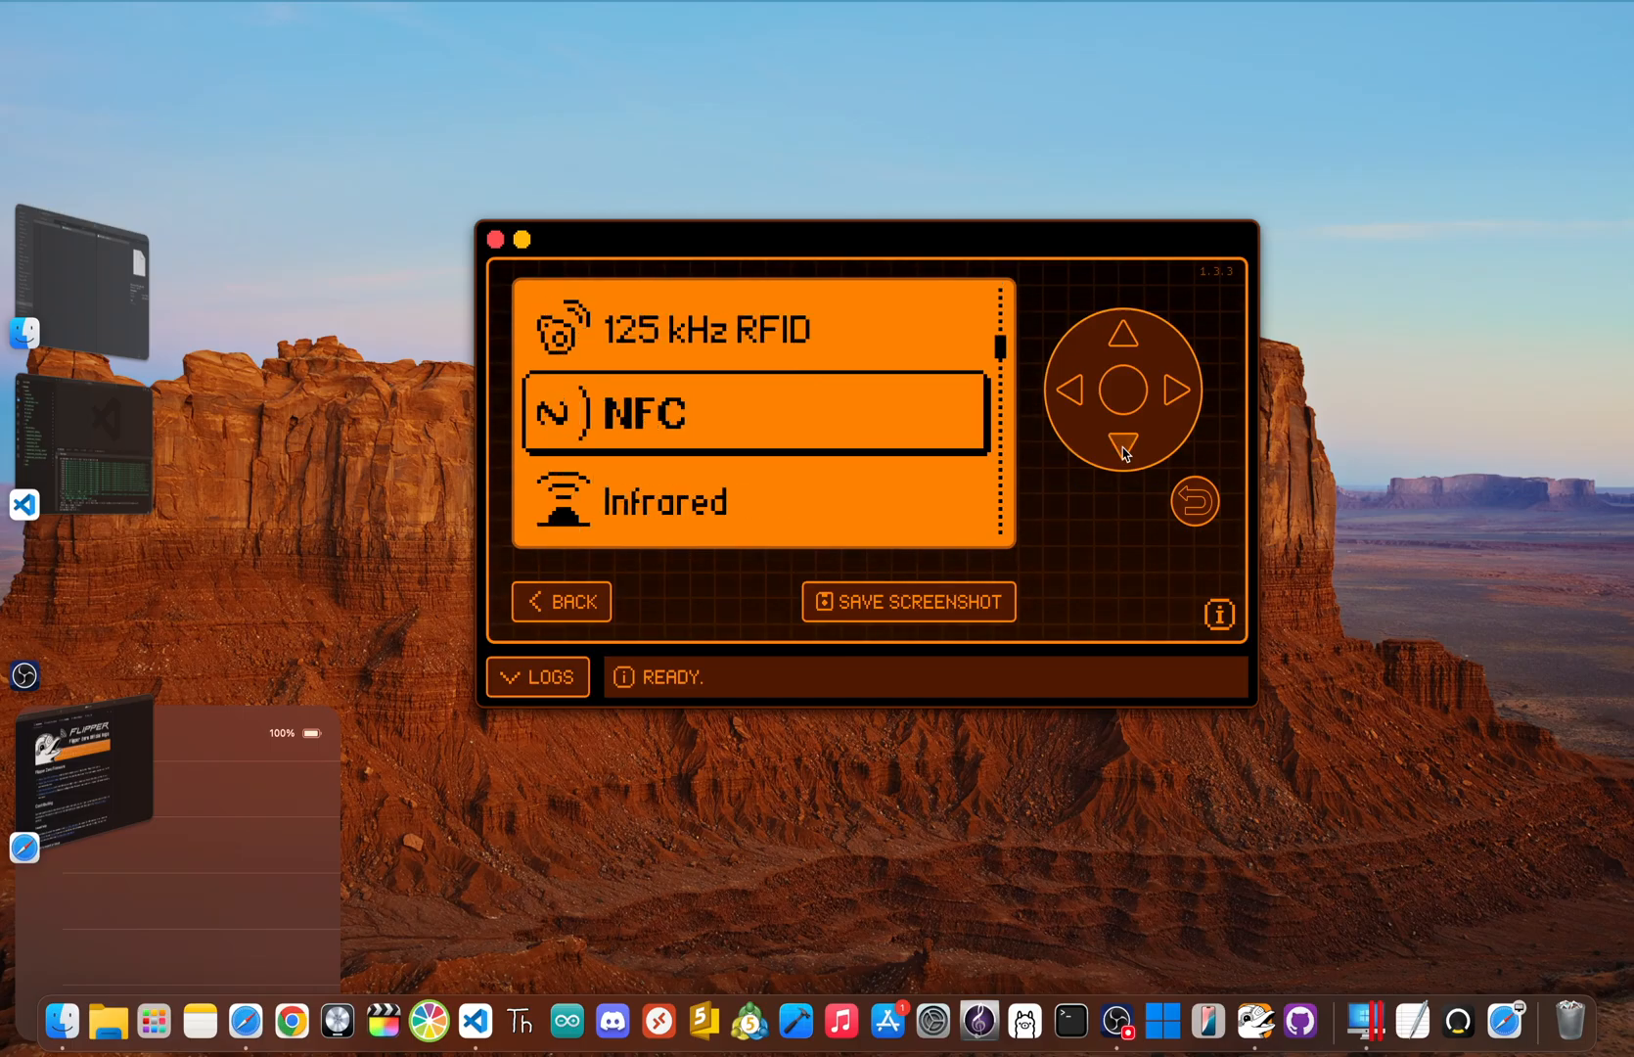
left_click(1123, 436)
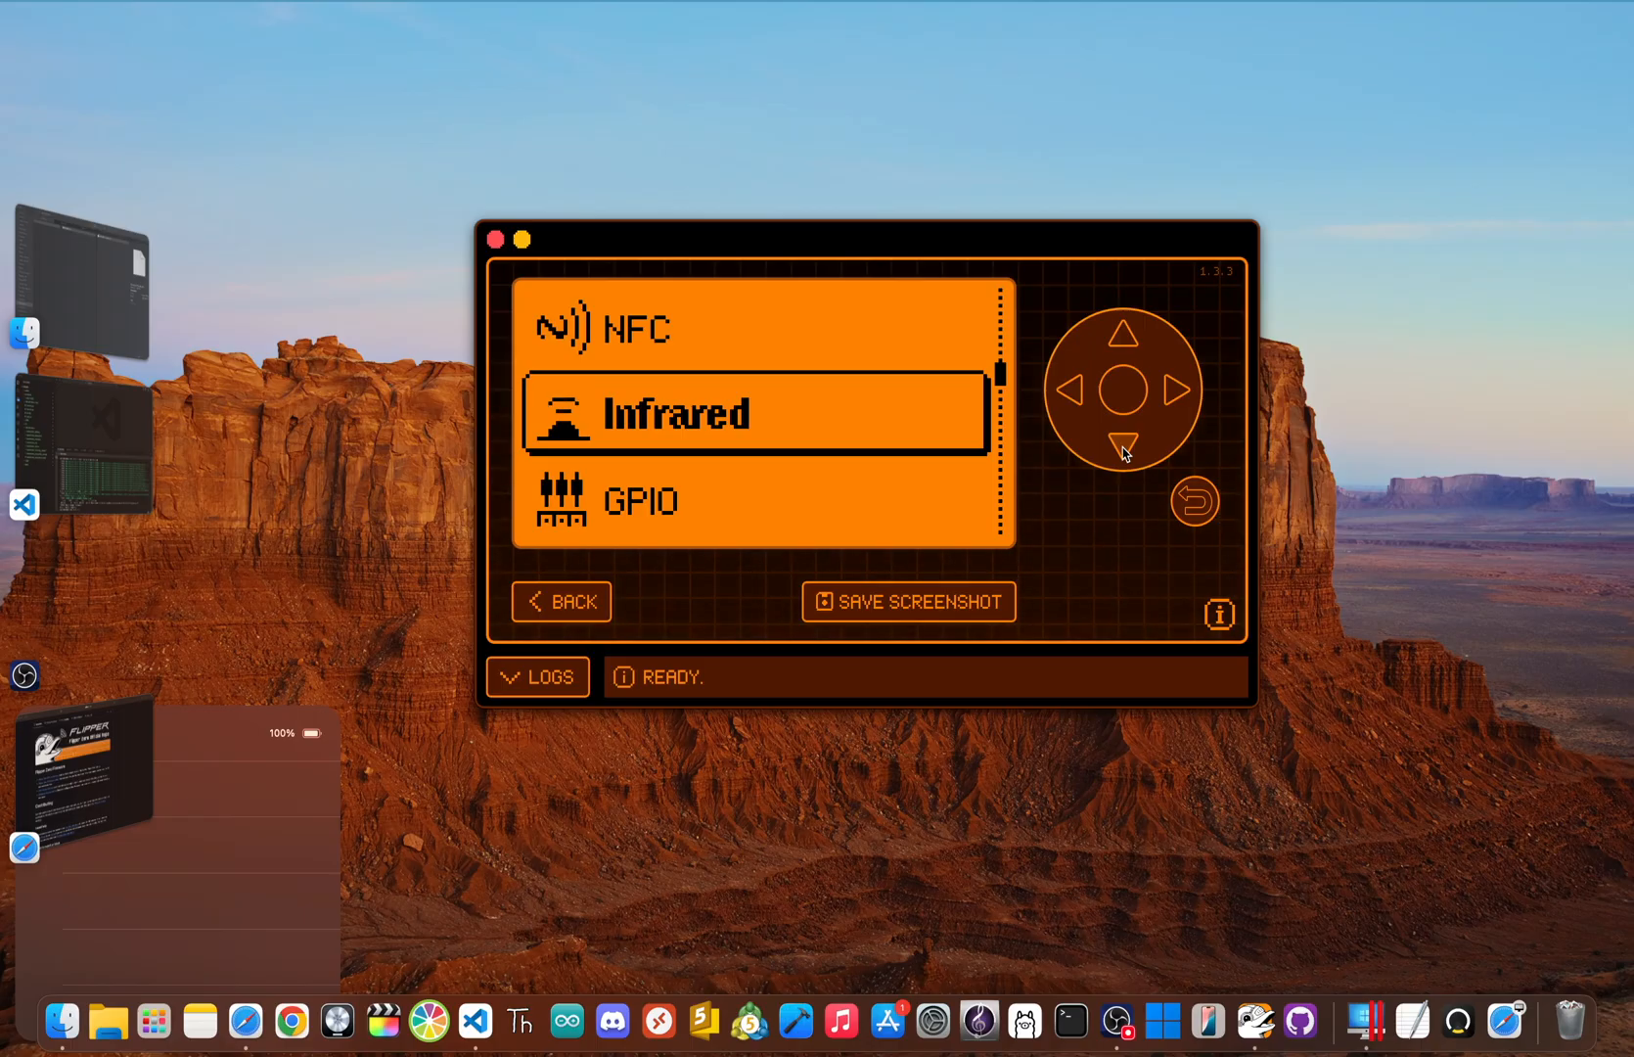
left_click(1123, 335)
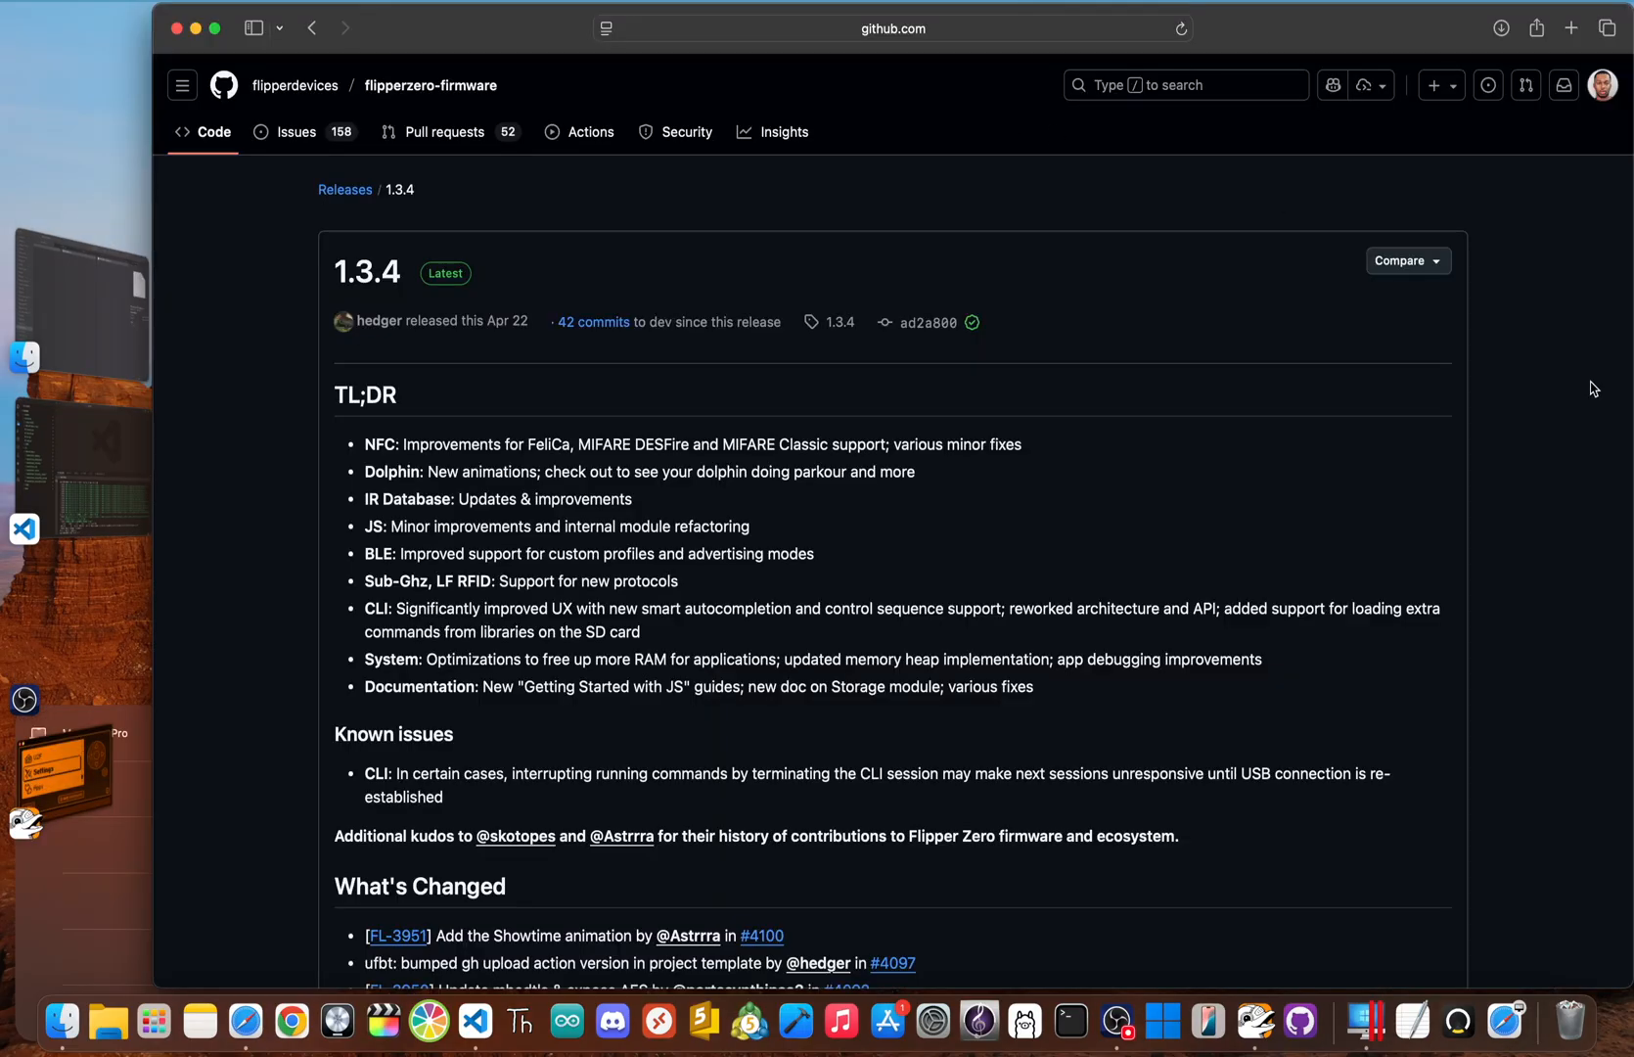
Scroll through the TL;DR and What's Changed sections of the 1.3.4 release notes.
scroll("down", 3)
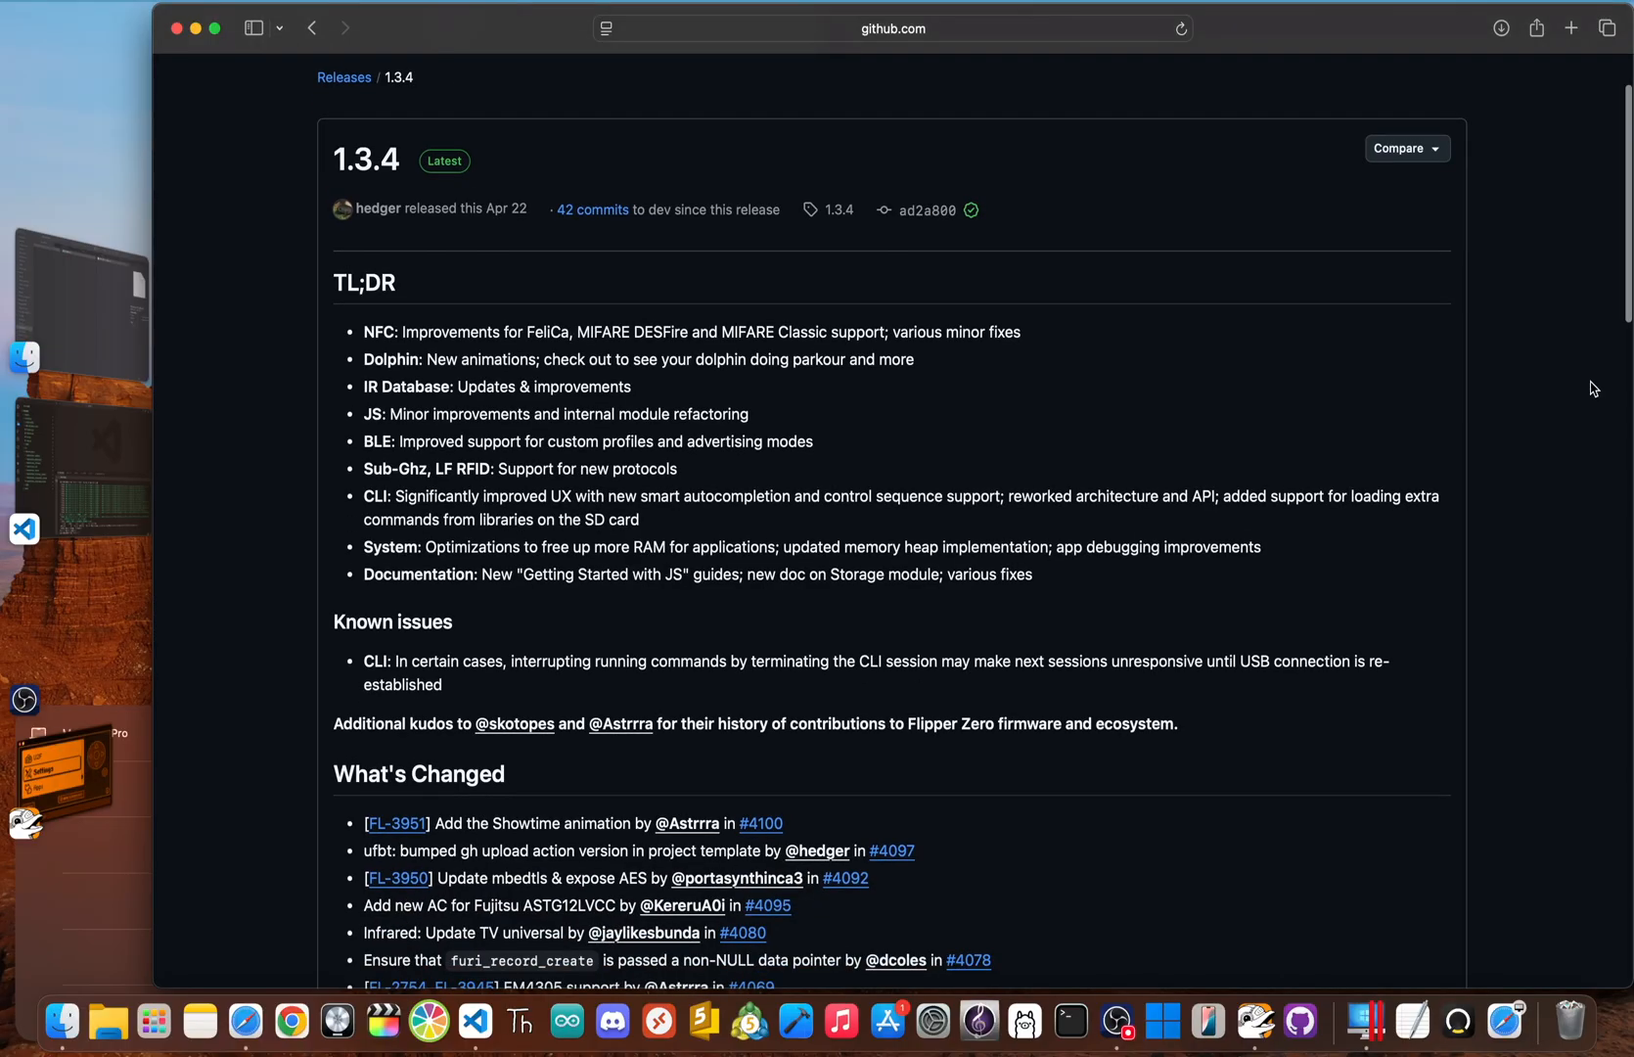
scroll("down", 3)
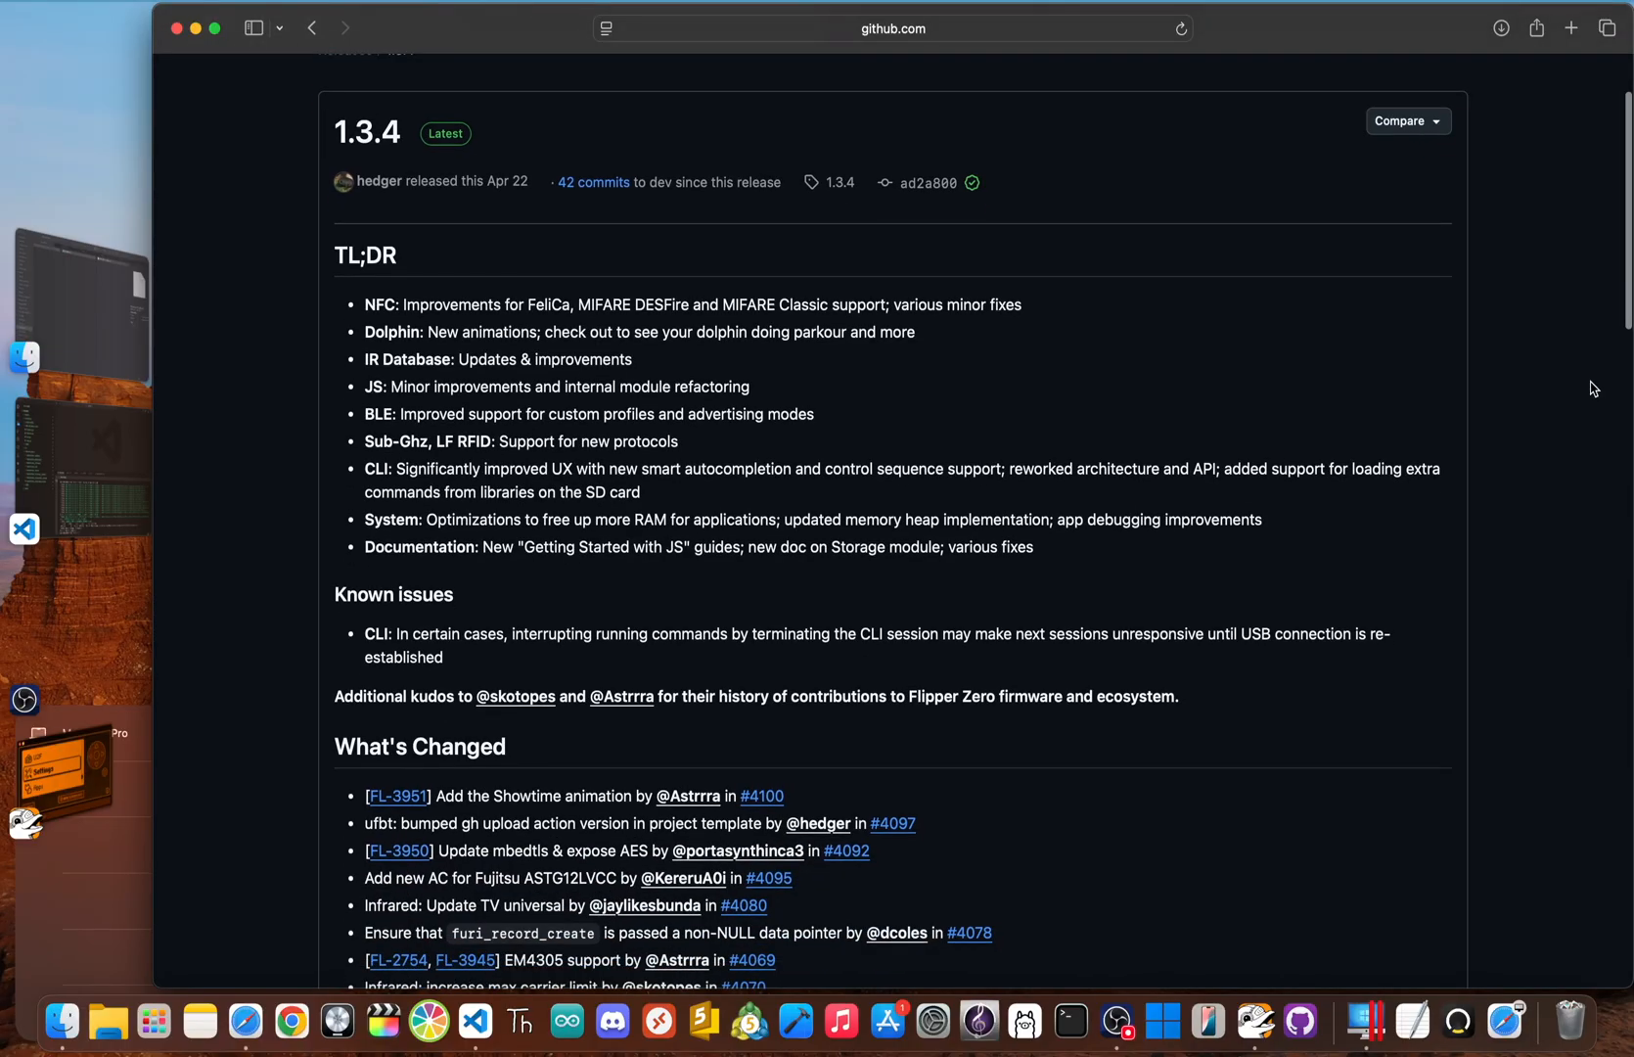
scroll("down", 3)
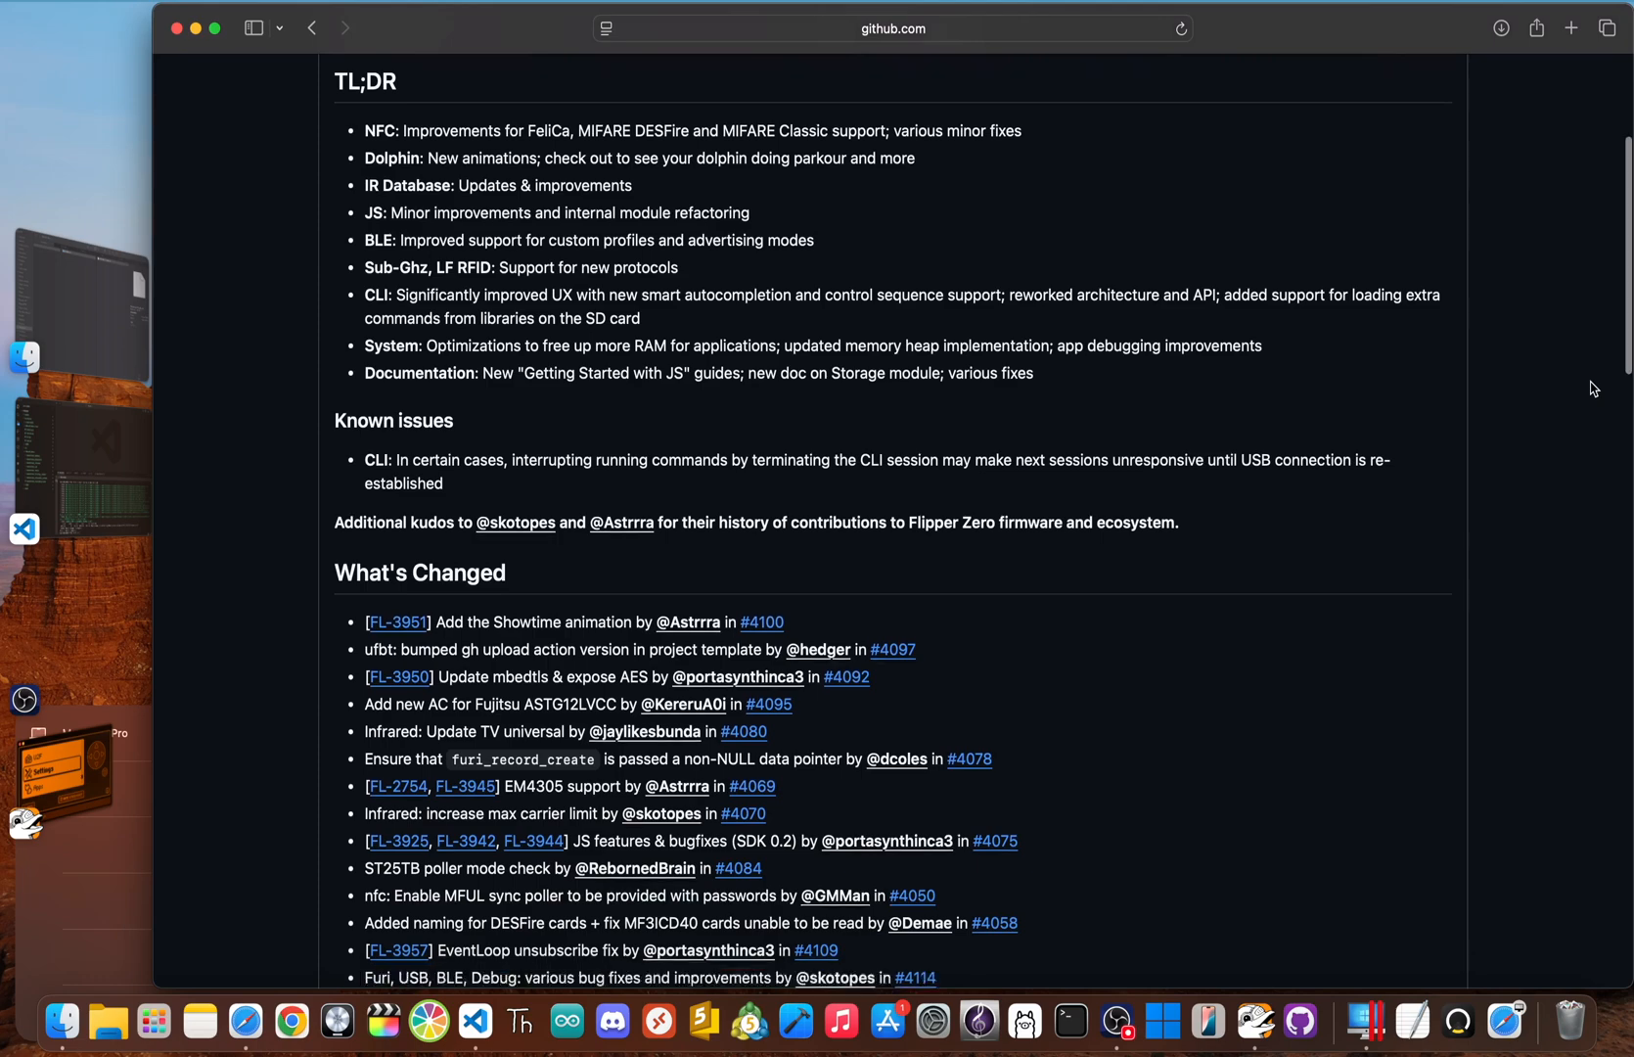
scroll("down", 3)
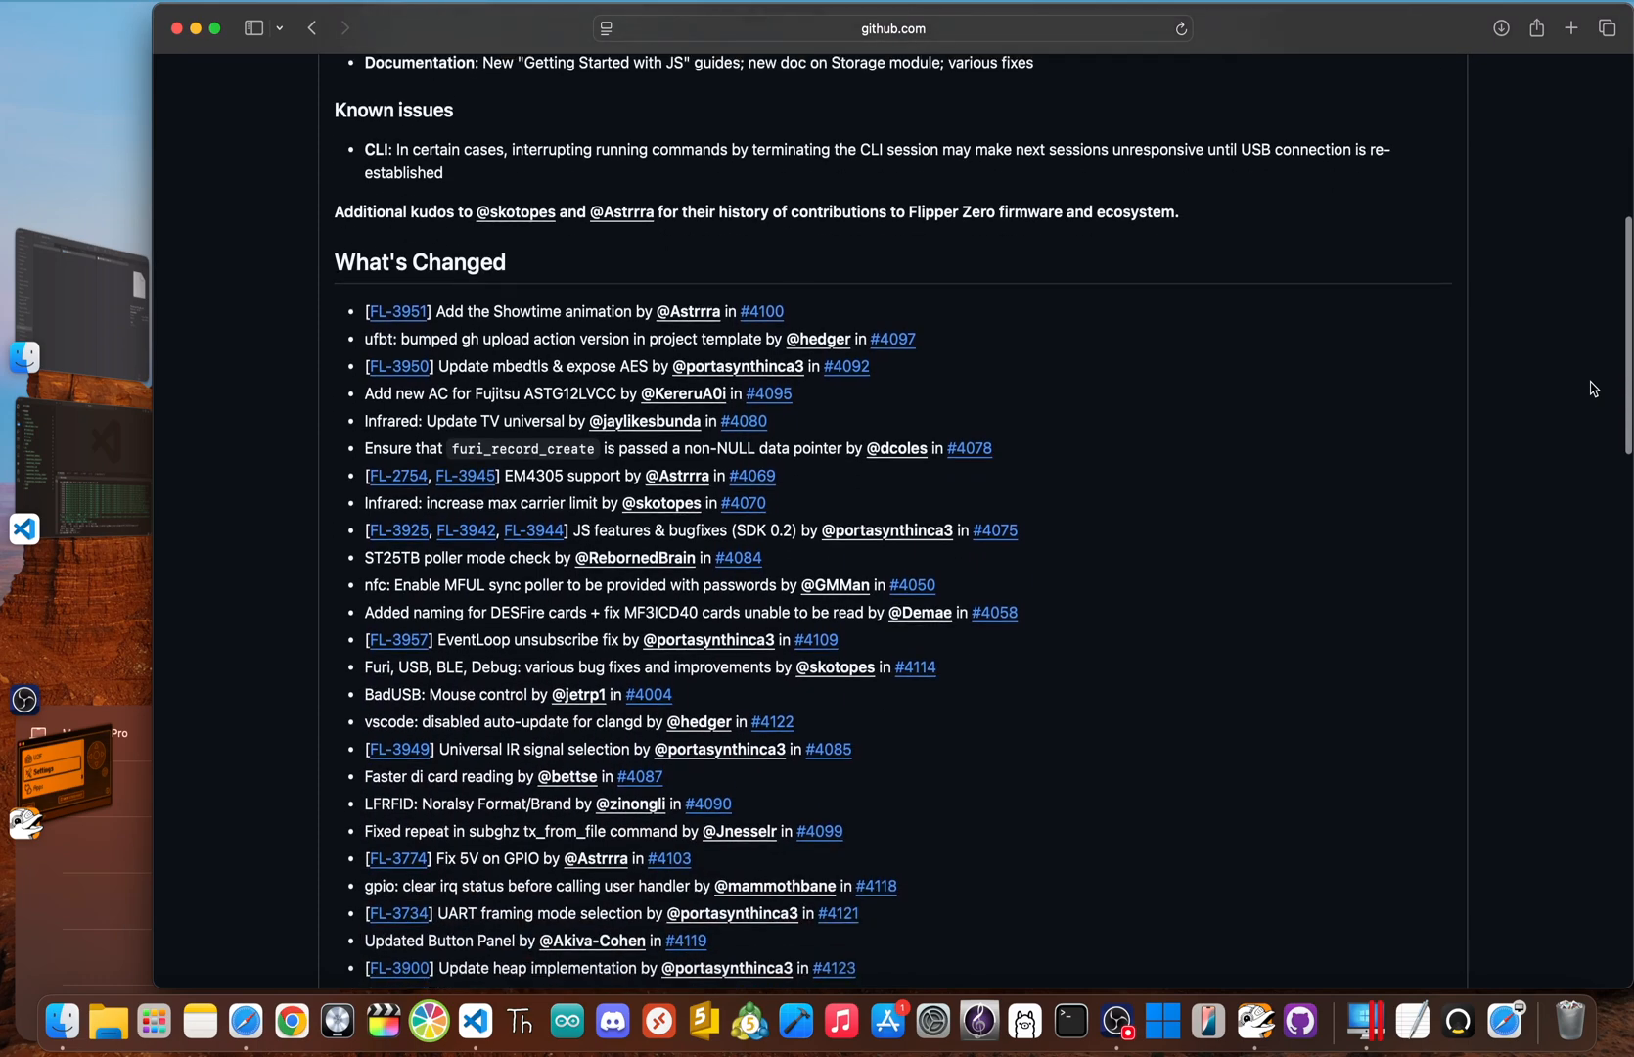
scroll("down", 3)
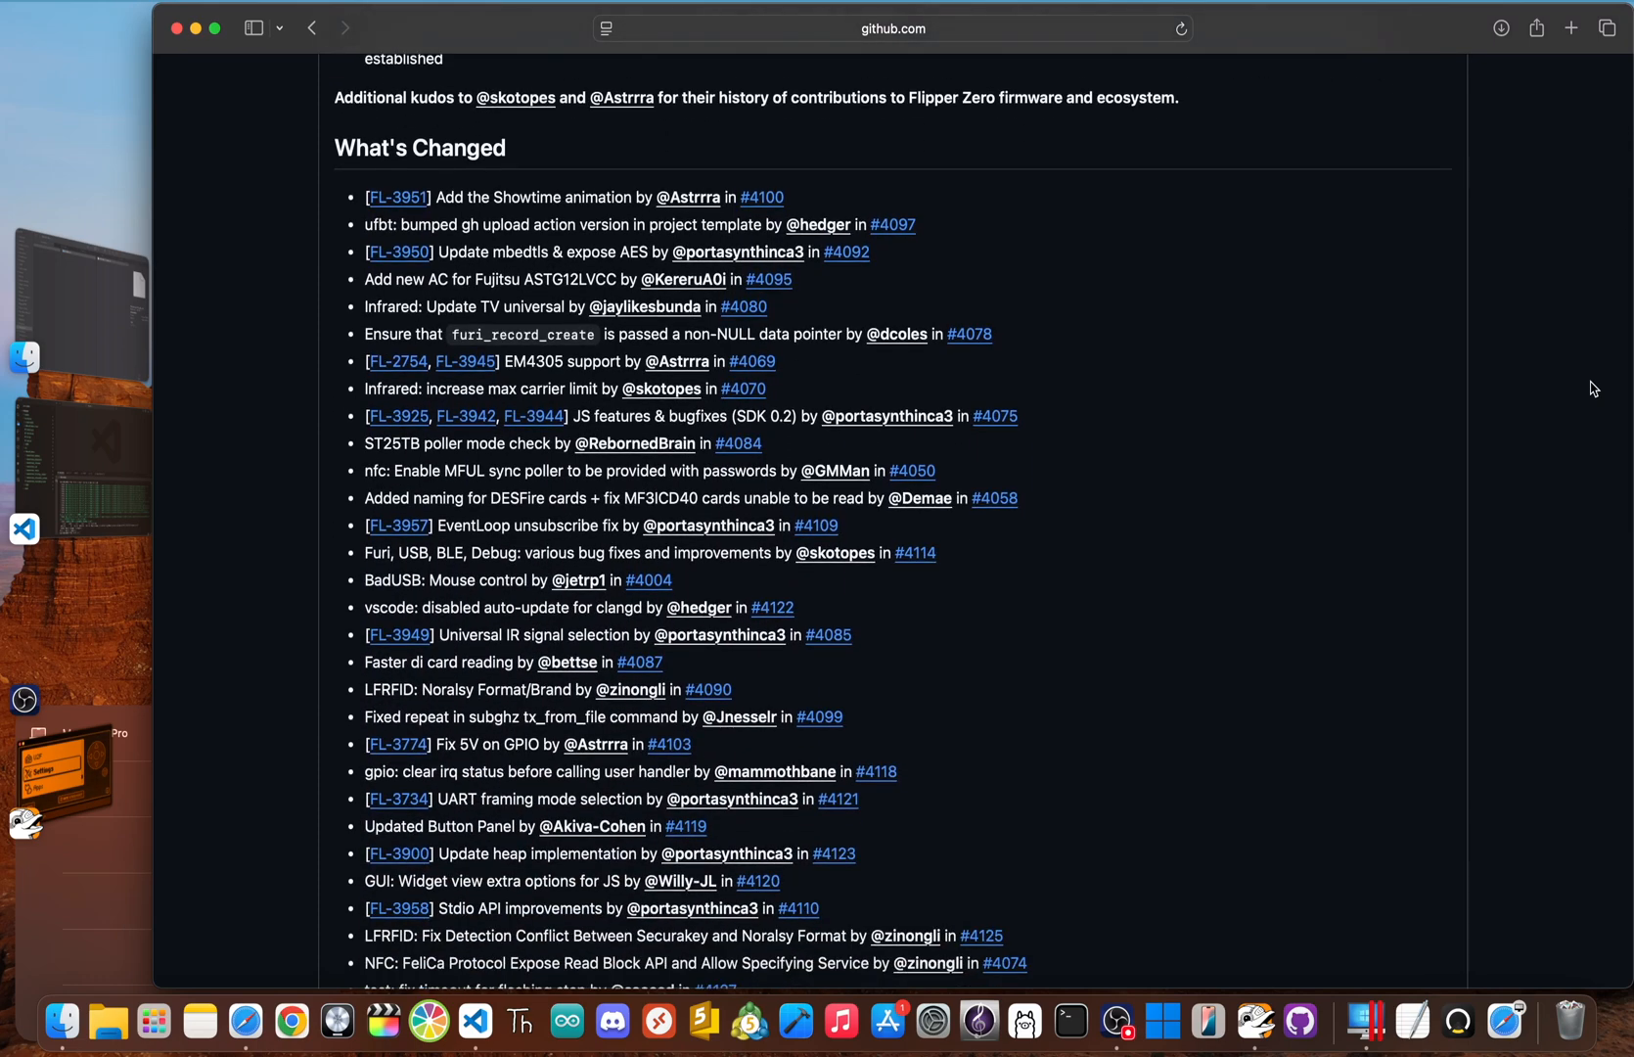
scroll("down", 3)
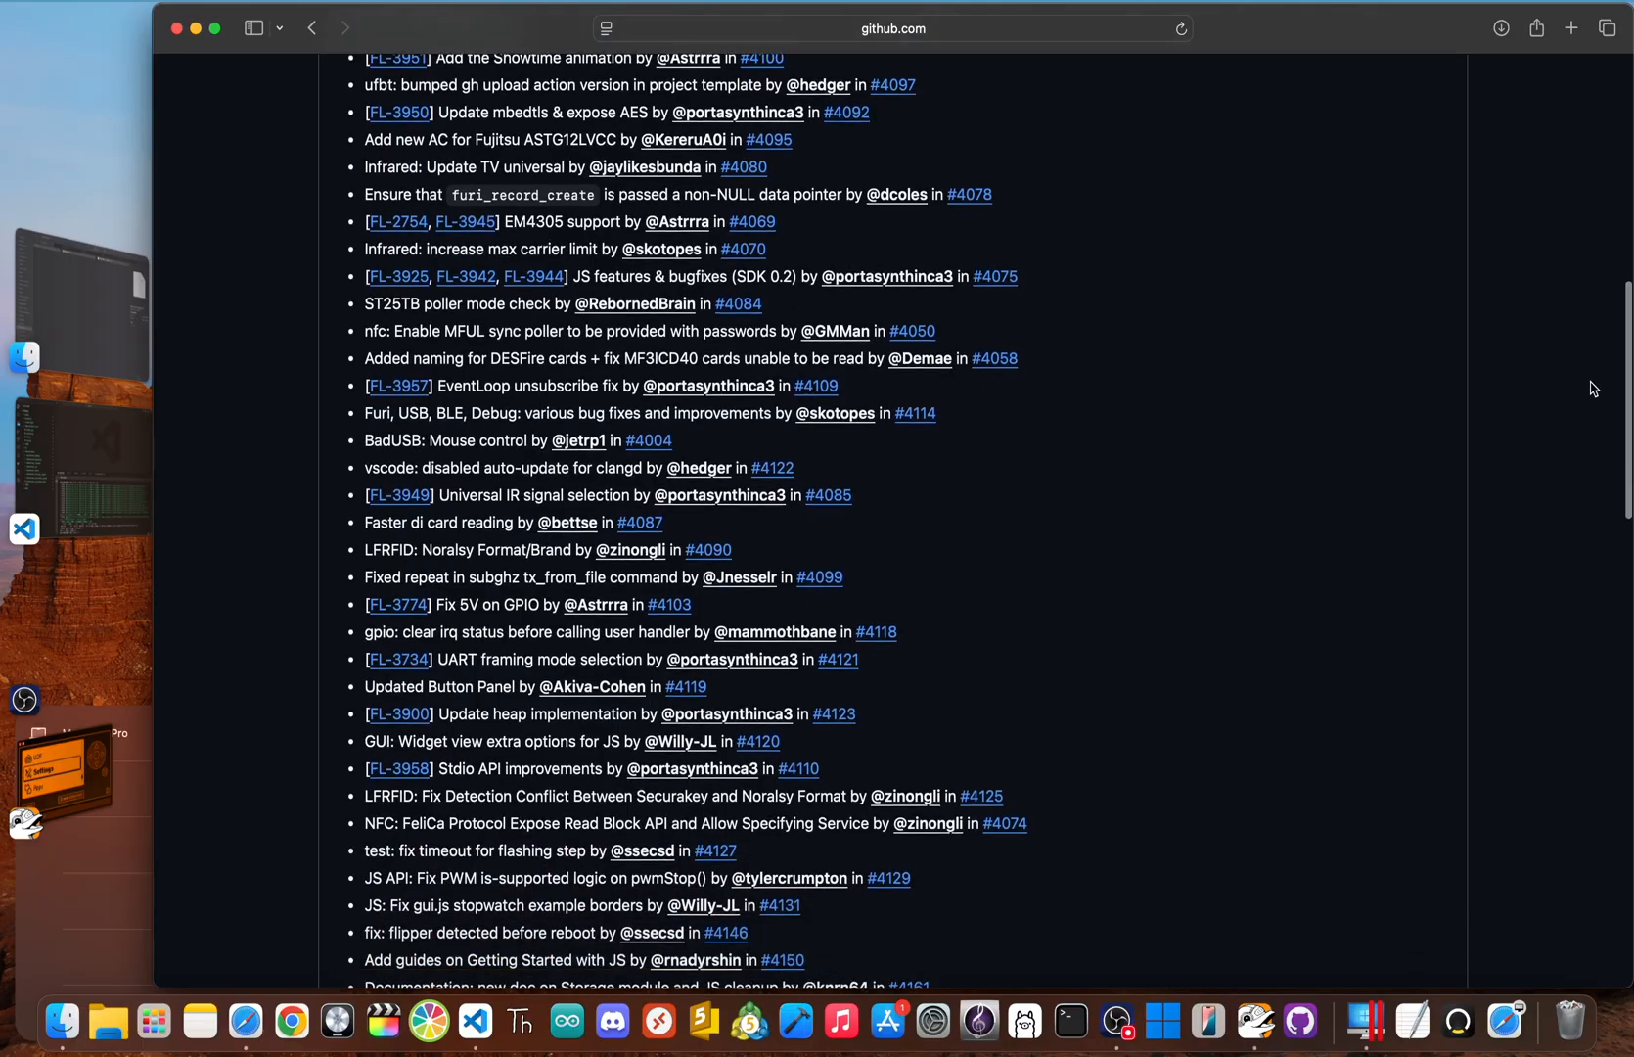
scroll("down", 3)
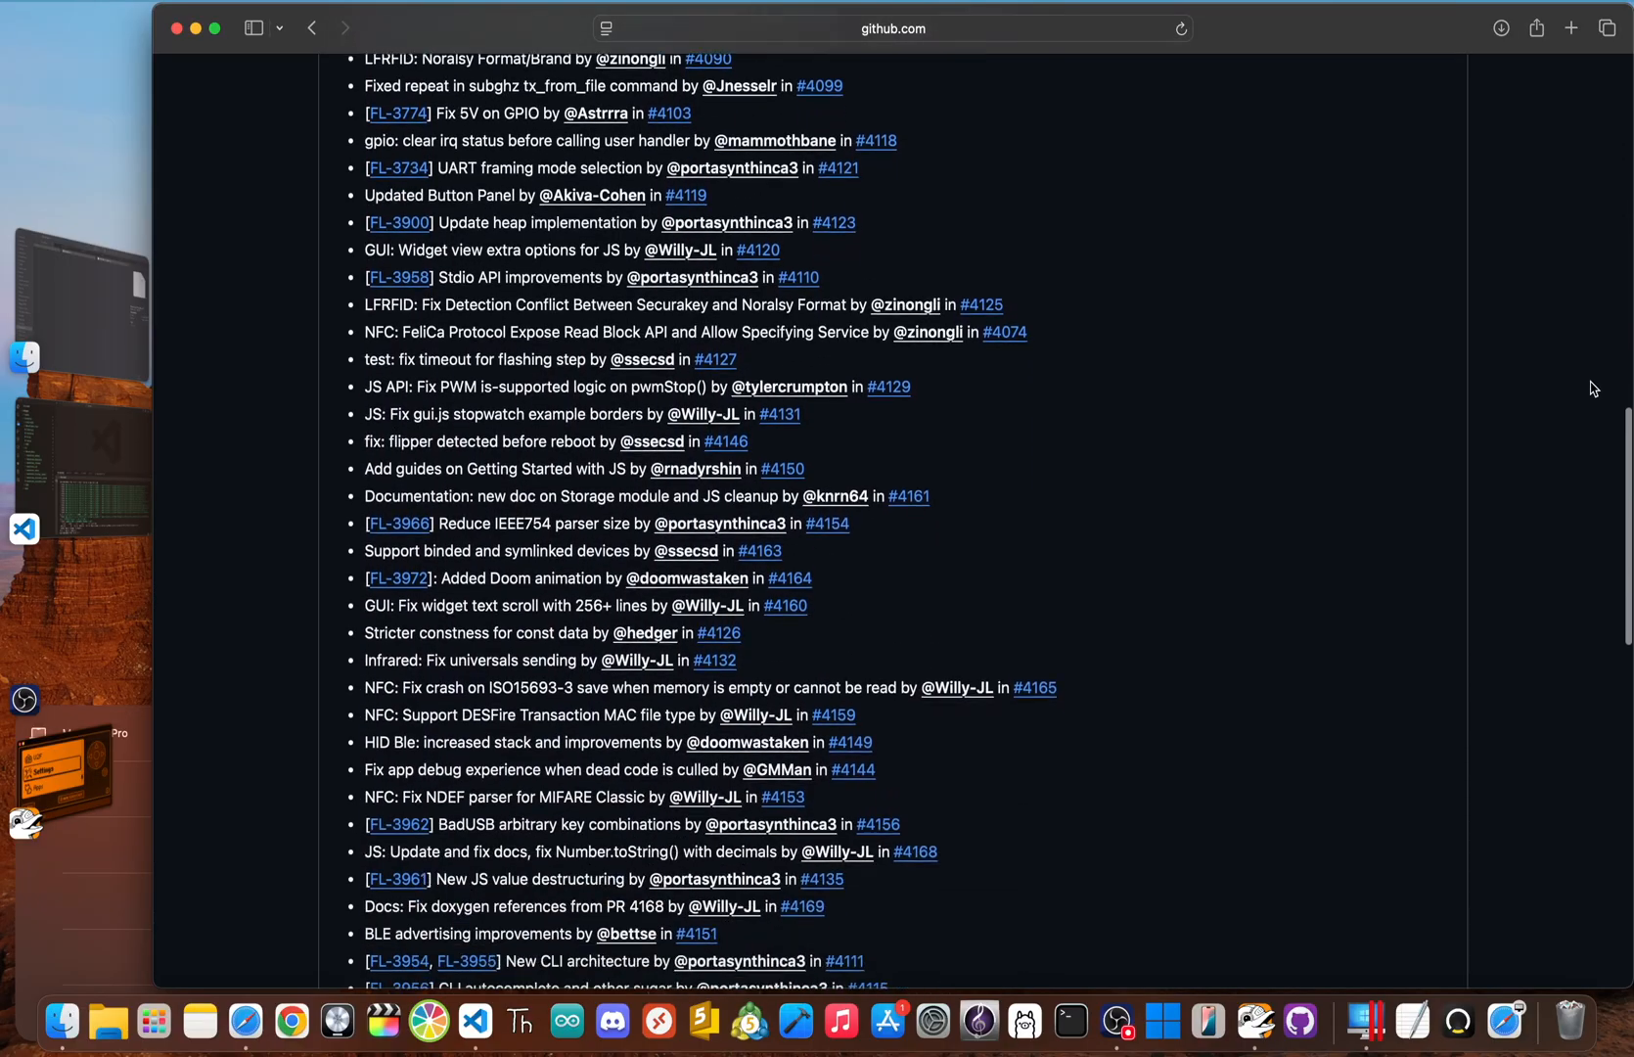
scroll("down", 3)
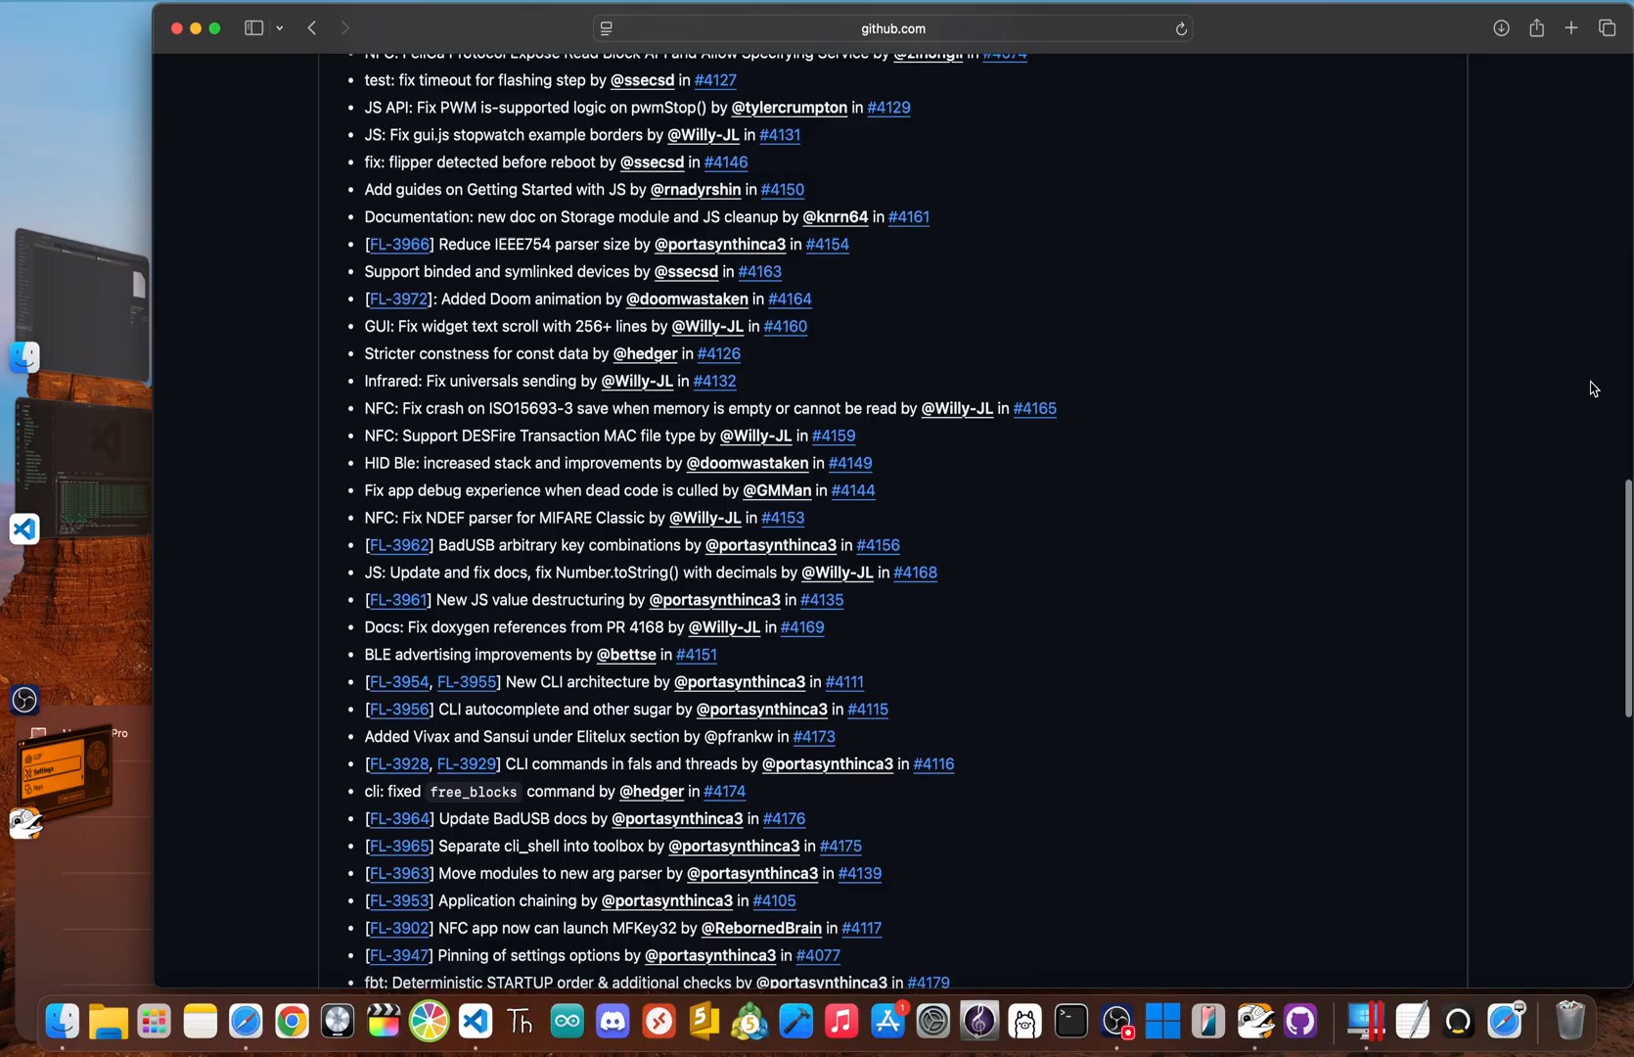
scroll("down", 3)
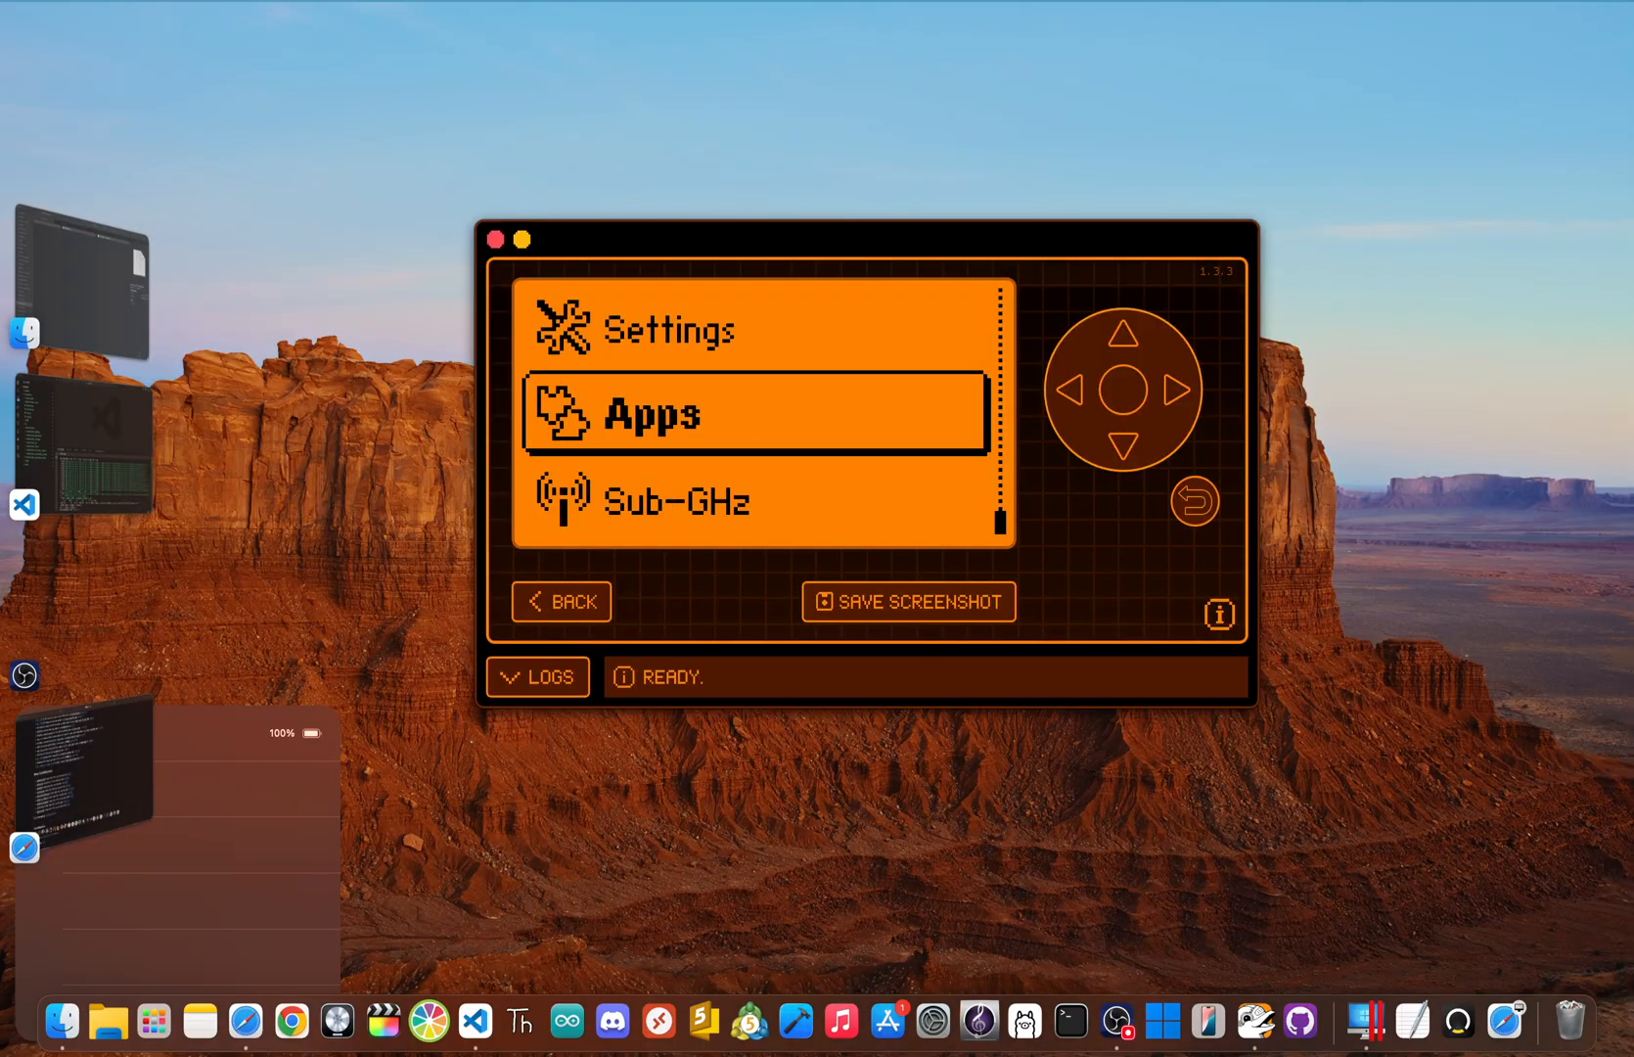
left_click(752, 412)
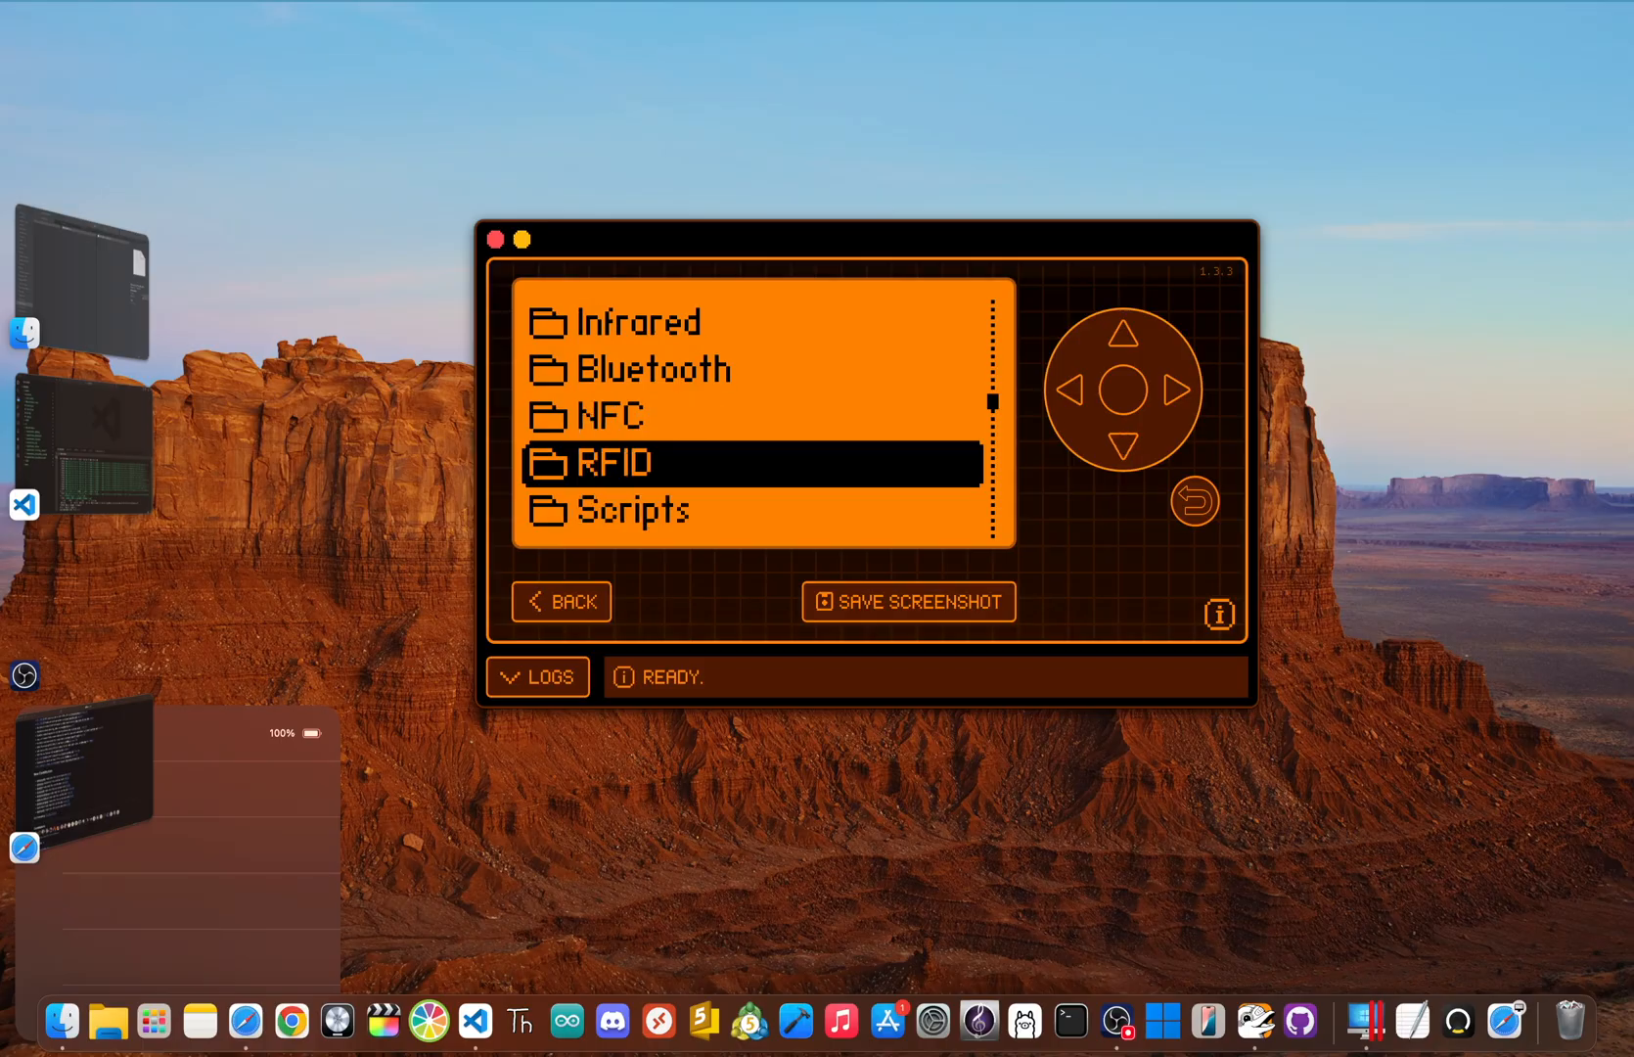
left_click(1123, 447)
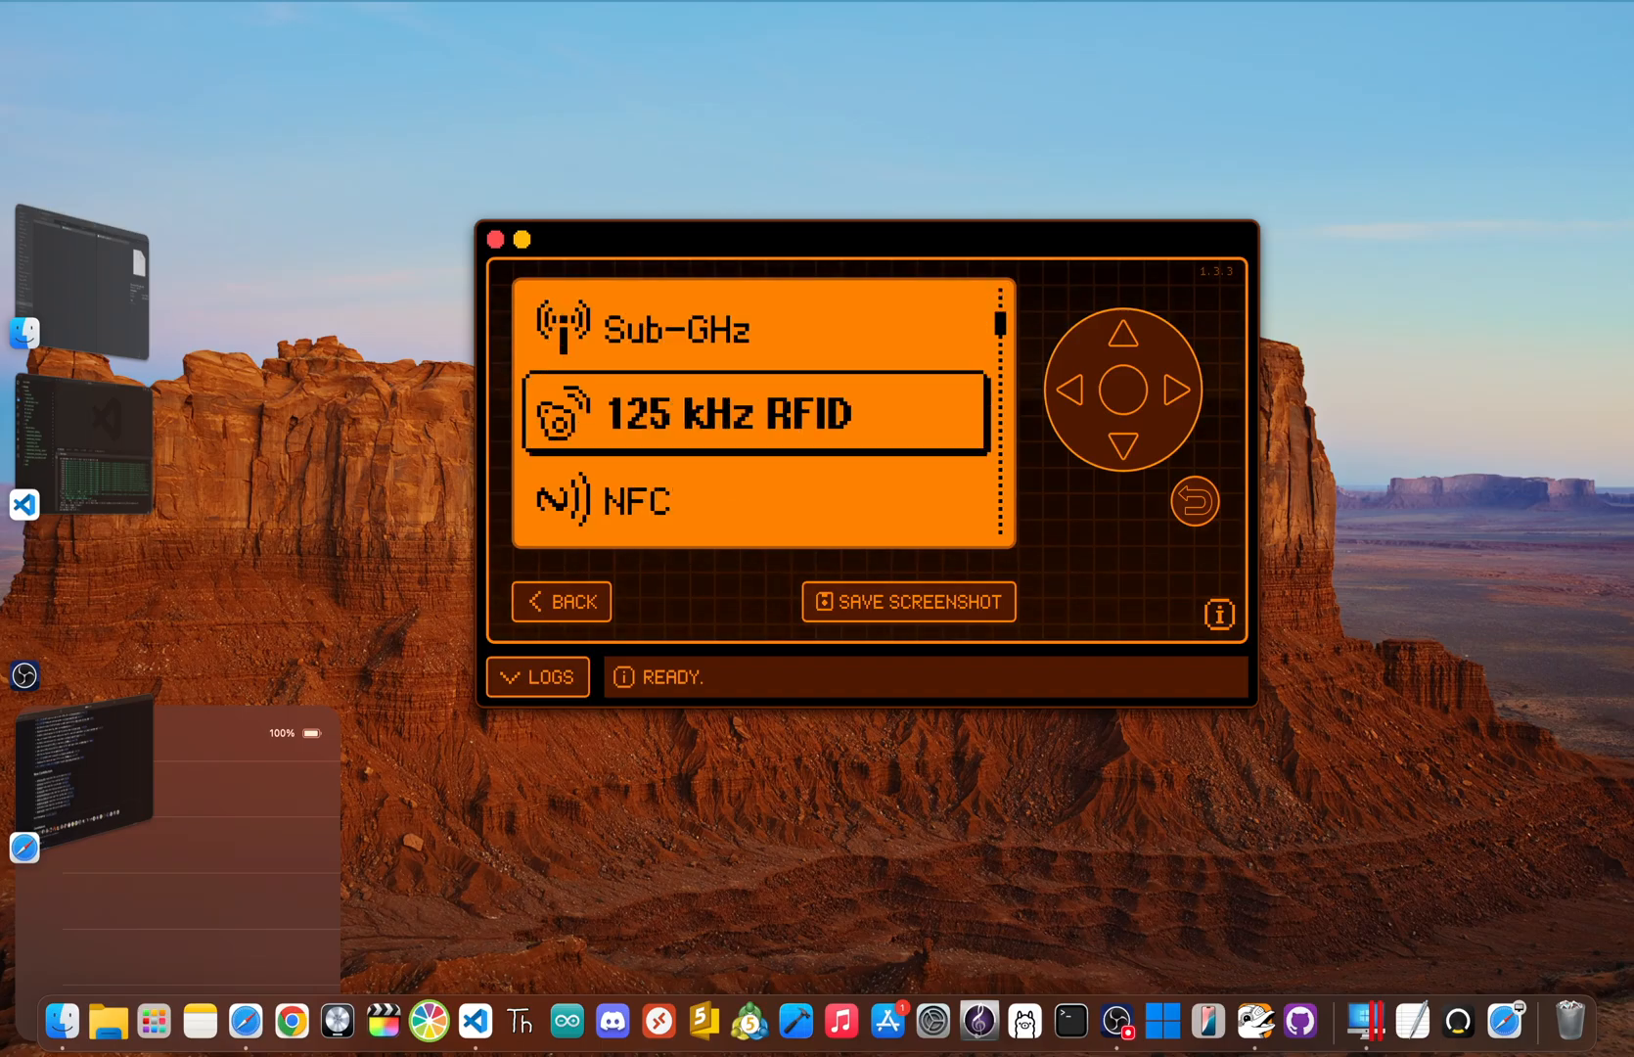
Move up the main menu past Sub-GHz and Apps until Settings is highlighted.
left_click(1123, 334)
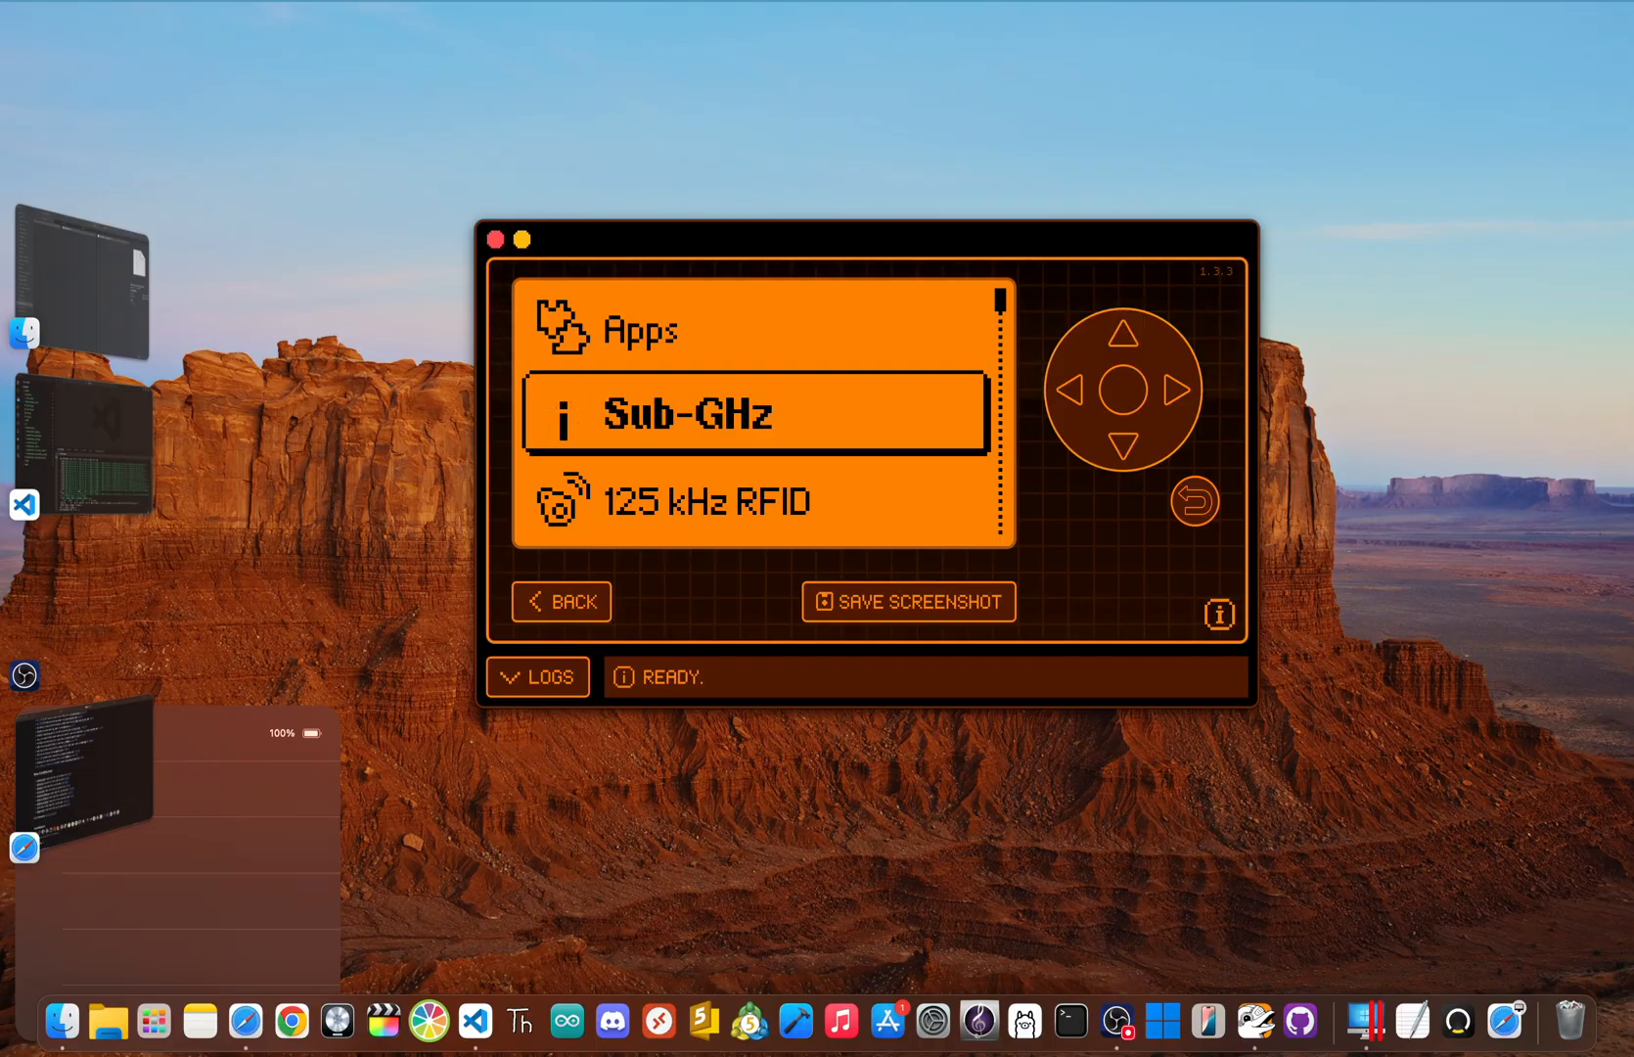
left_click(755, 412)
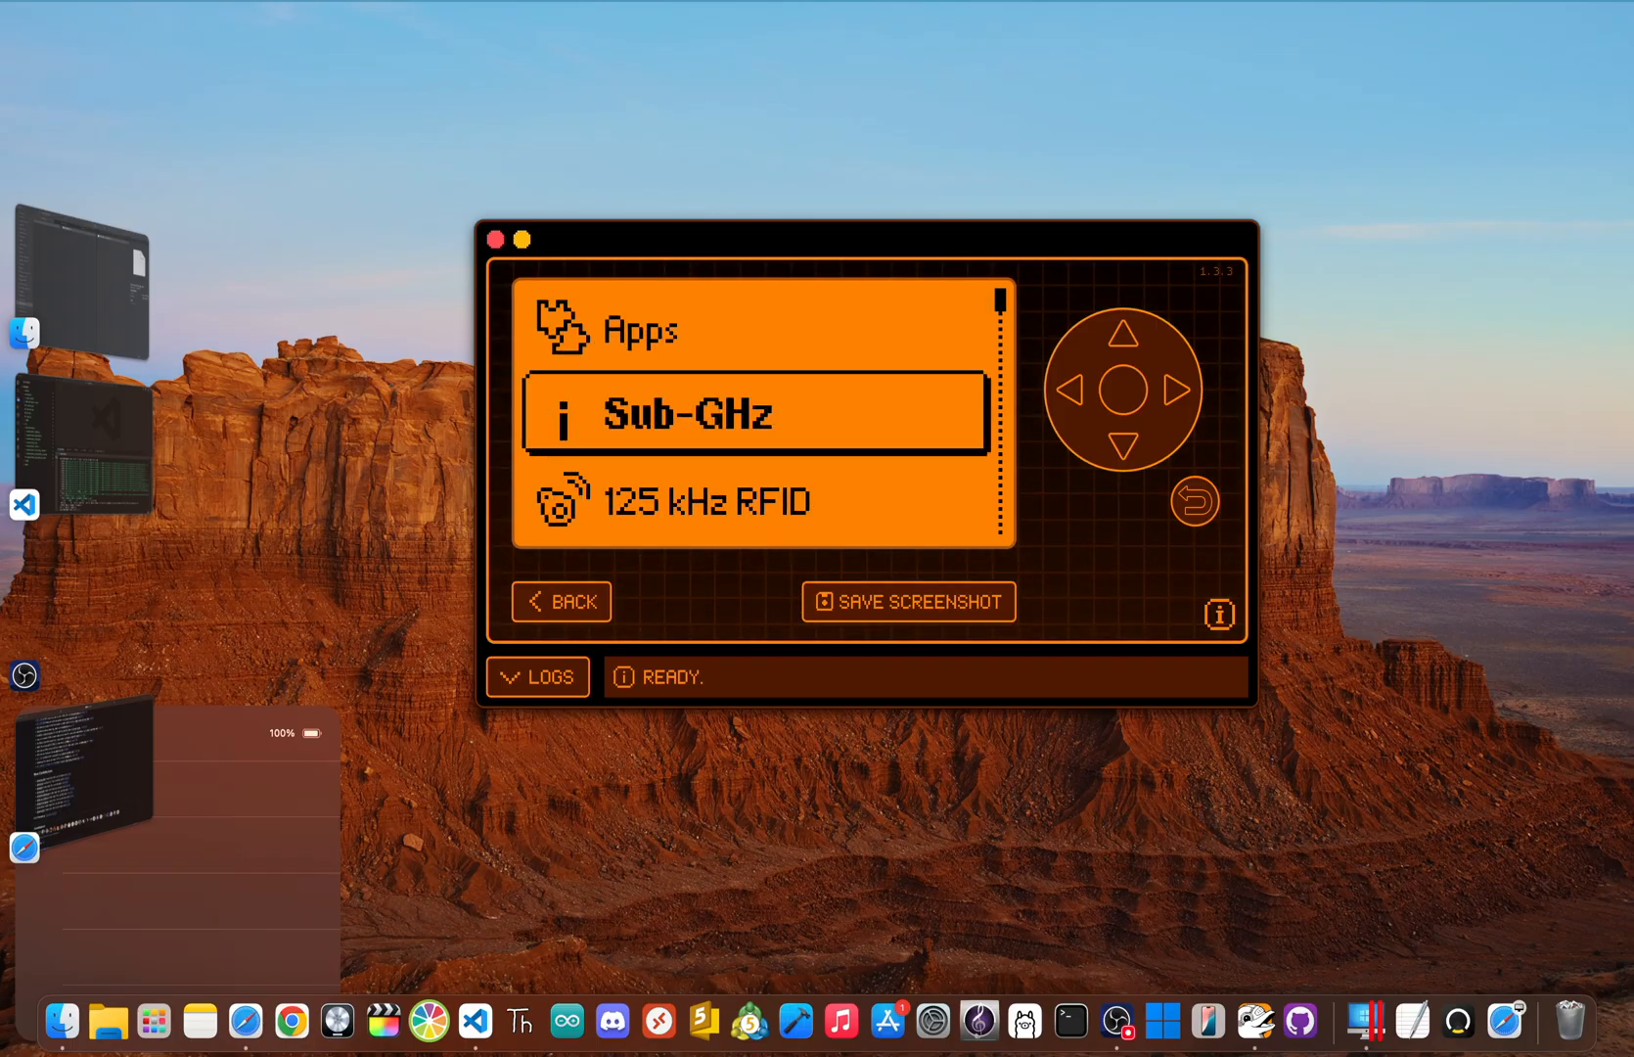
left_click(1124, 335)
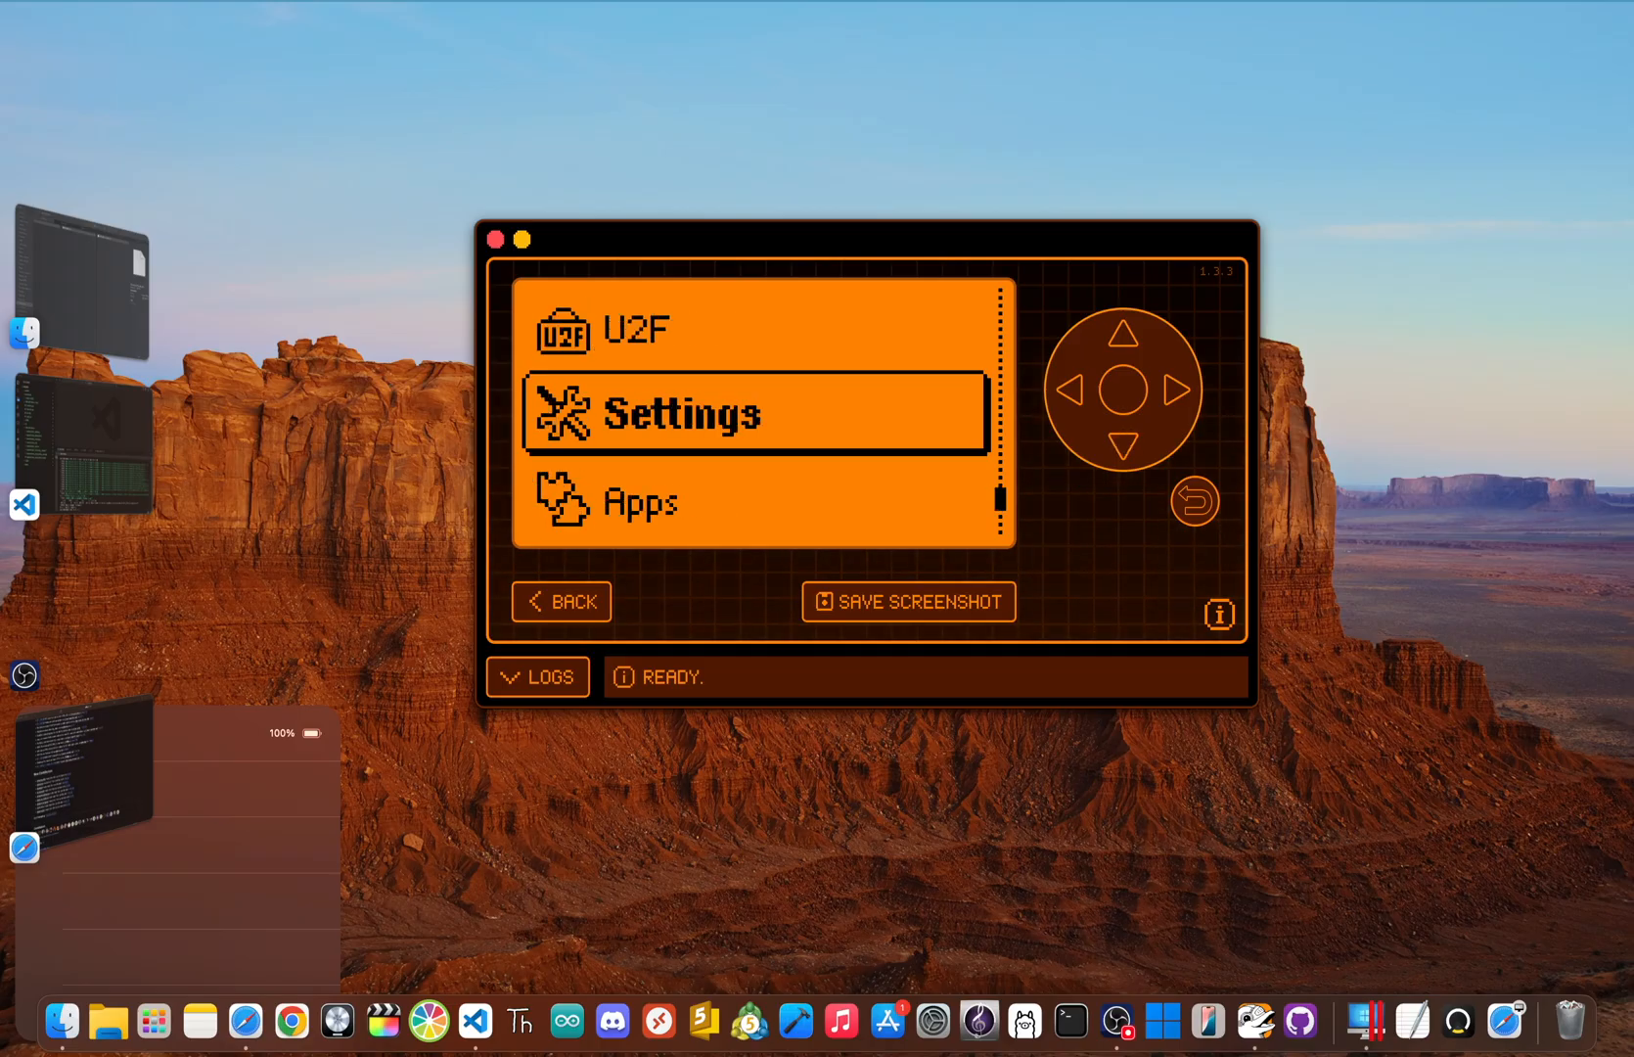
left_click(755, 412)
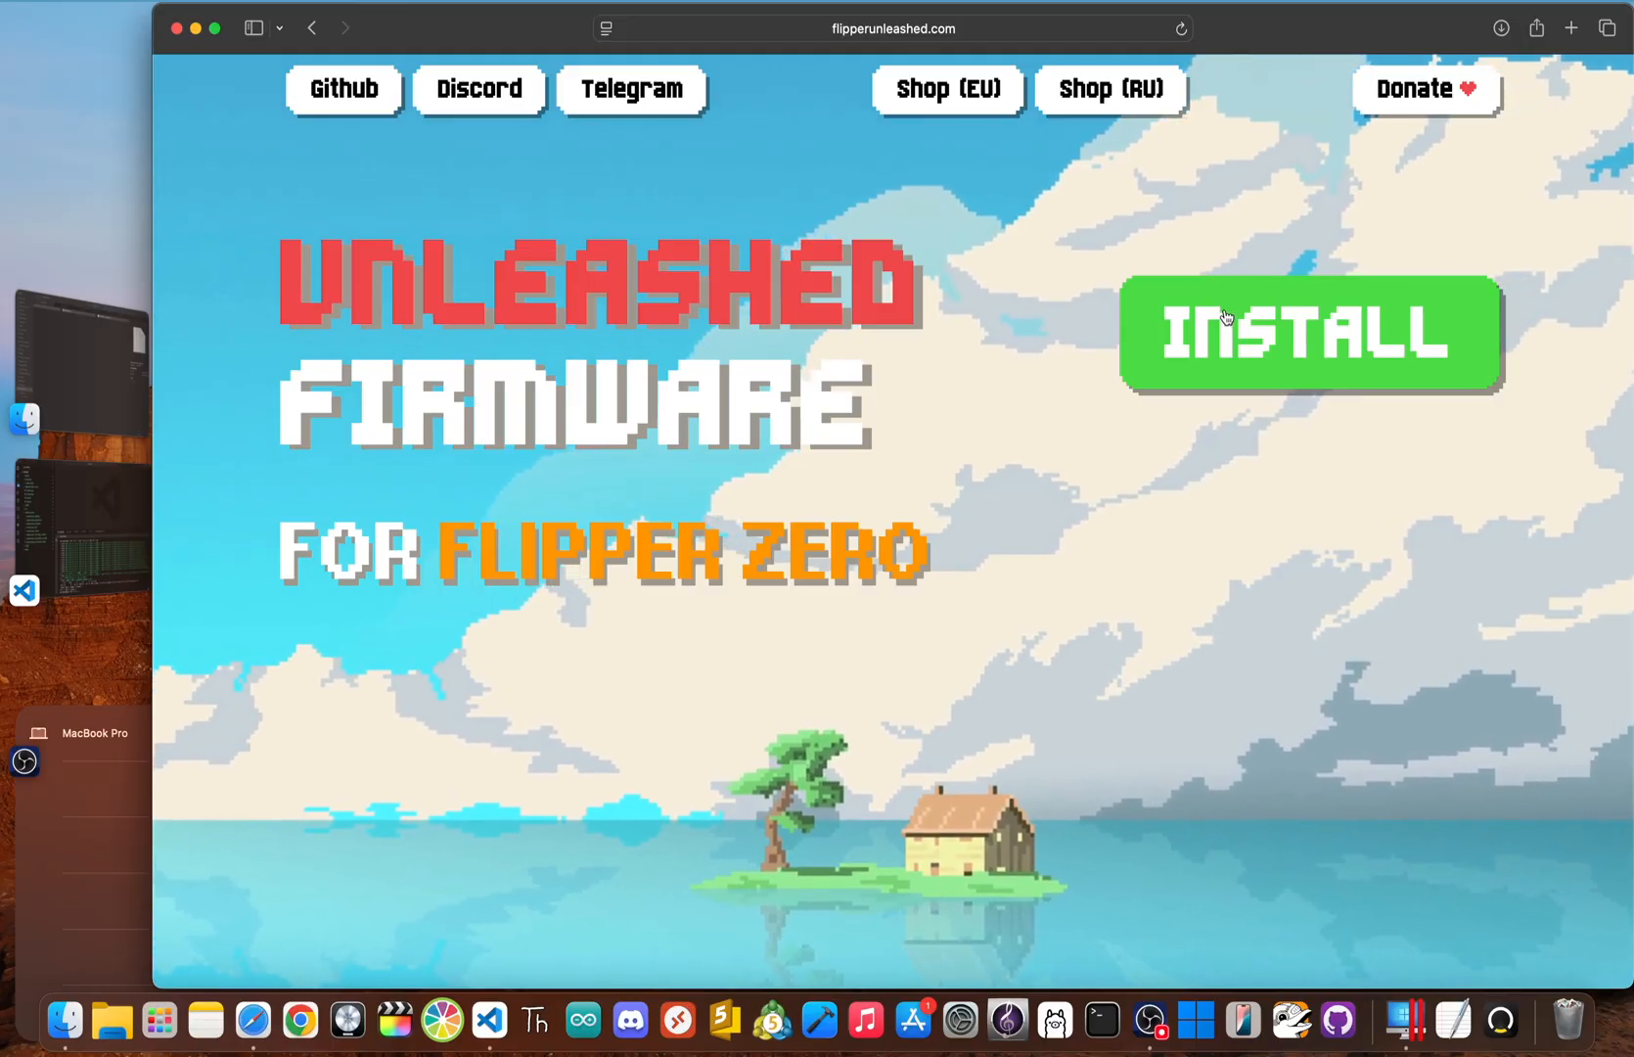
Follow the green INSTALL button to the Unleashed HowToInstall.md guide on GitHub.
left_click(1309, 331)
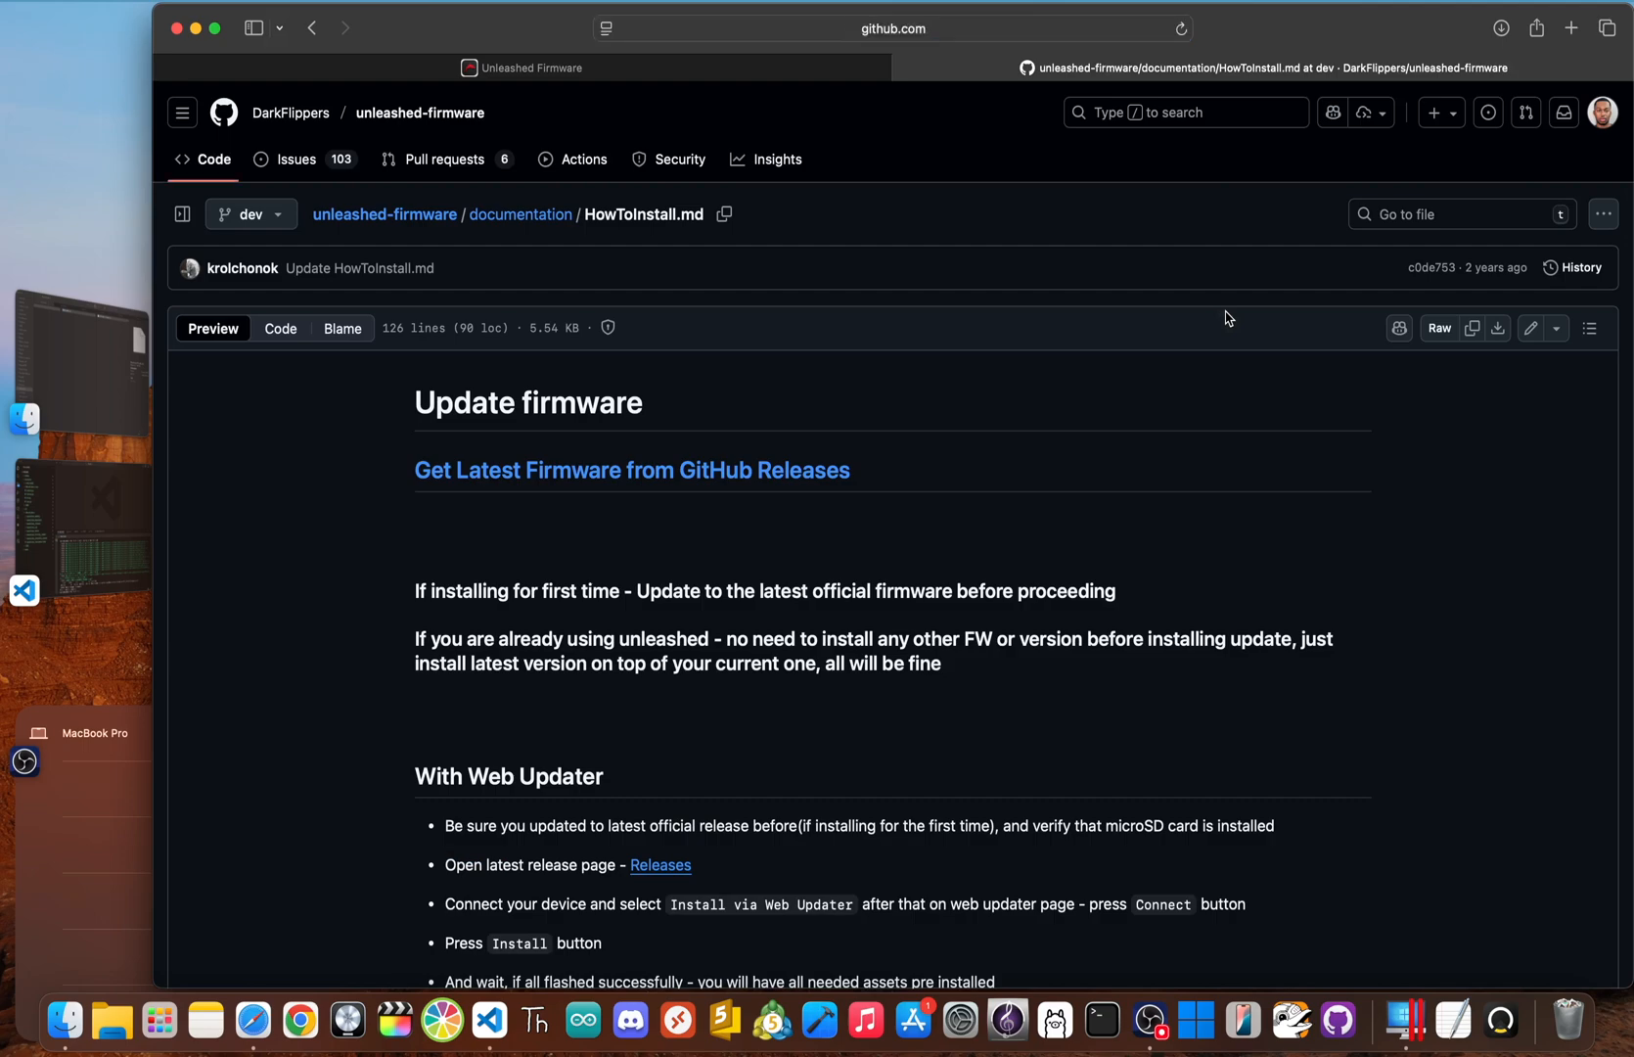
scroll("down", 3)
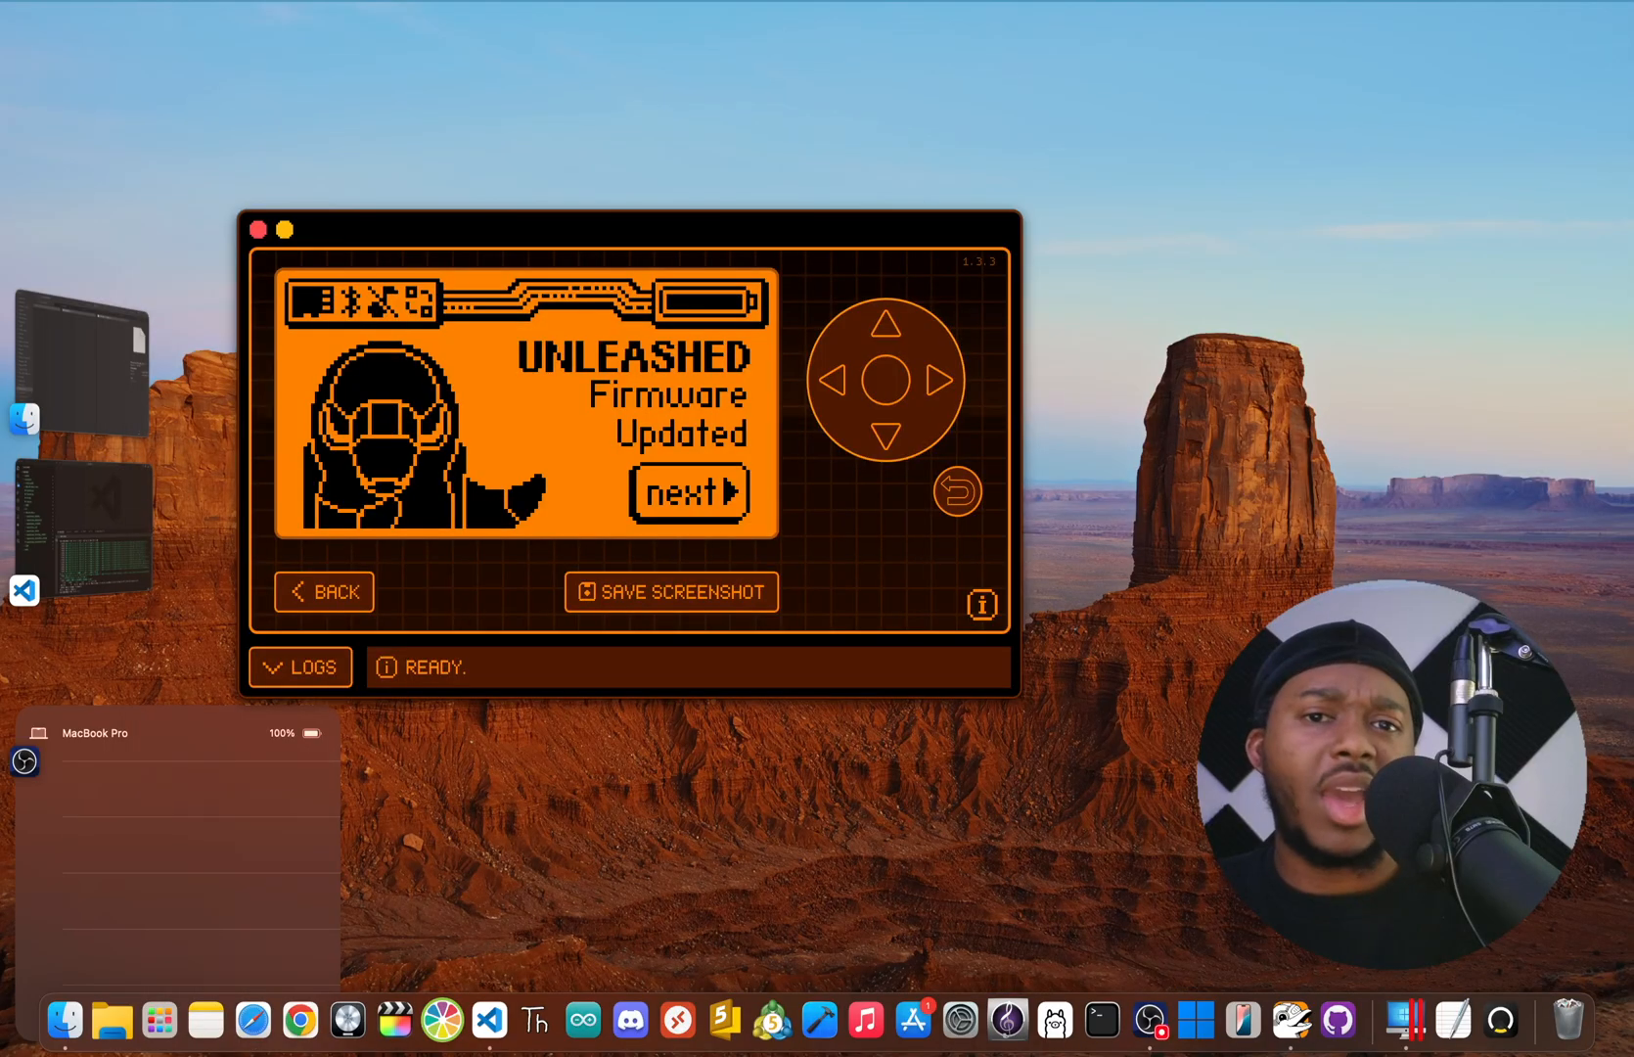
Advance past the Firmware Updated and free/open-source notice screens.
left_click(687, 492)
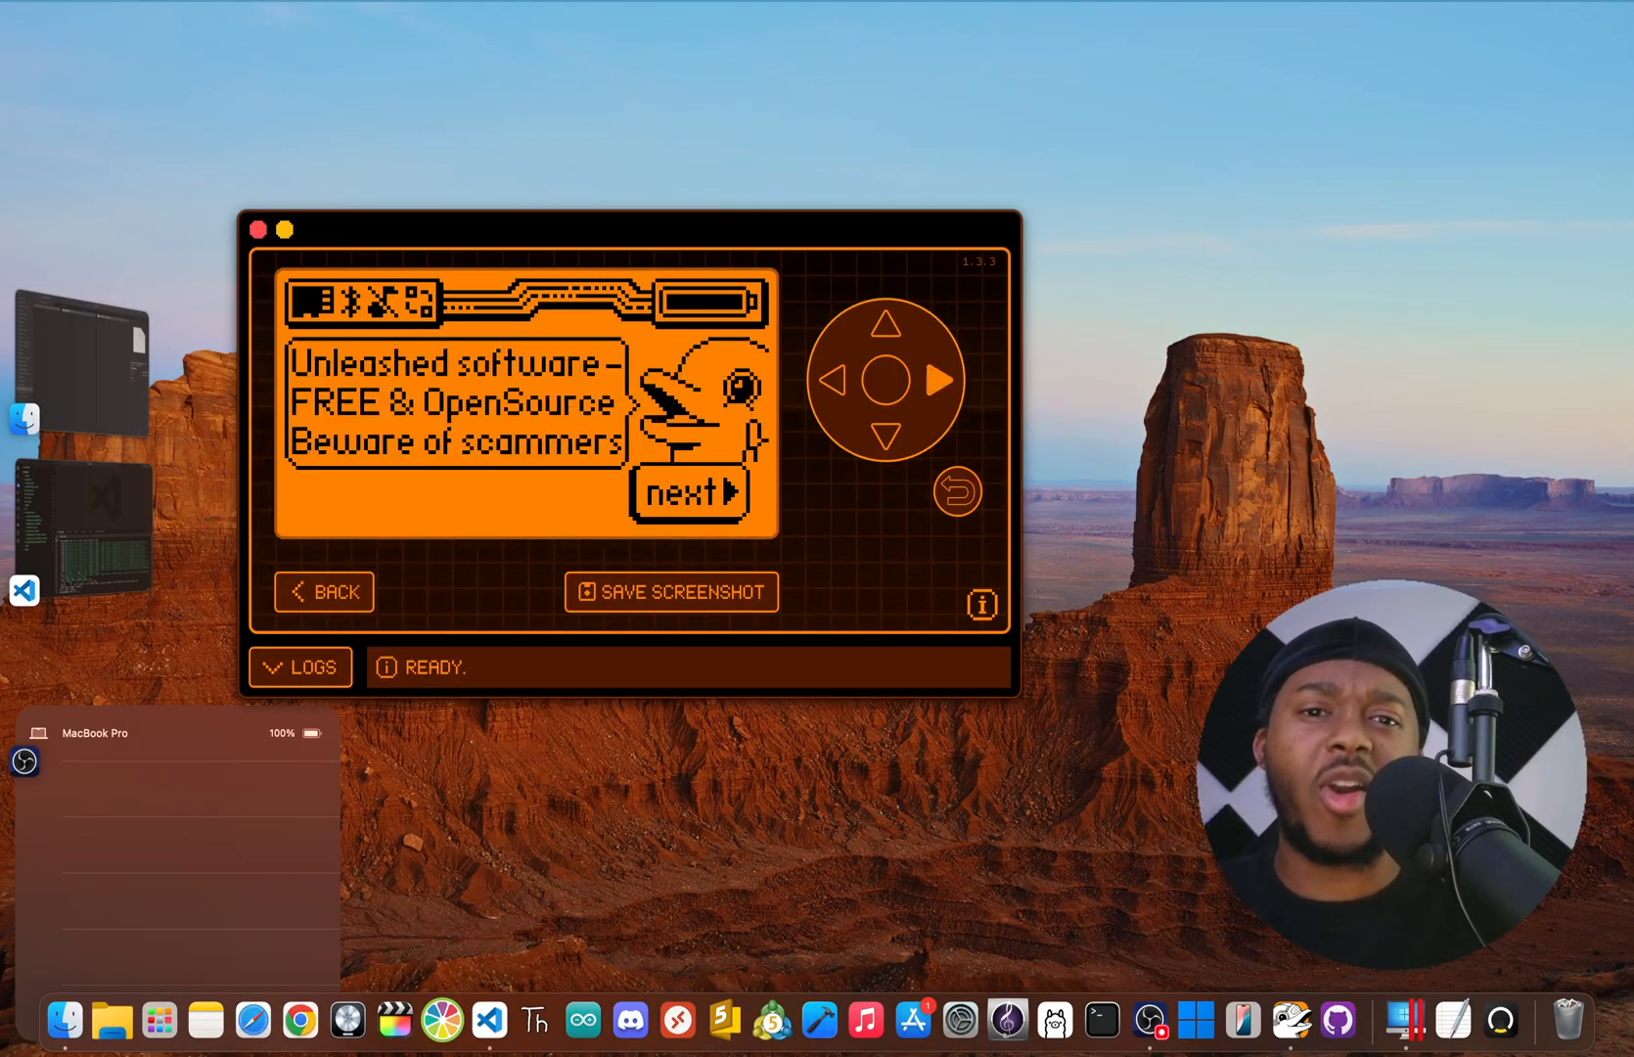
left_click(687, 492)
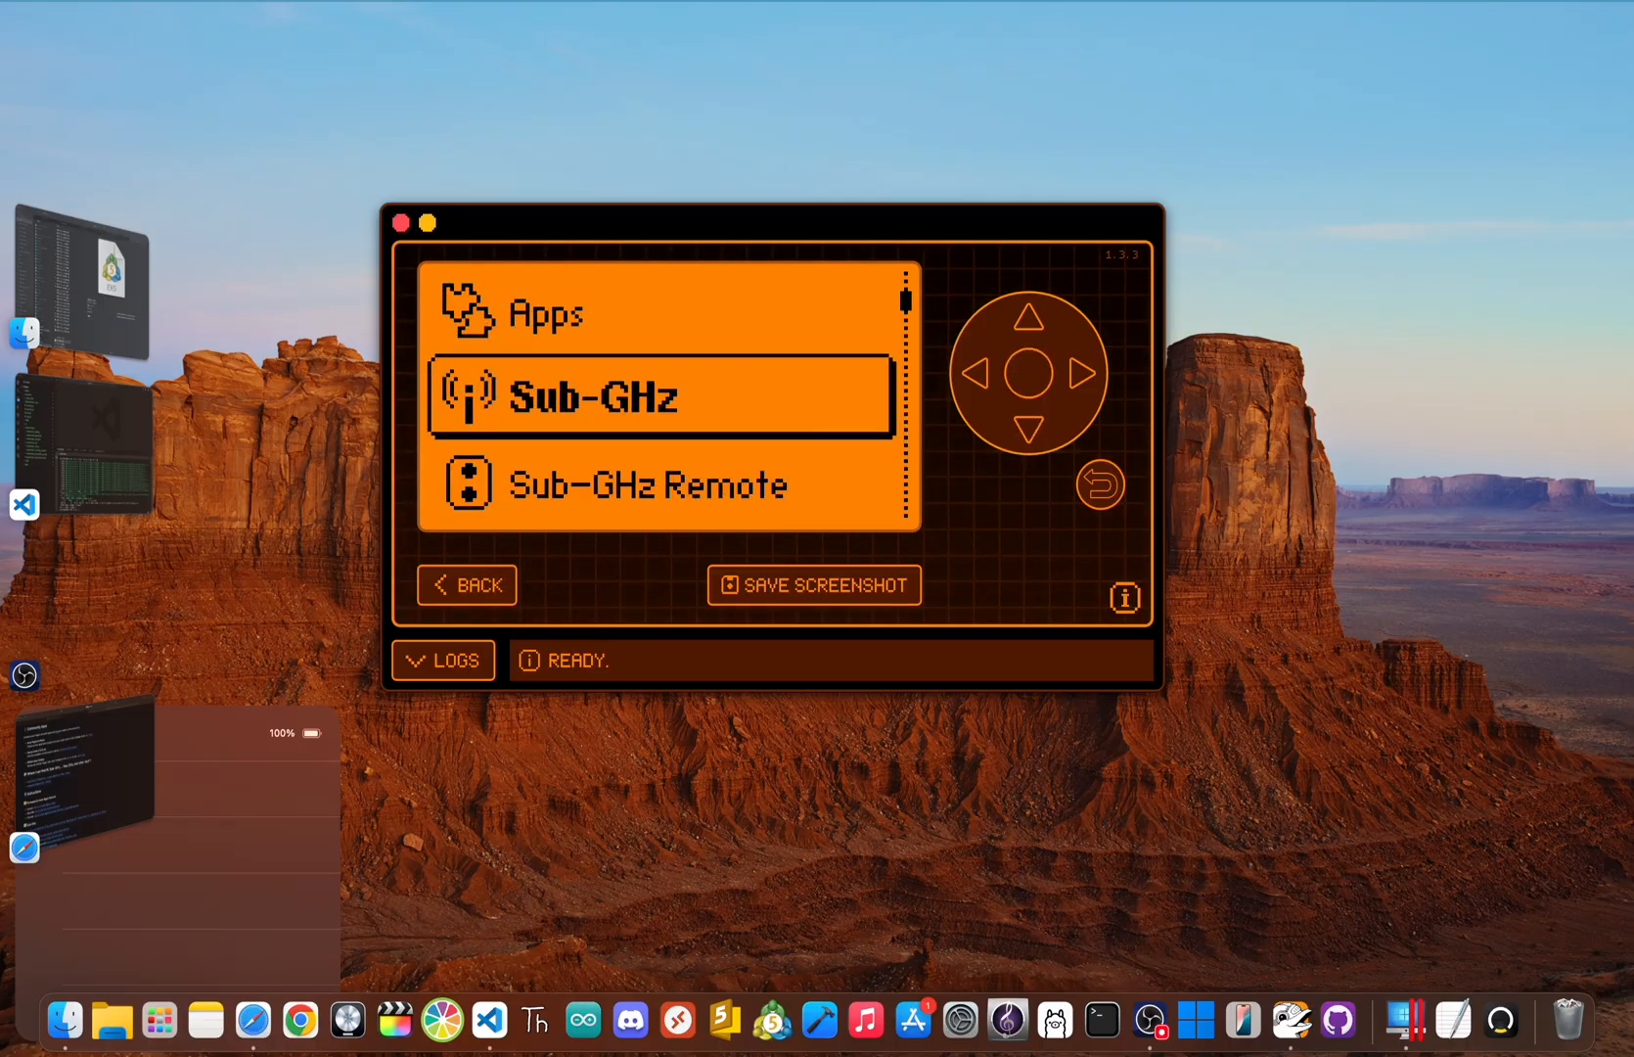
Step the Sub-GHz Frequency from 300.00 up to 434.19, then go back to the main menu.
left_click(660, 396)
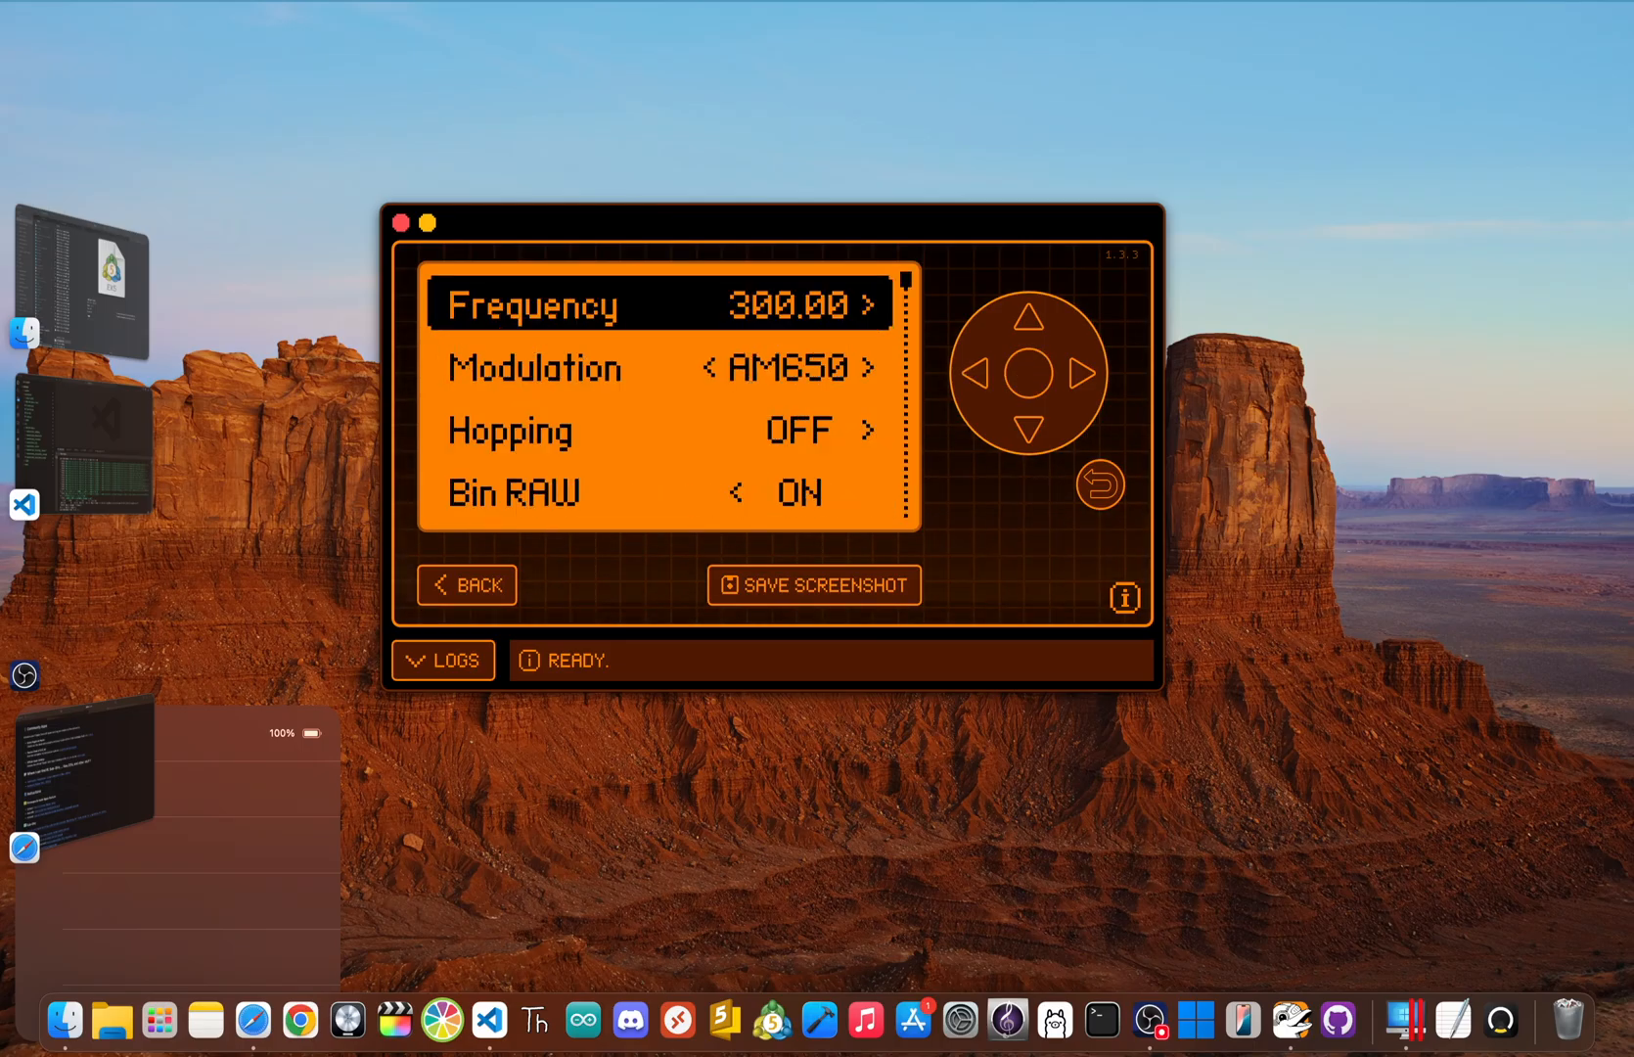
left_click(1093, 378)
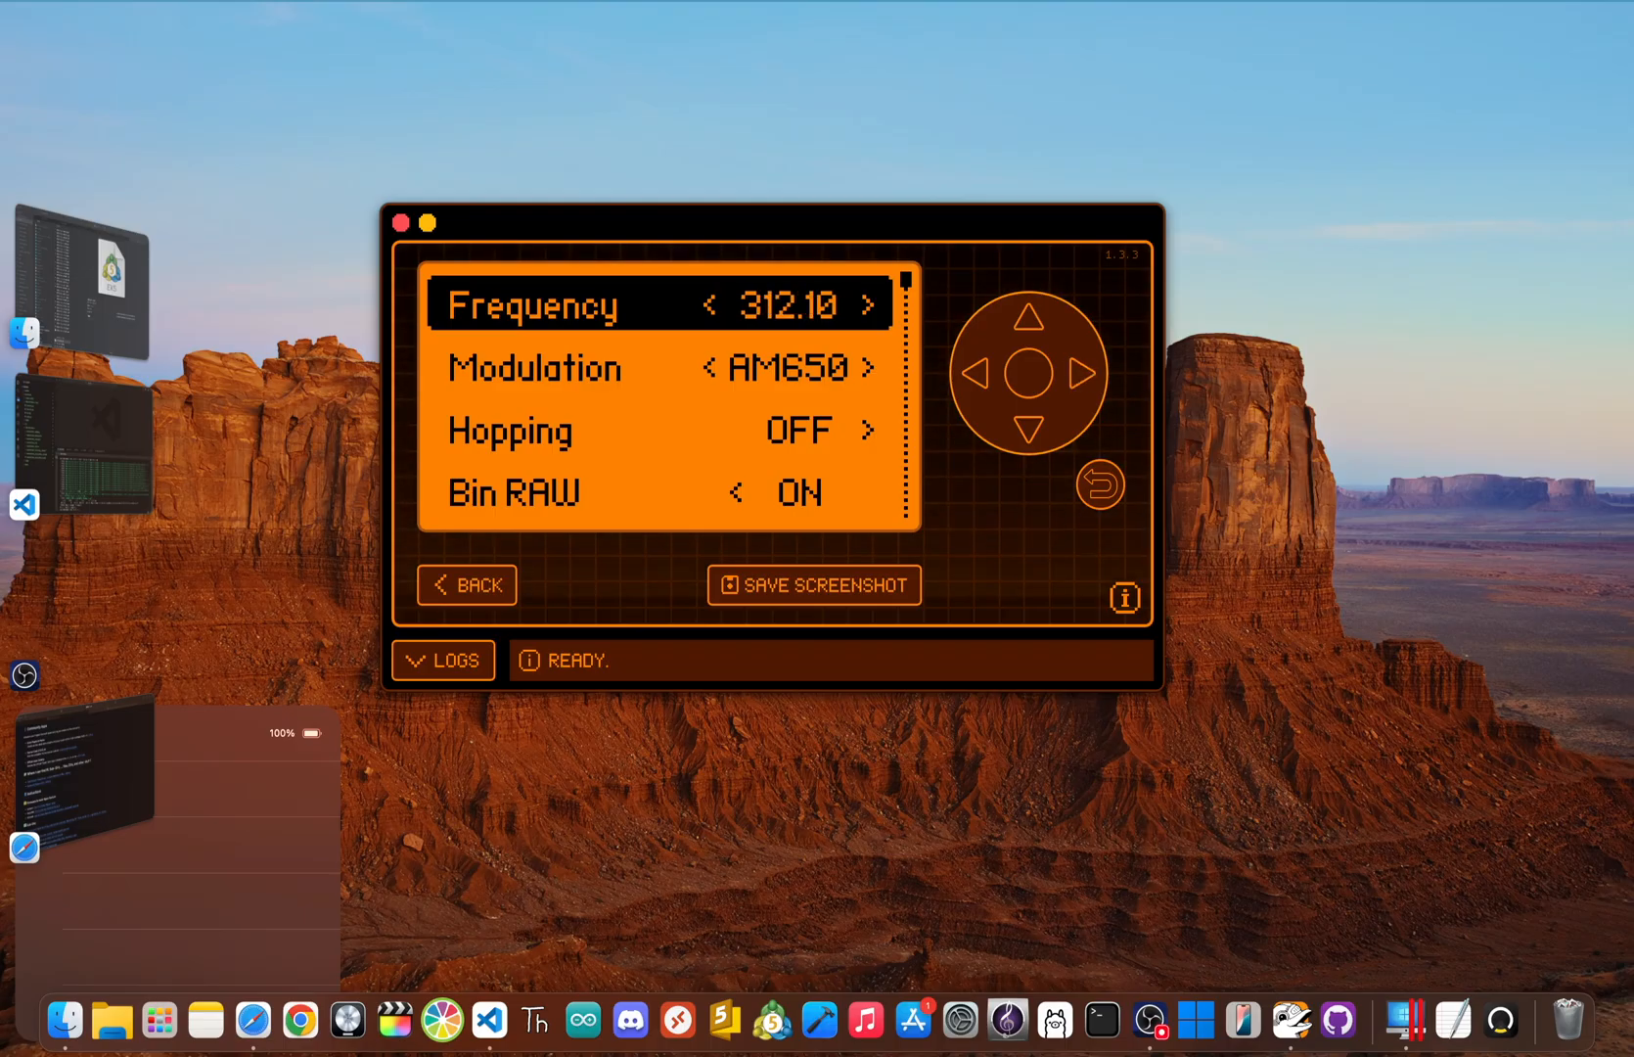
left_click(1079, 375)
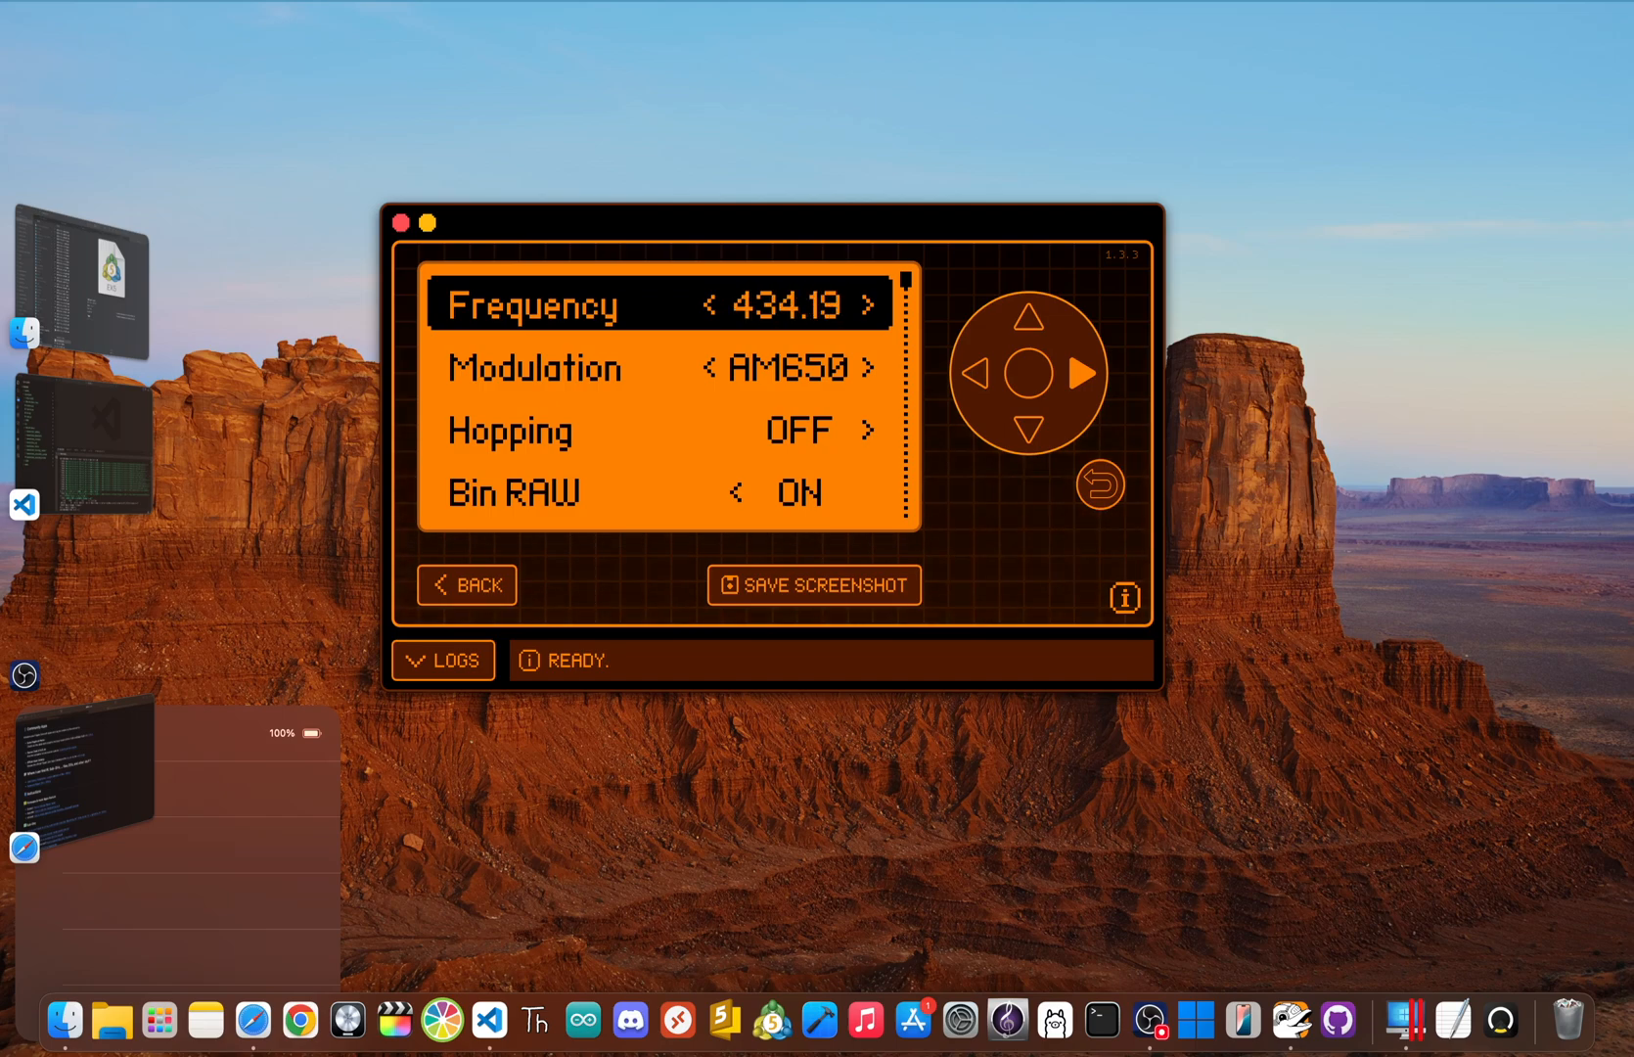
left_click(871, 304)
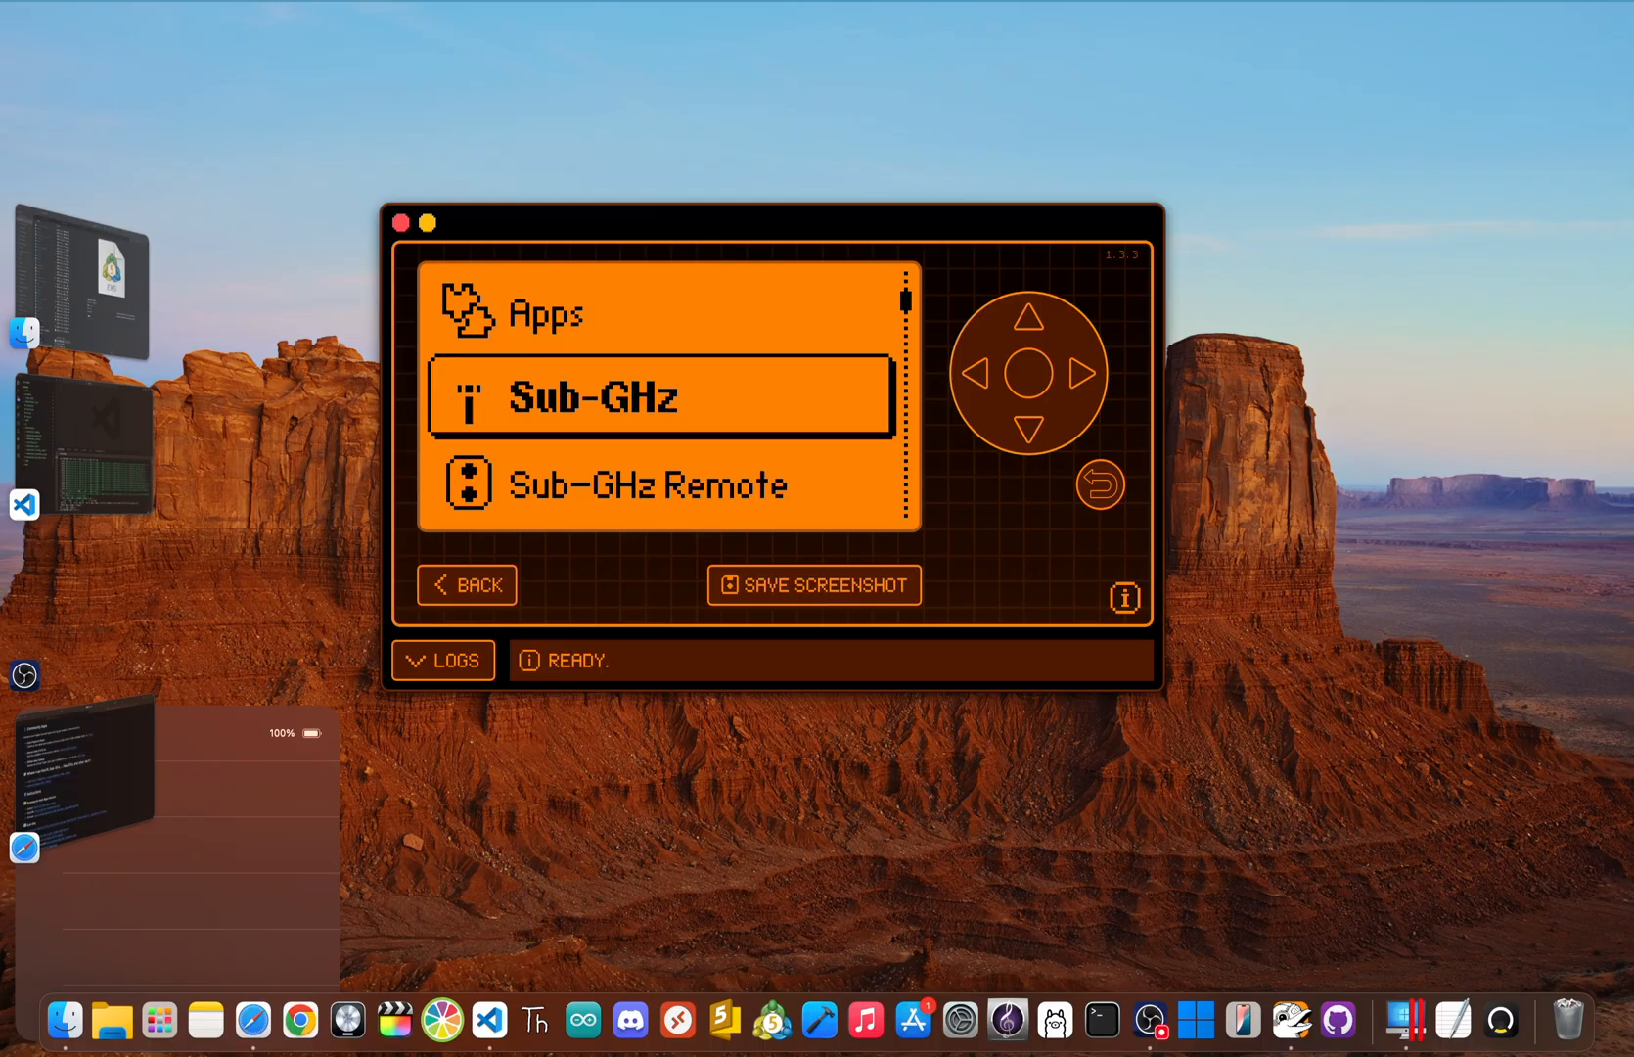
left_click(660, 395)
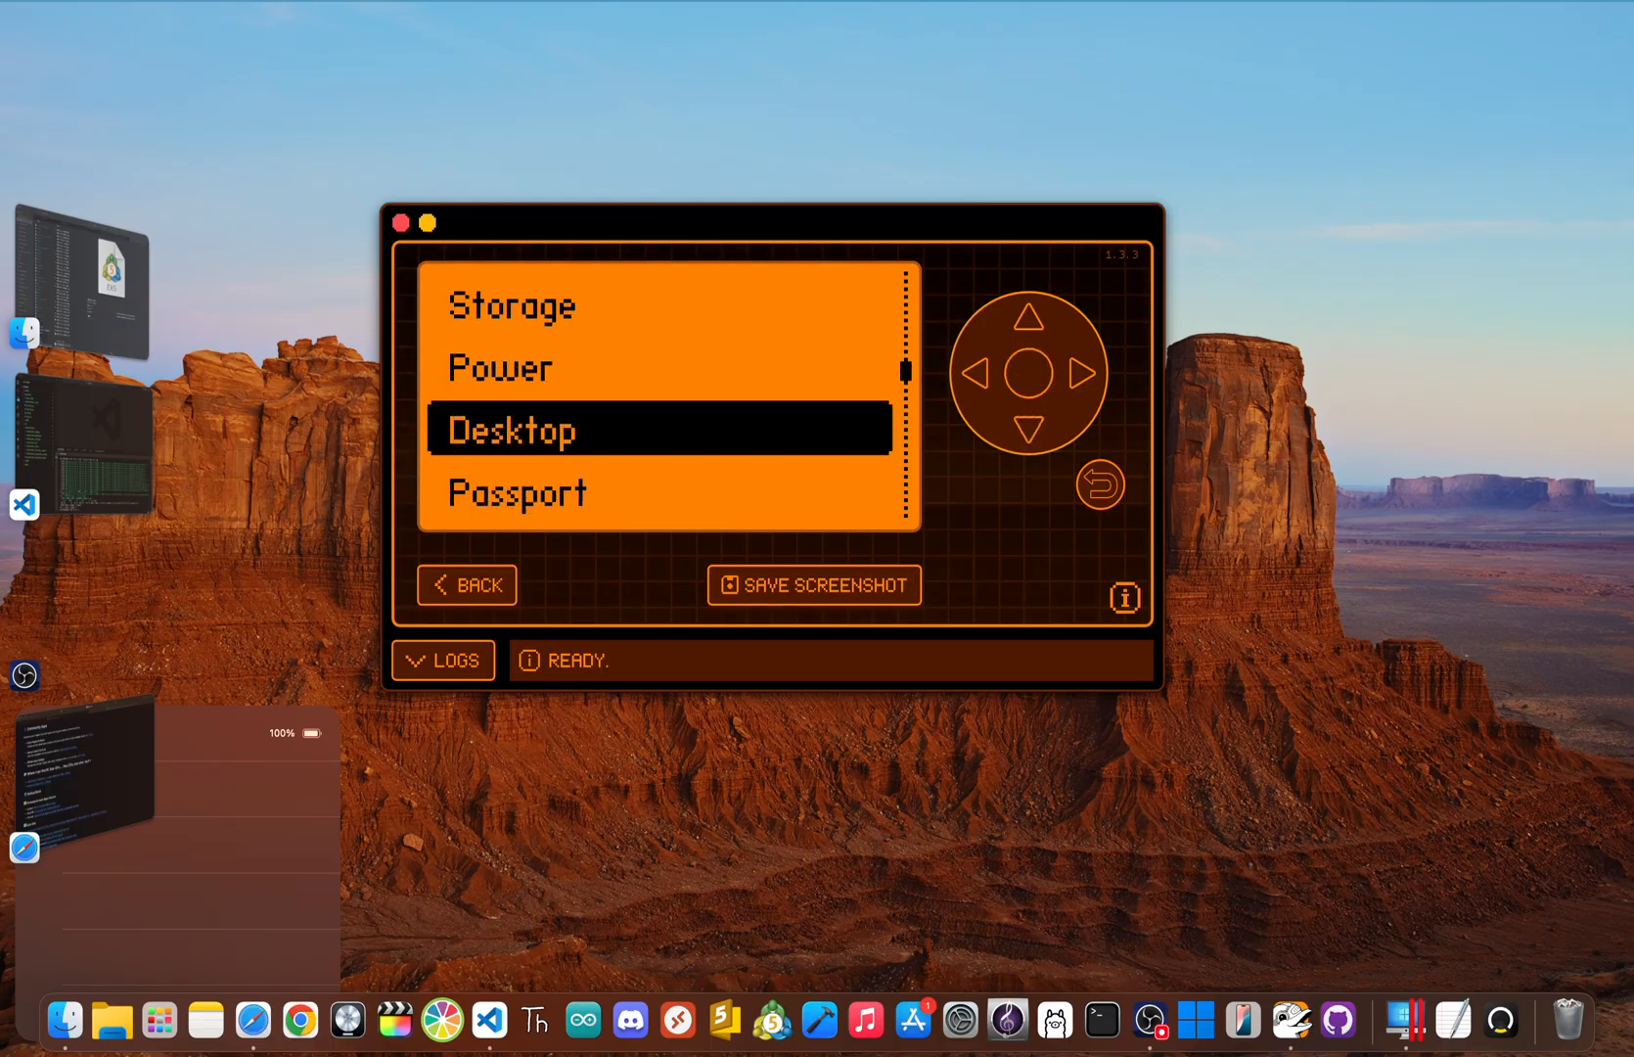
left_click(657, 429)
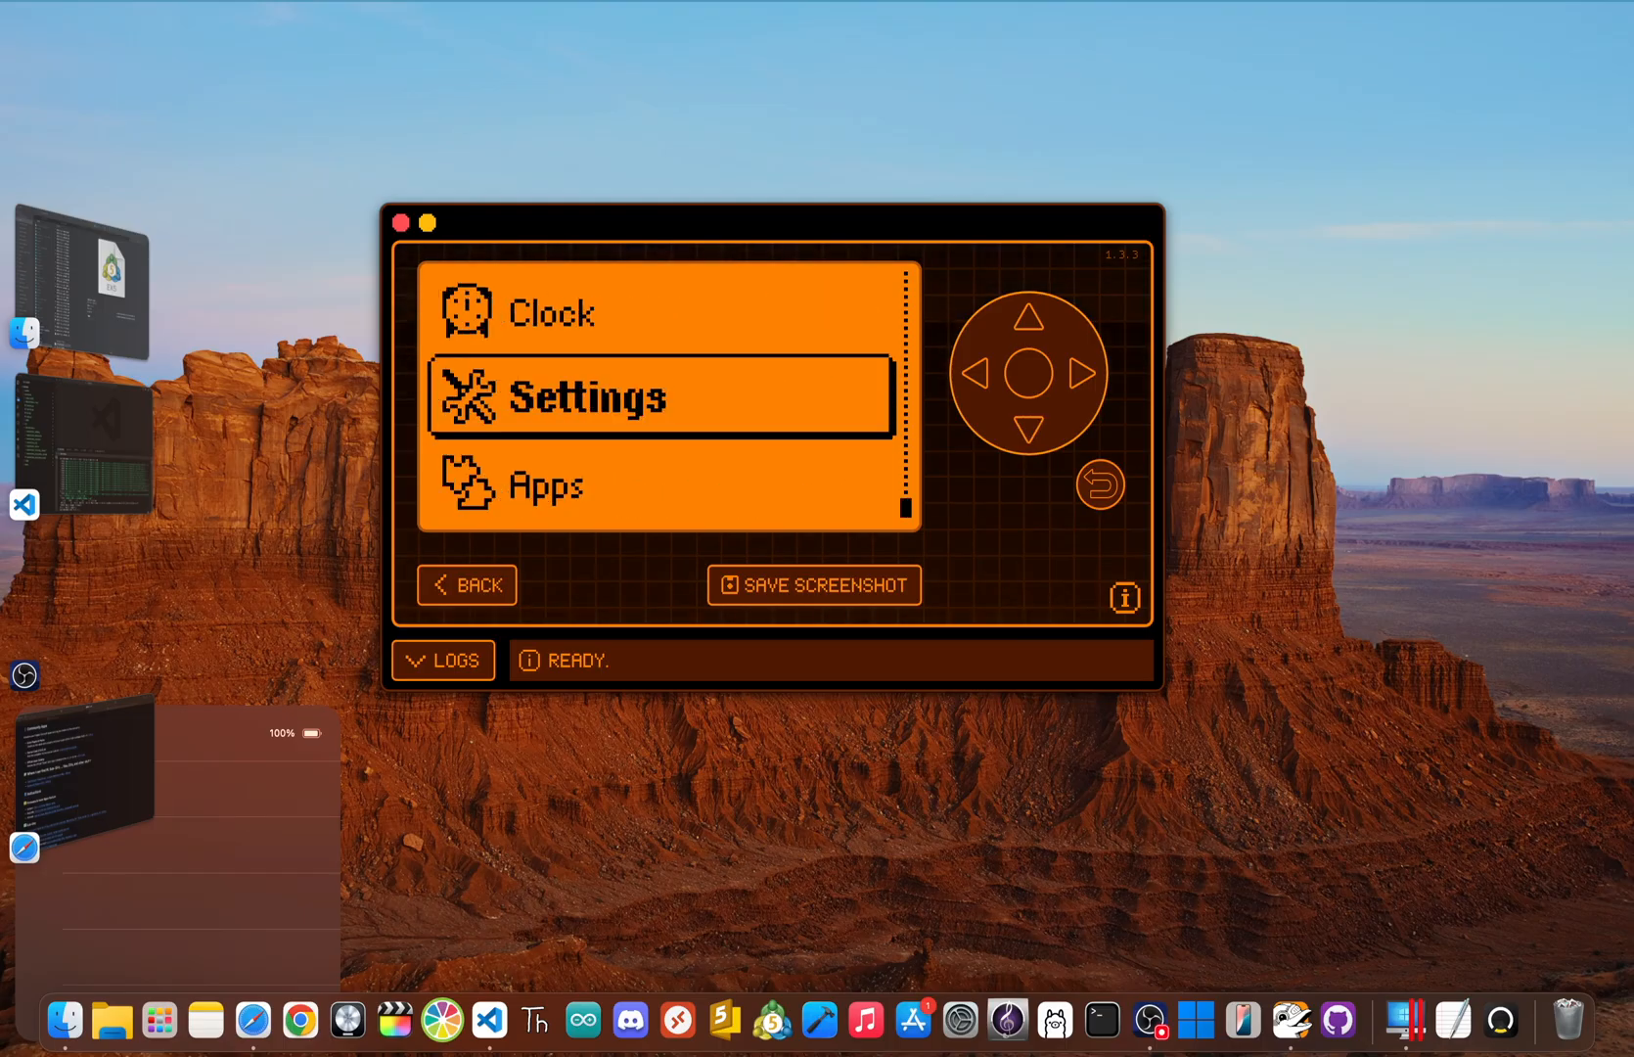
left_click(1029, 375)
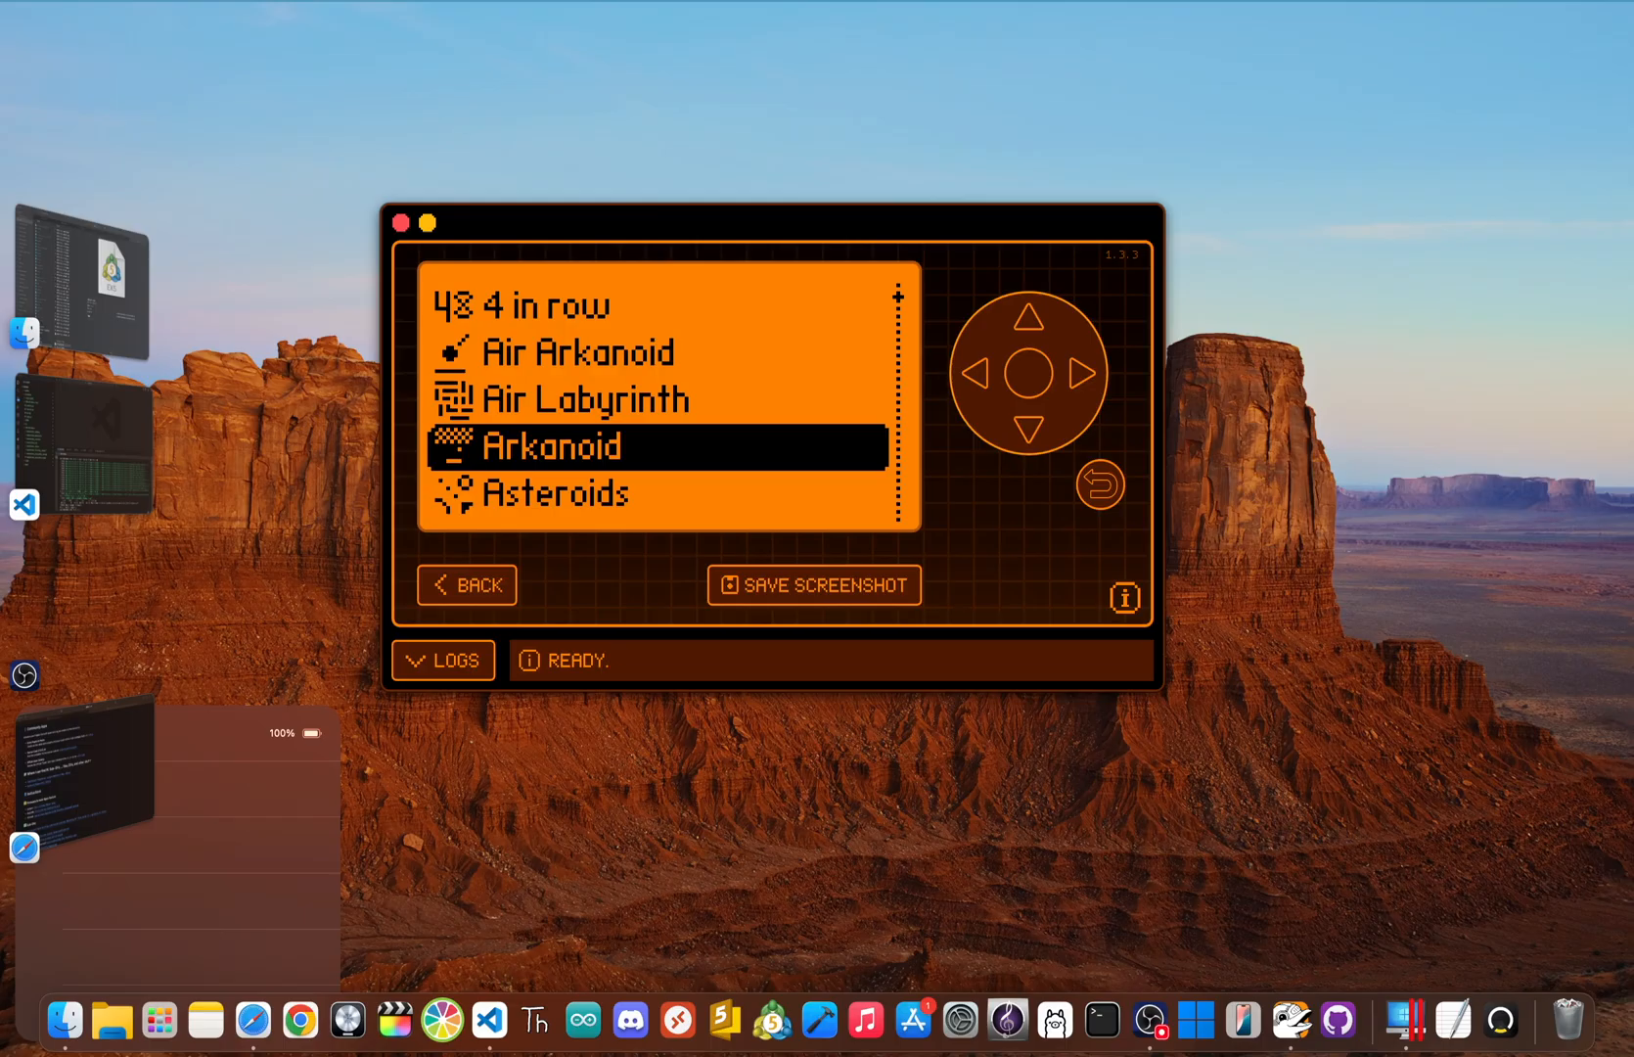
left_click(465, 585)
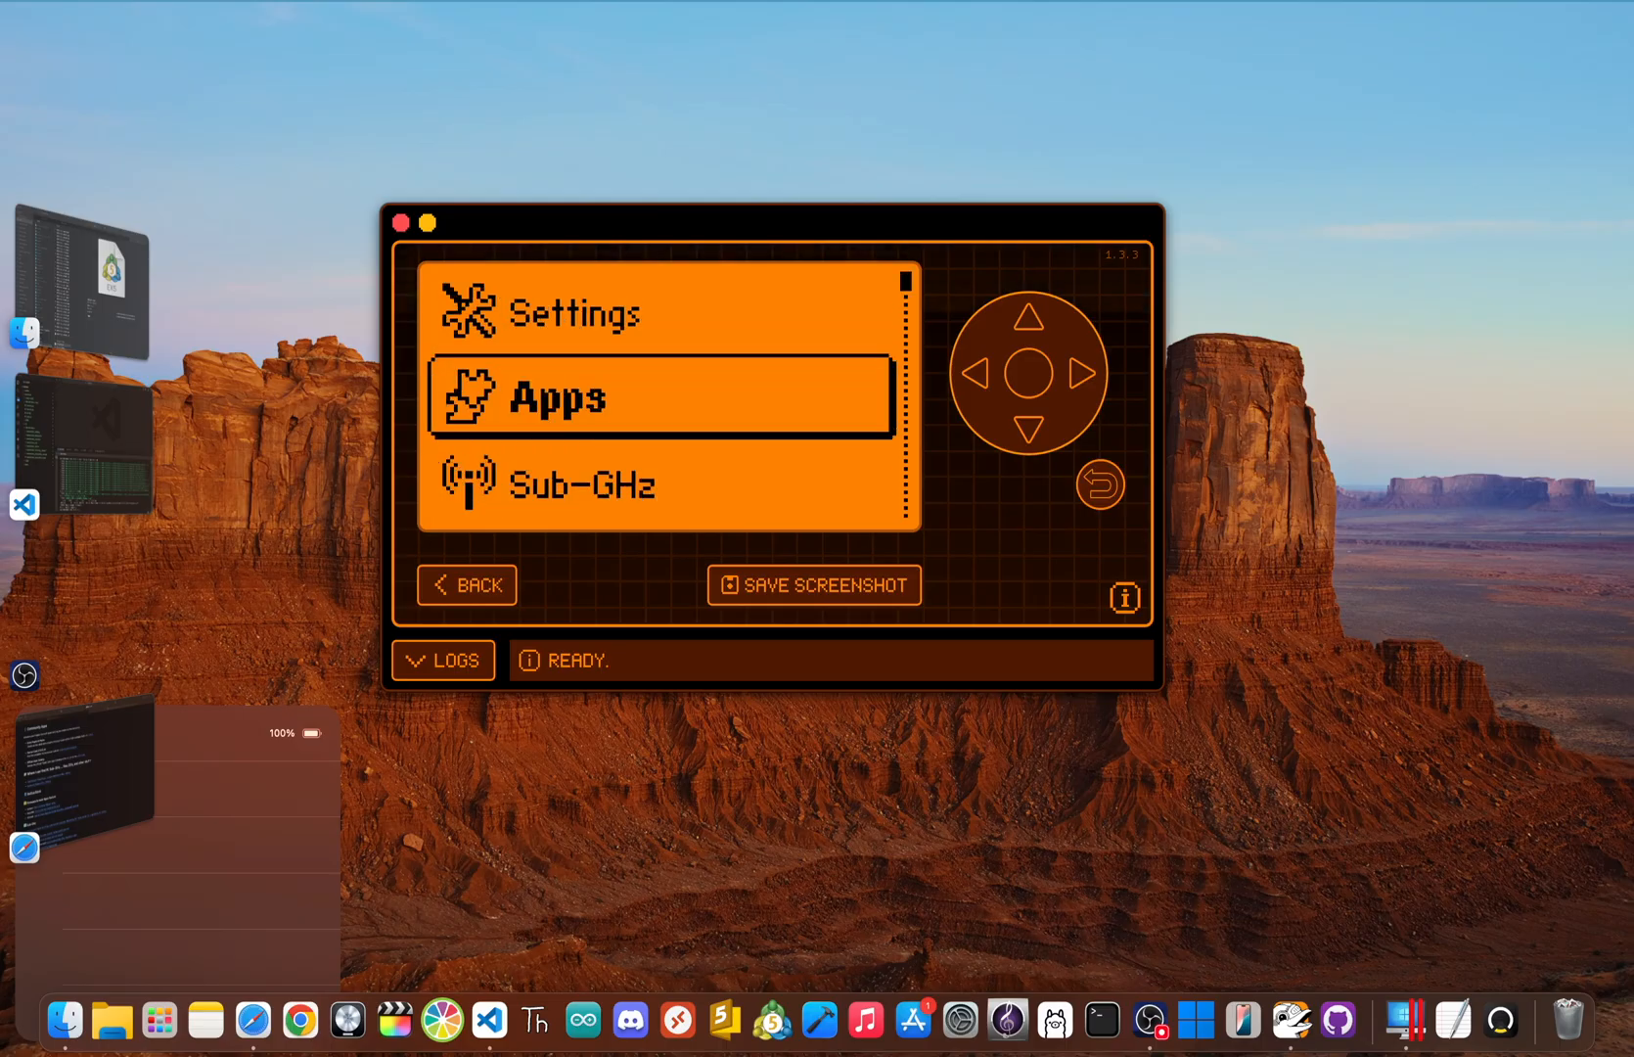
left_click(1030, 322)
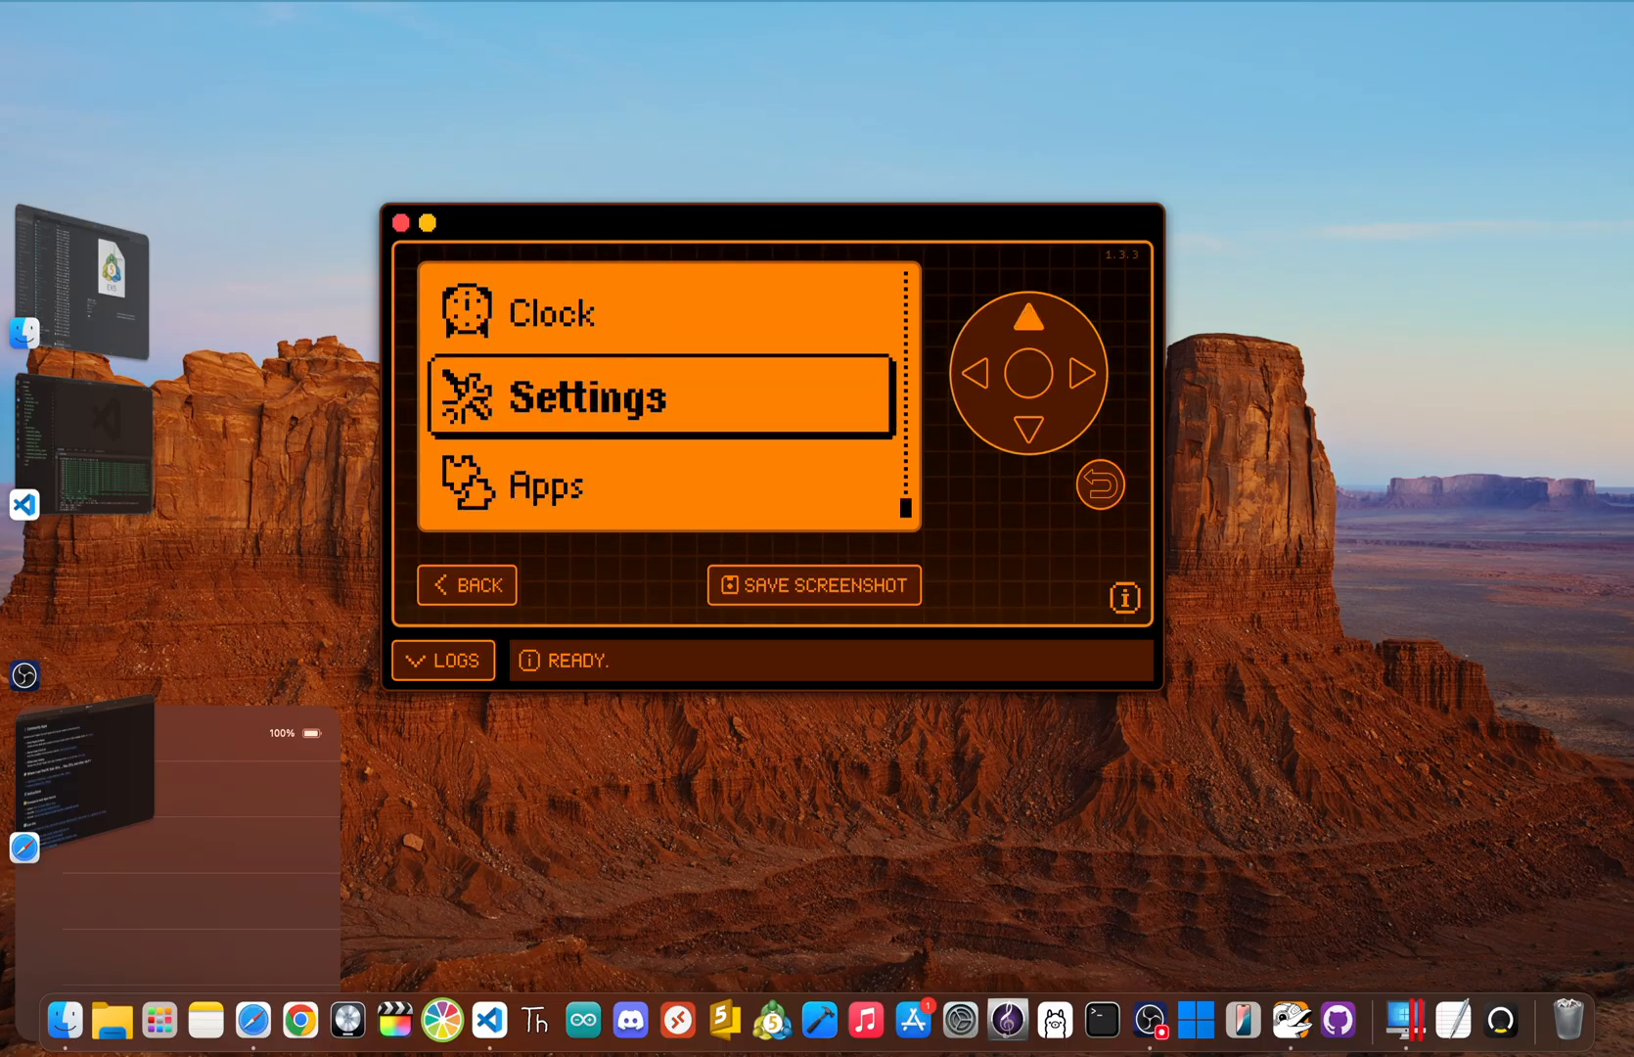
left_click(1030, 317)
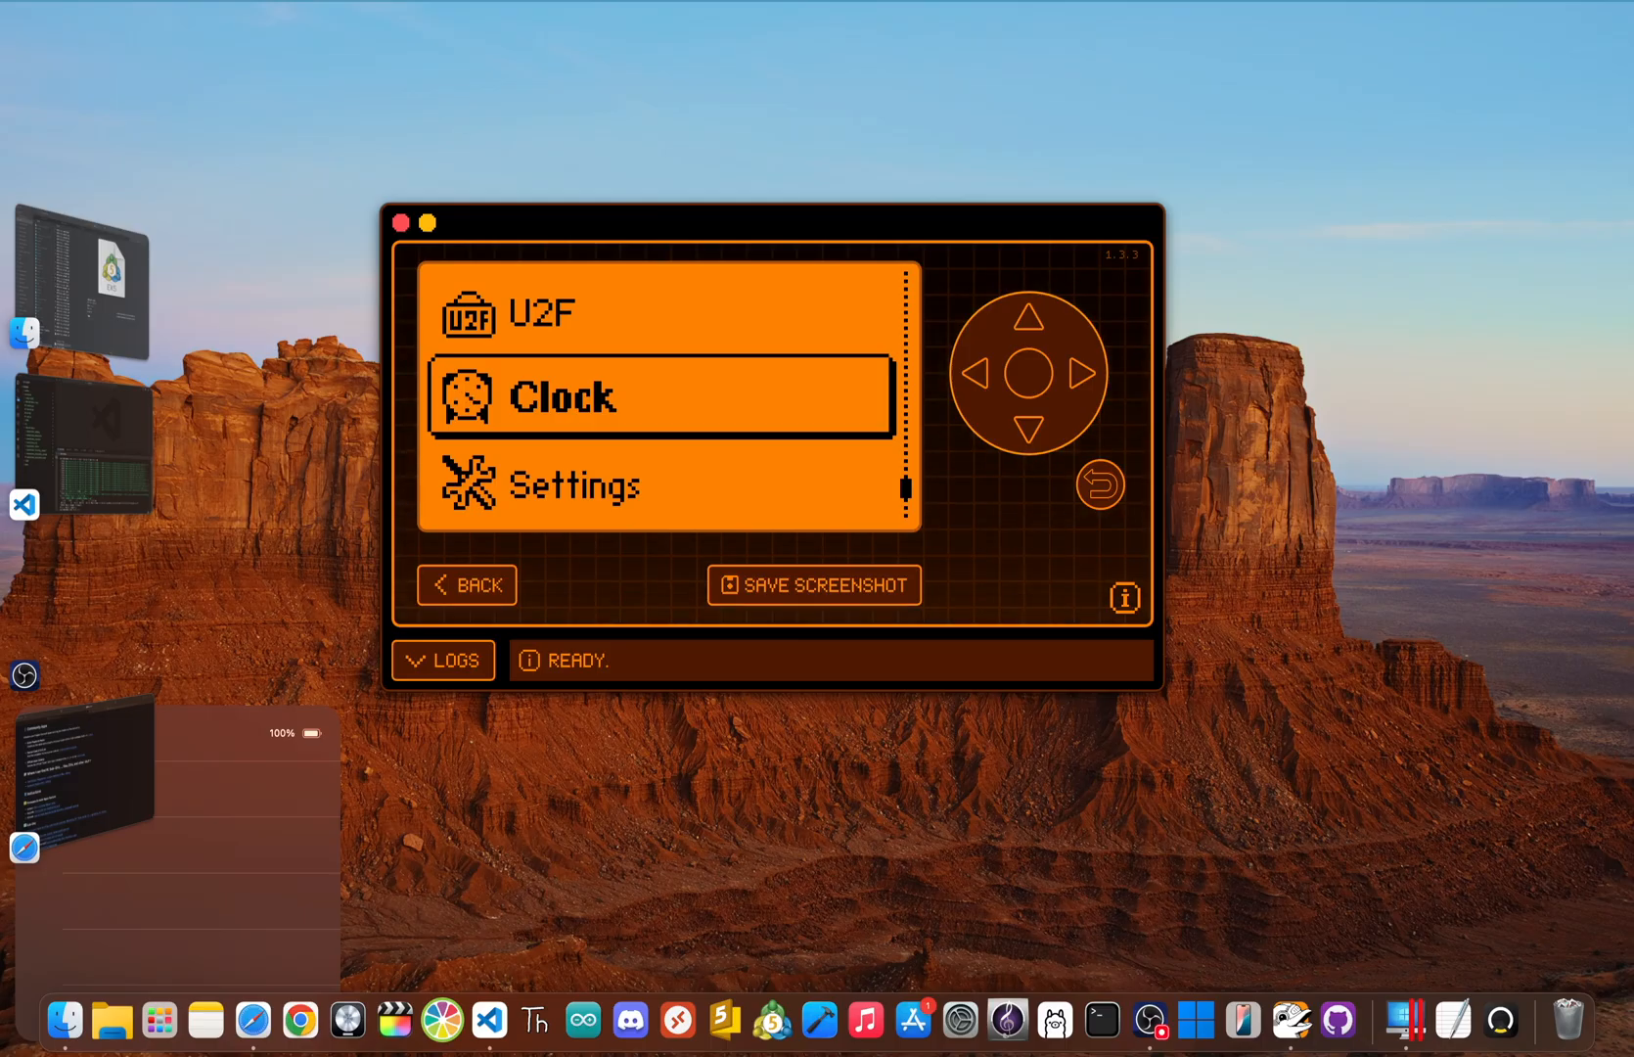
left_click(662, 396)
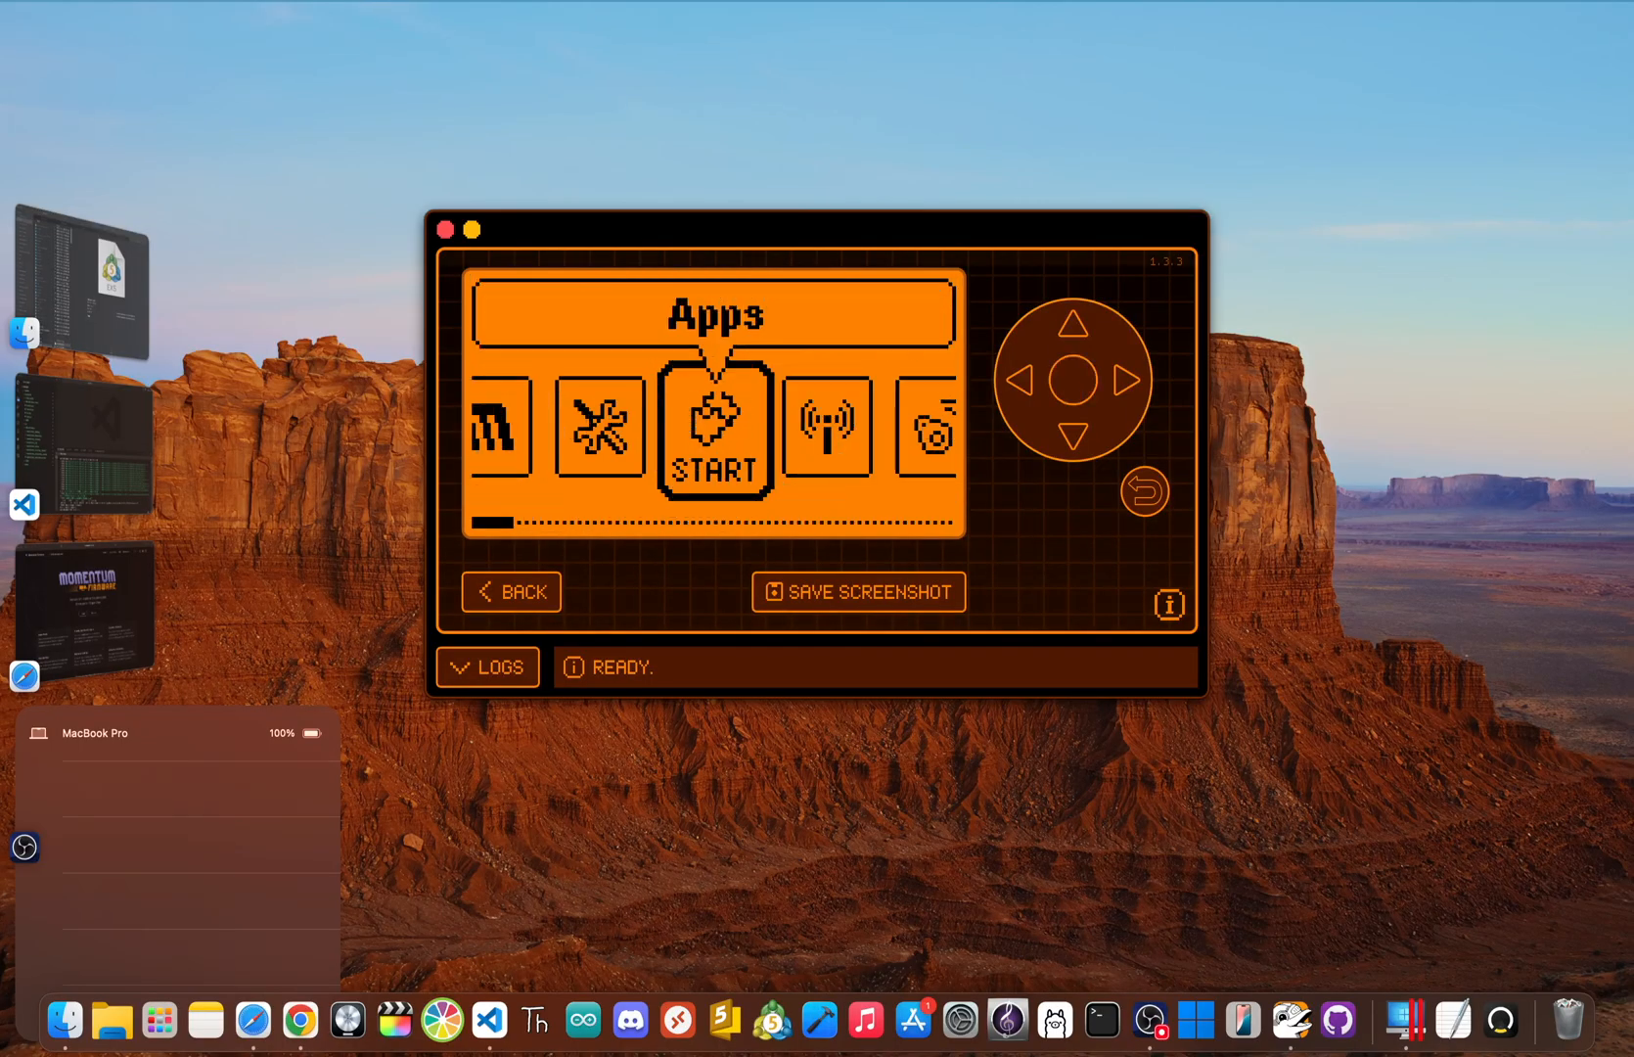
Cycle the Momentum carousel through RFID, NFC, Infrared, iButton and U2F into the settings list.
left_click(1123, 380)
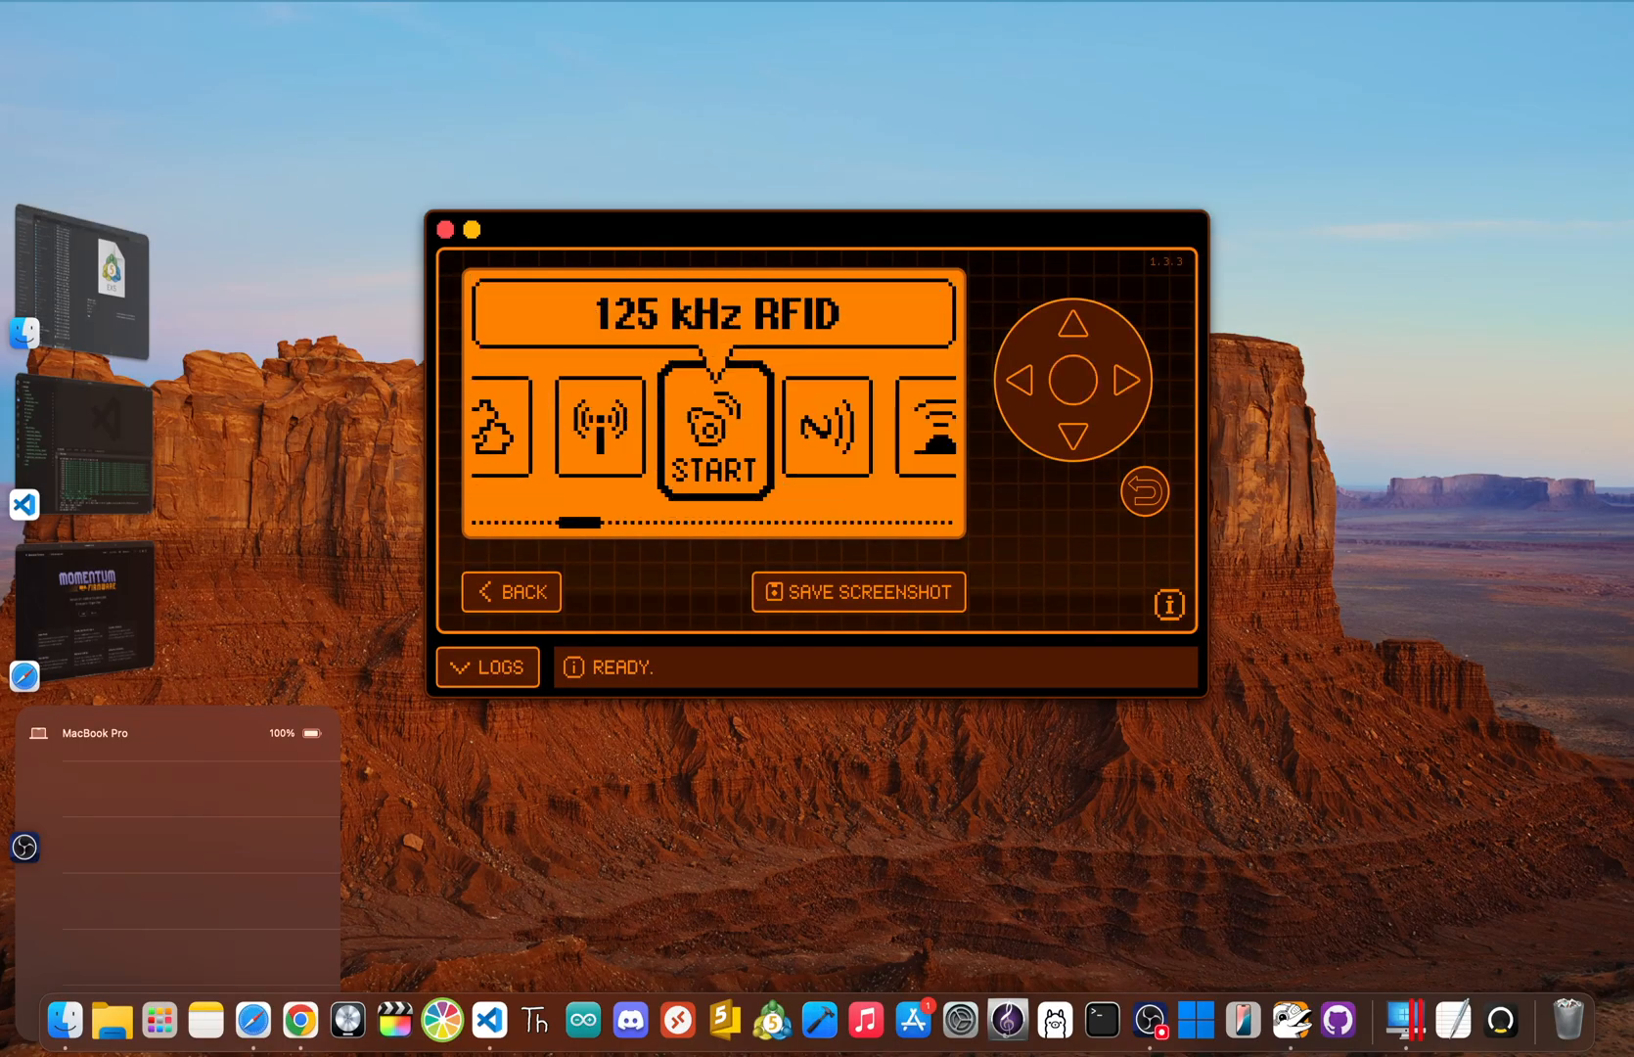
left_click(1116, 381)
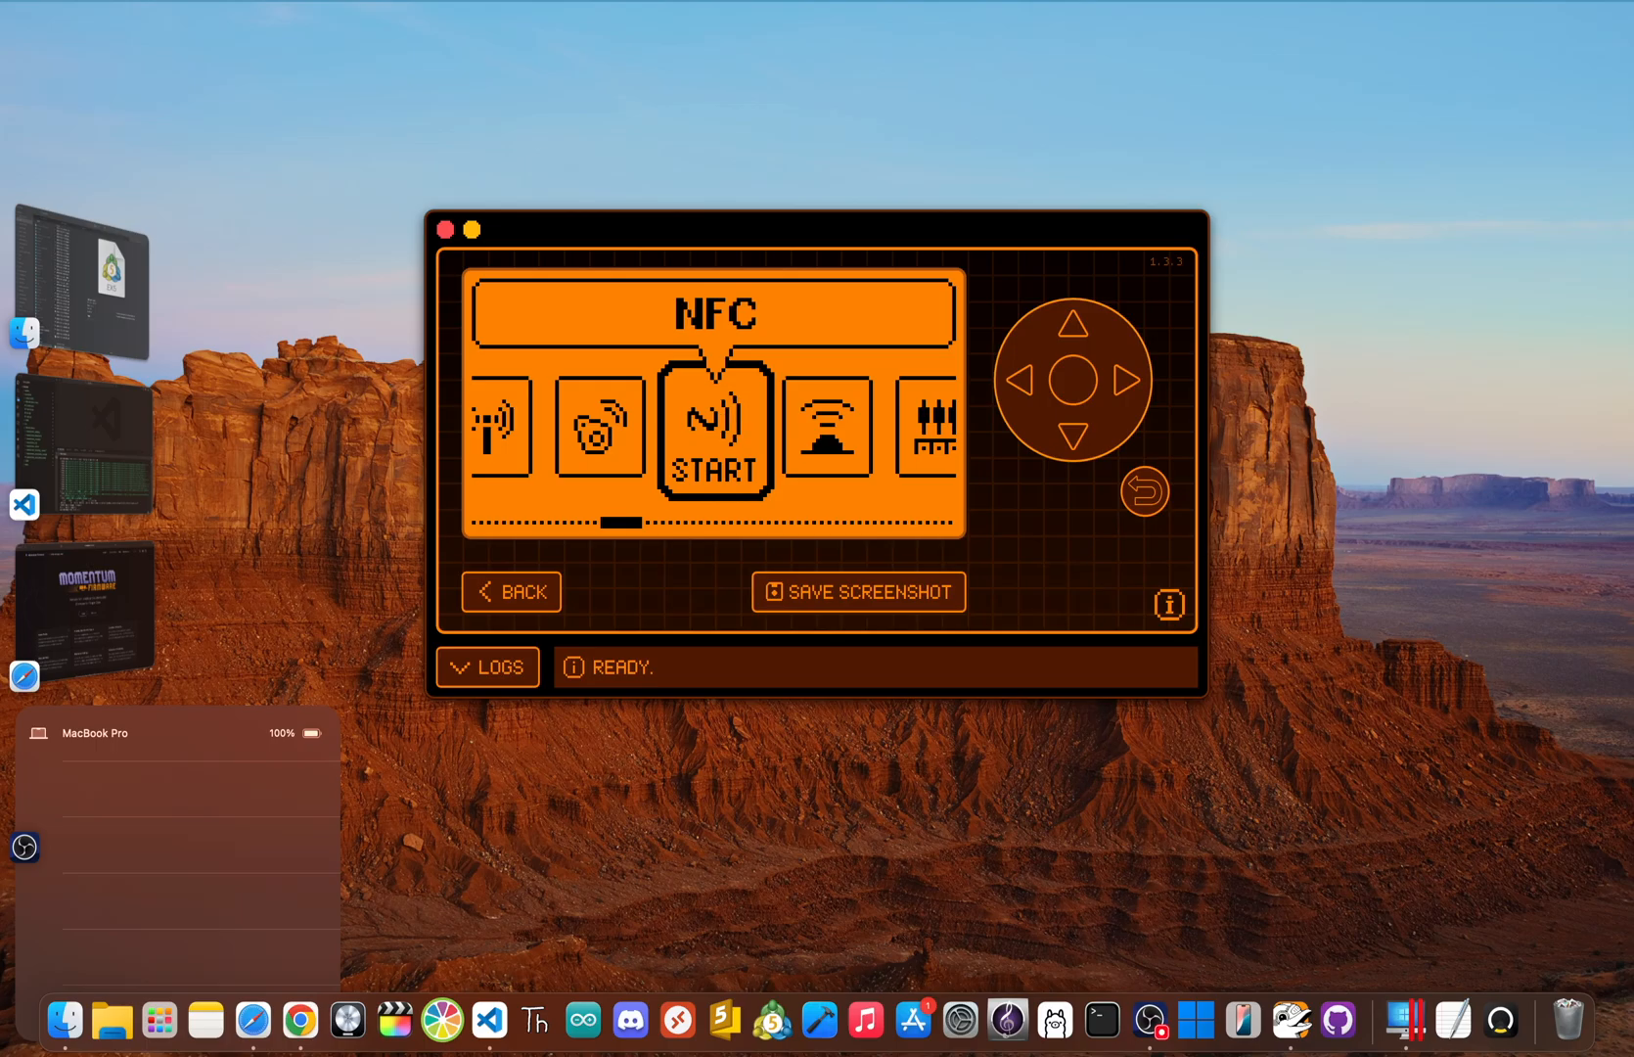
left_click(1123, 382)
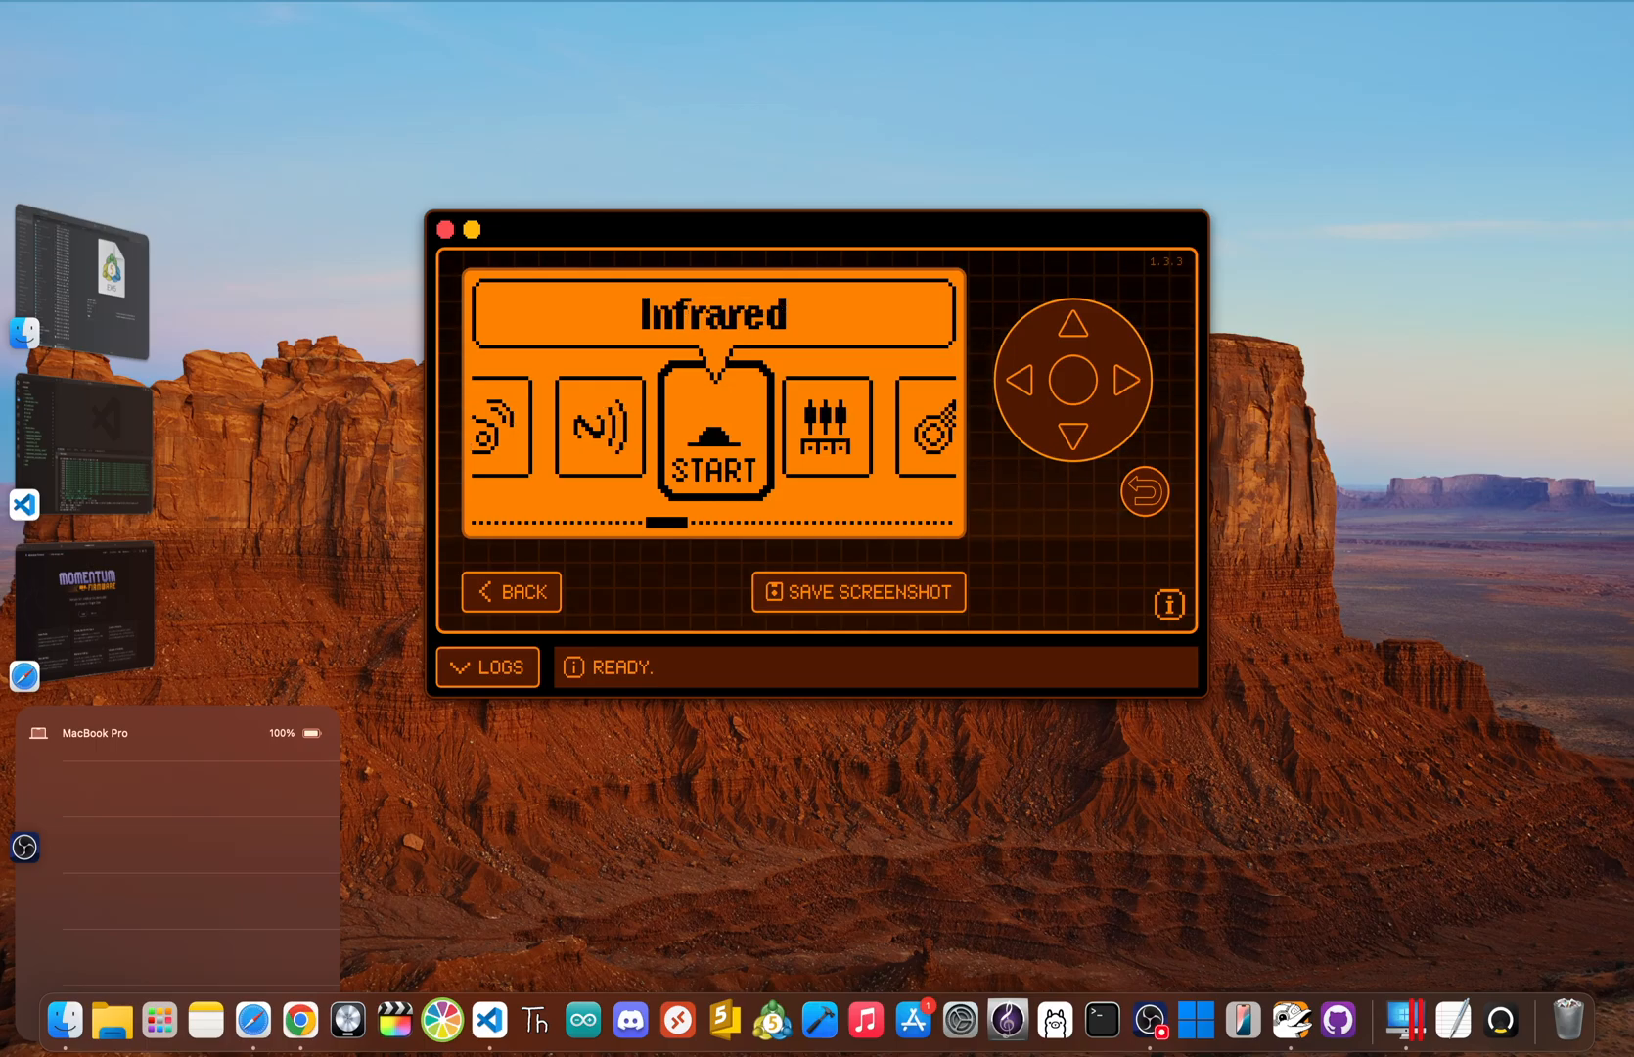
left_click(1118, 380)
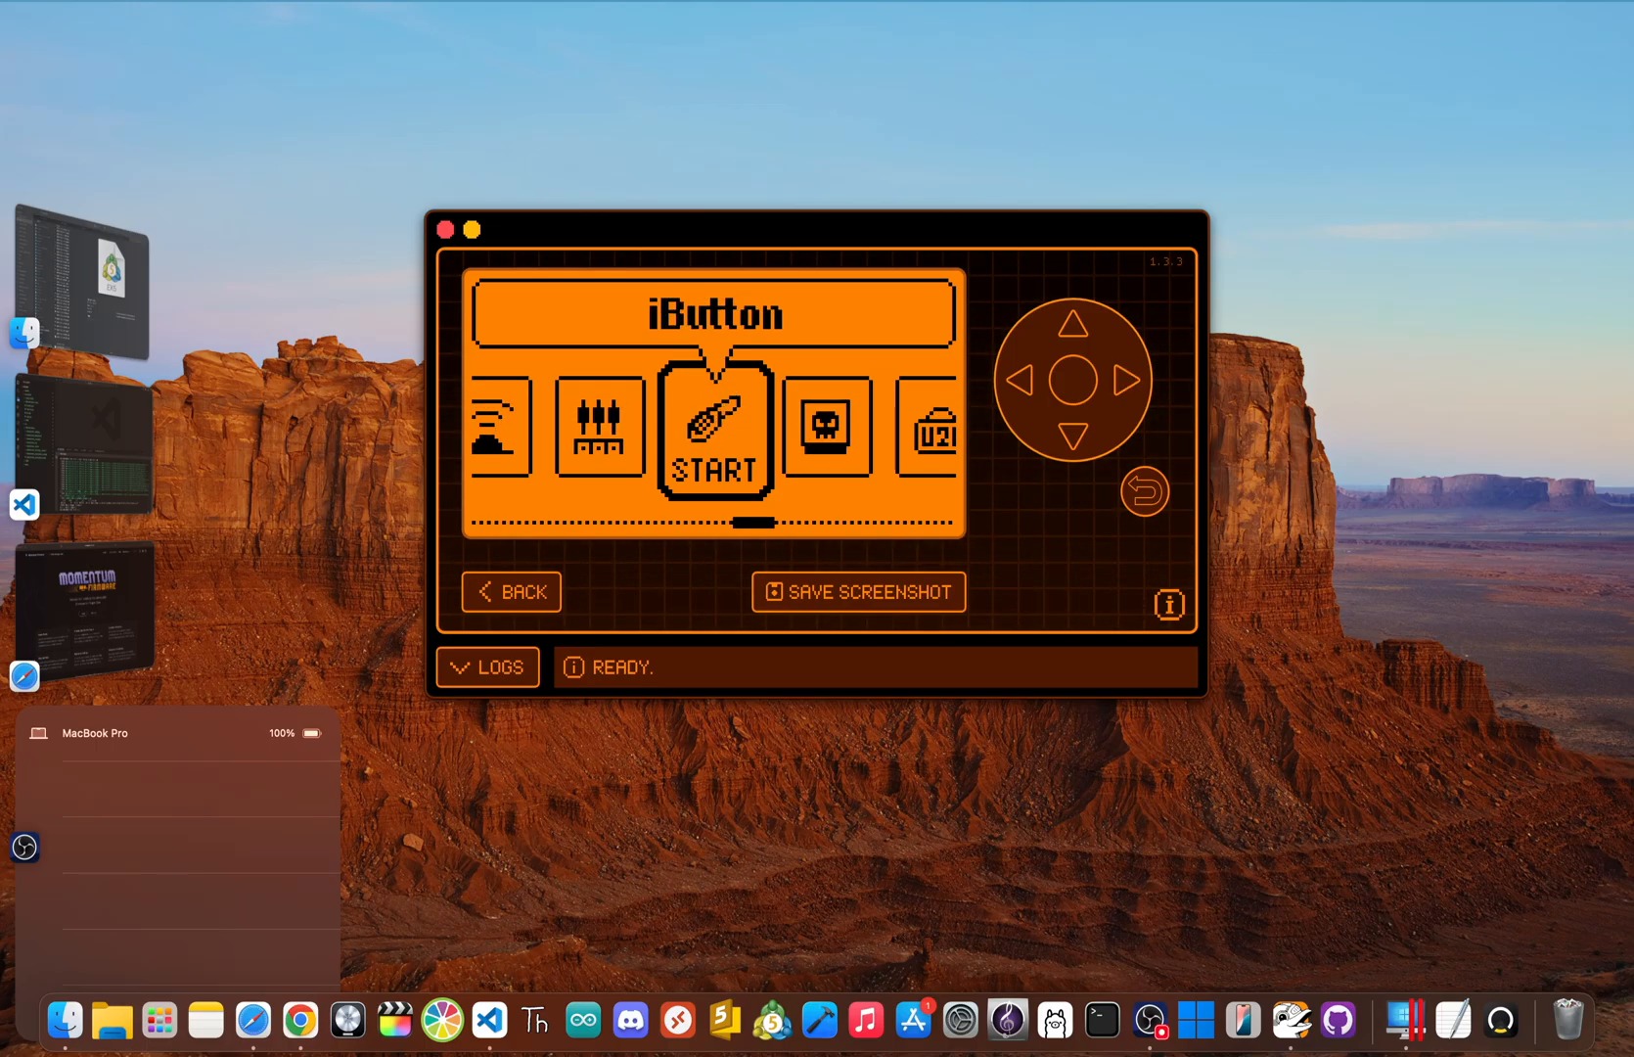
left_click(1119, 380)
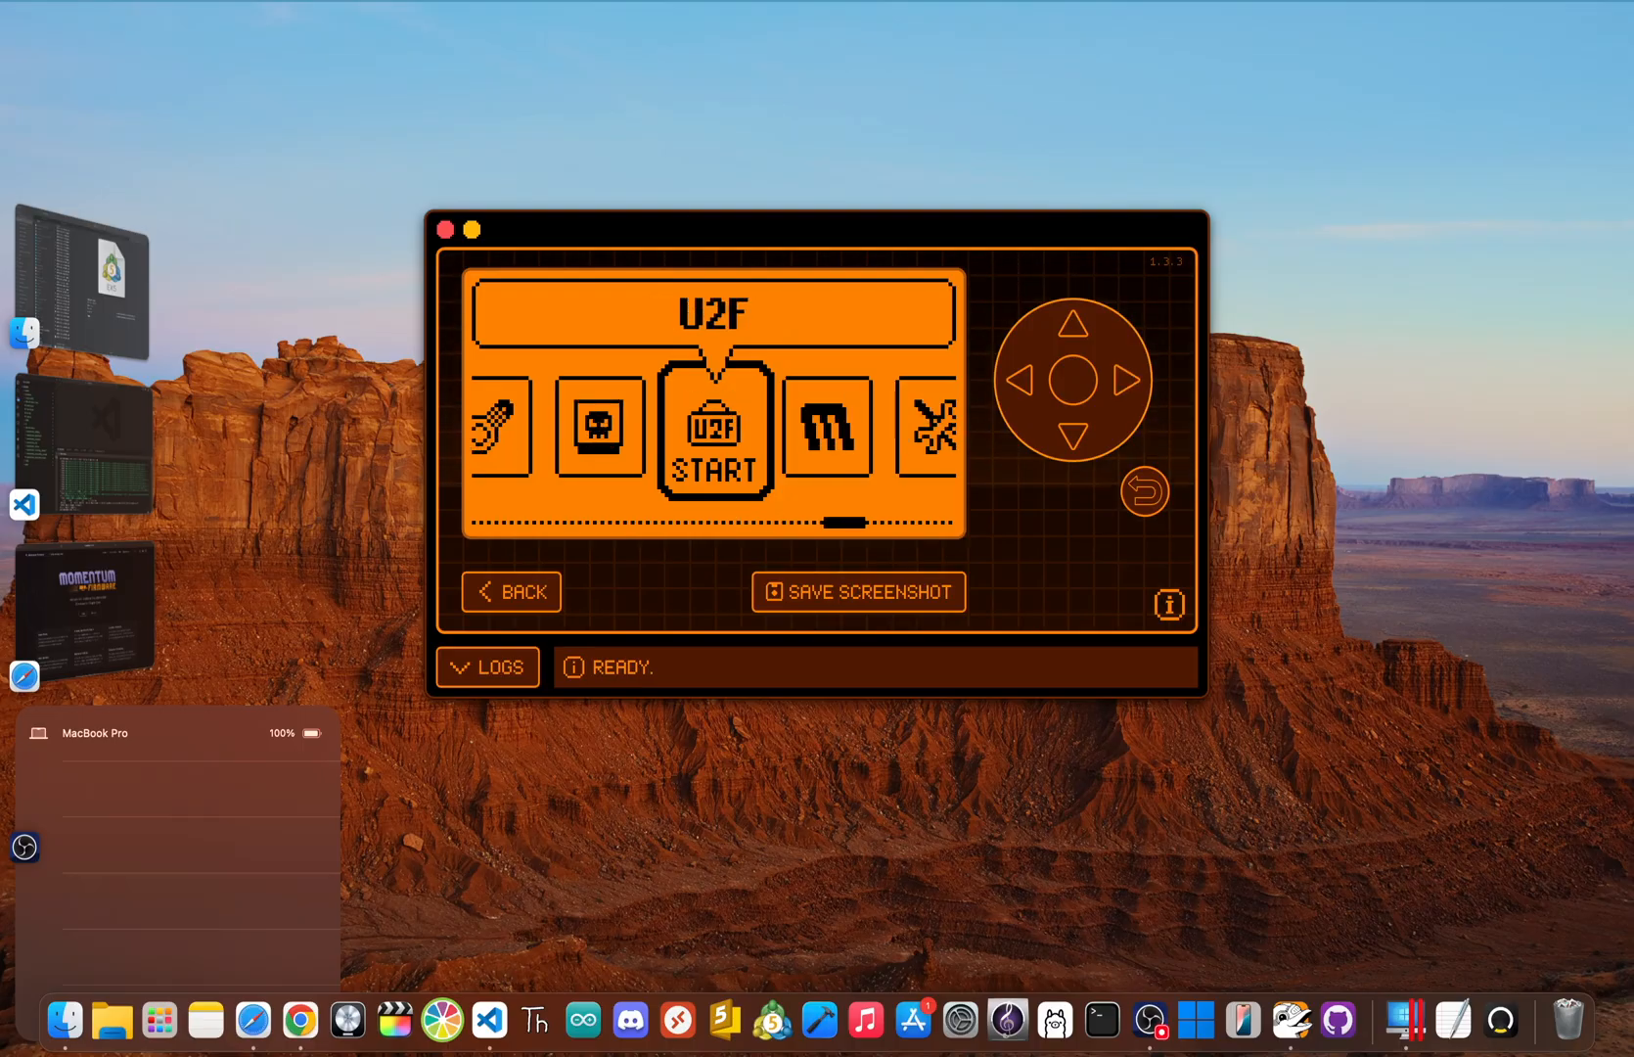
left_click(712, 432)
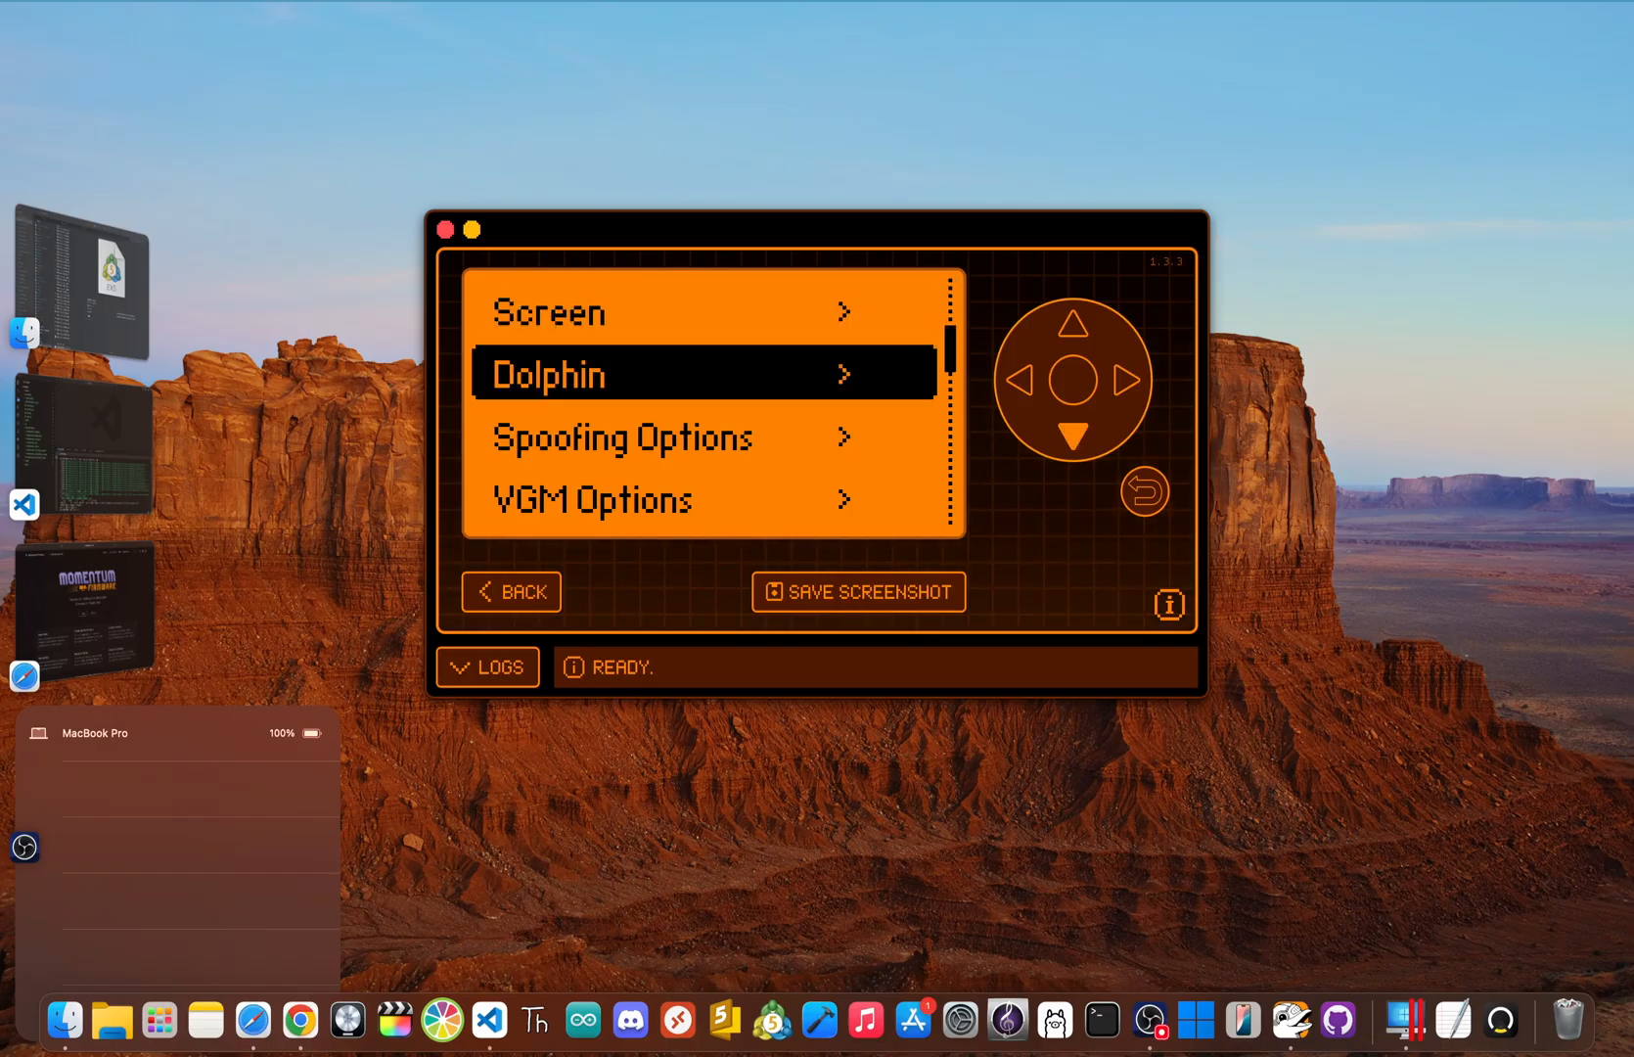
View Interface settings (Graphics, Mainmenu, Lockscreen, Statusbar), then back out to the carousel.
scroll("down", 3)
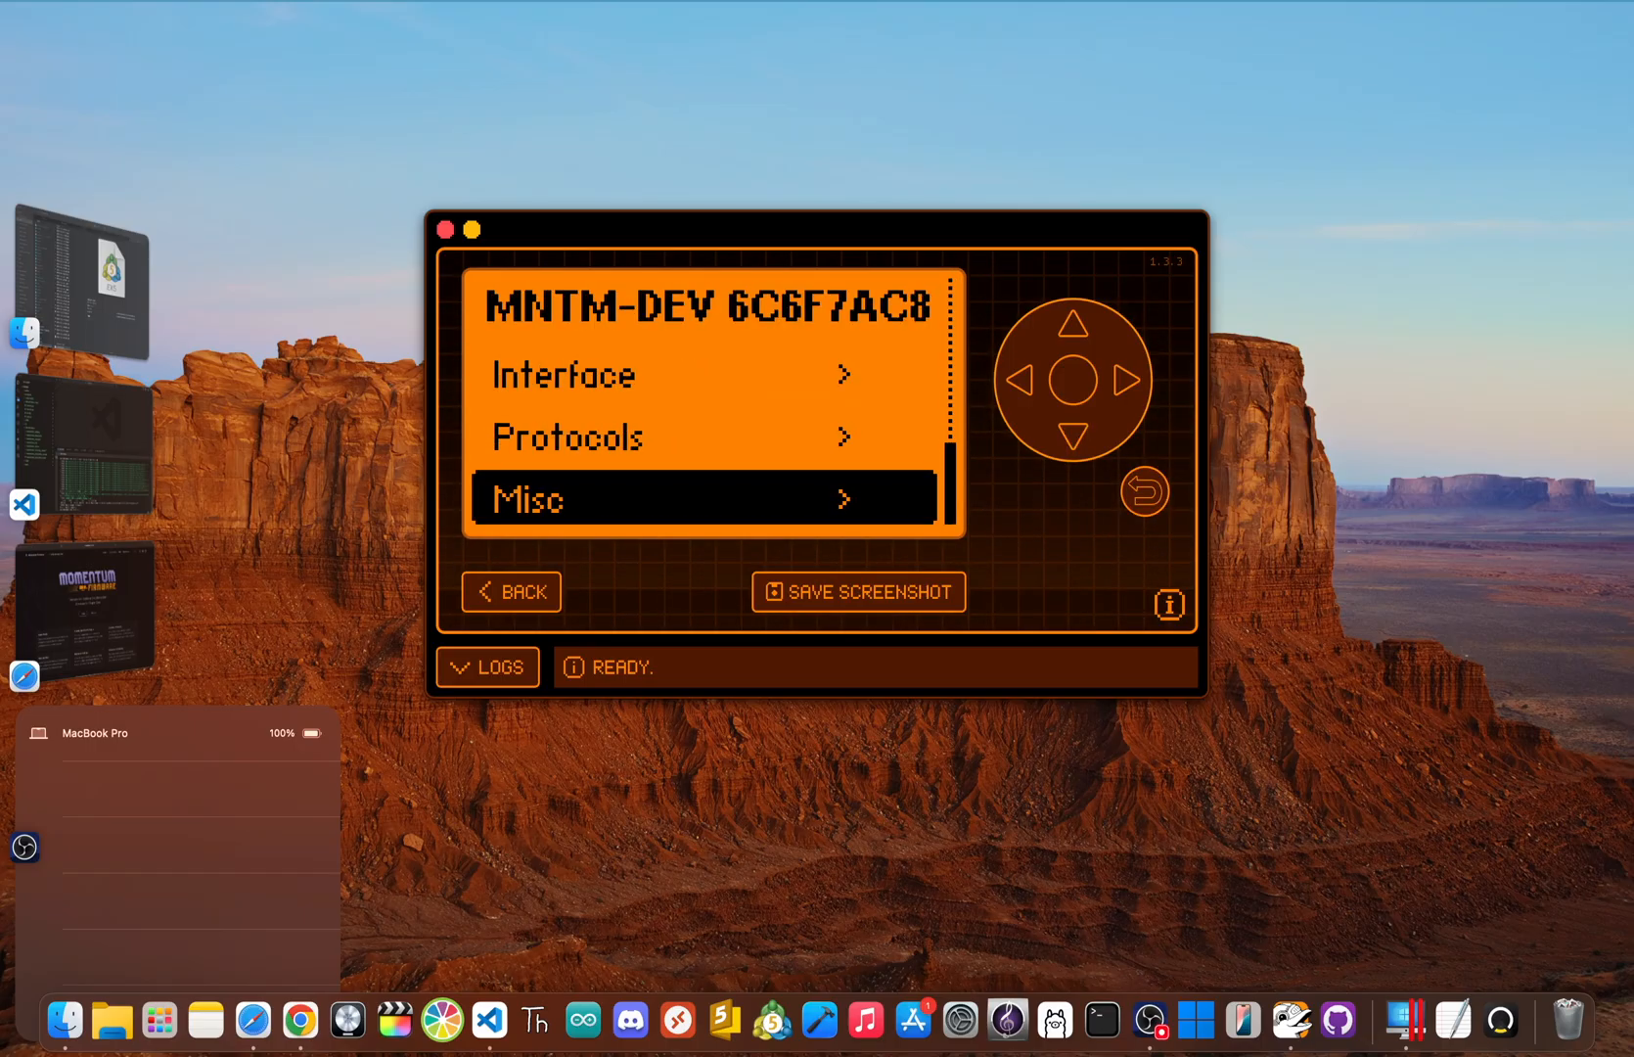
left_click(711, 497)
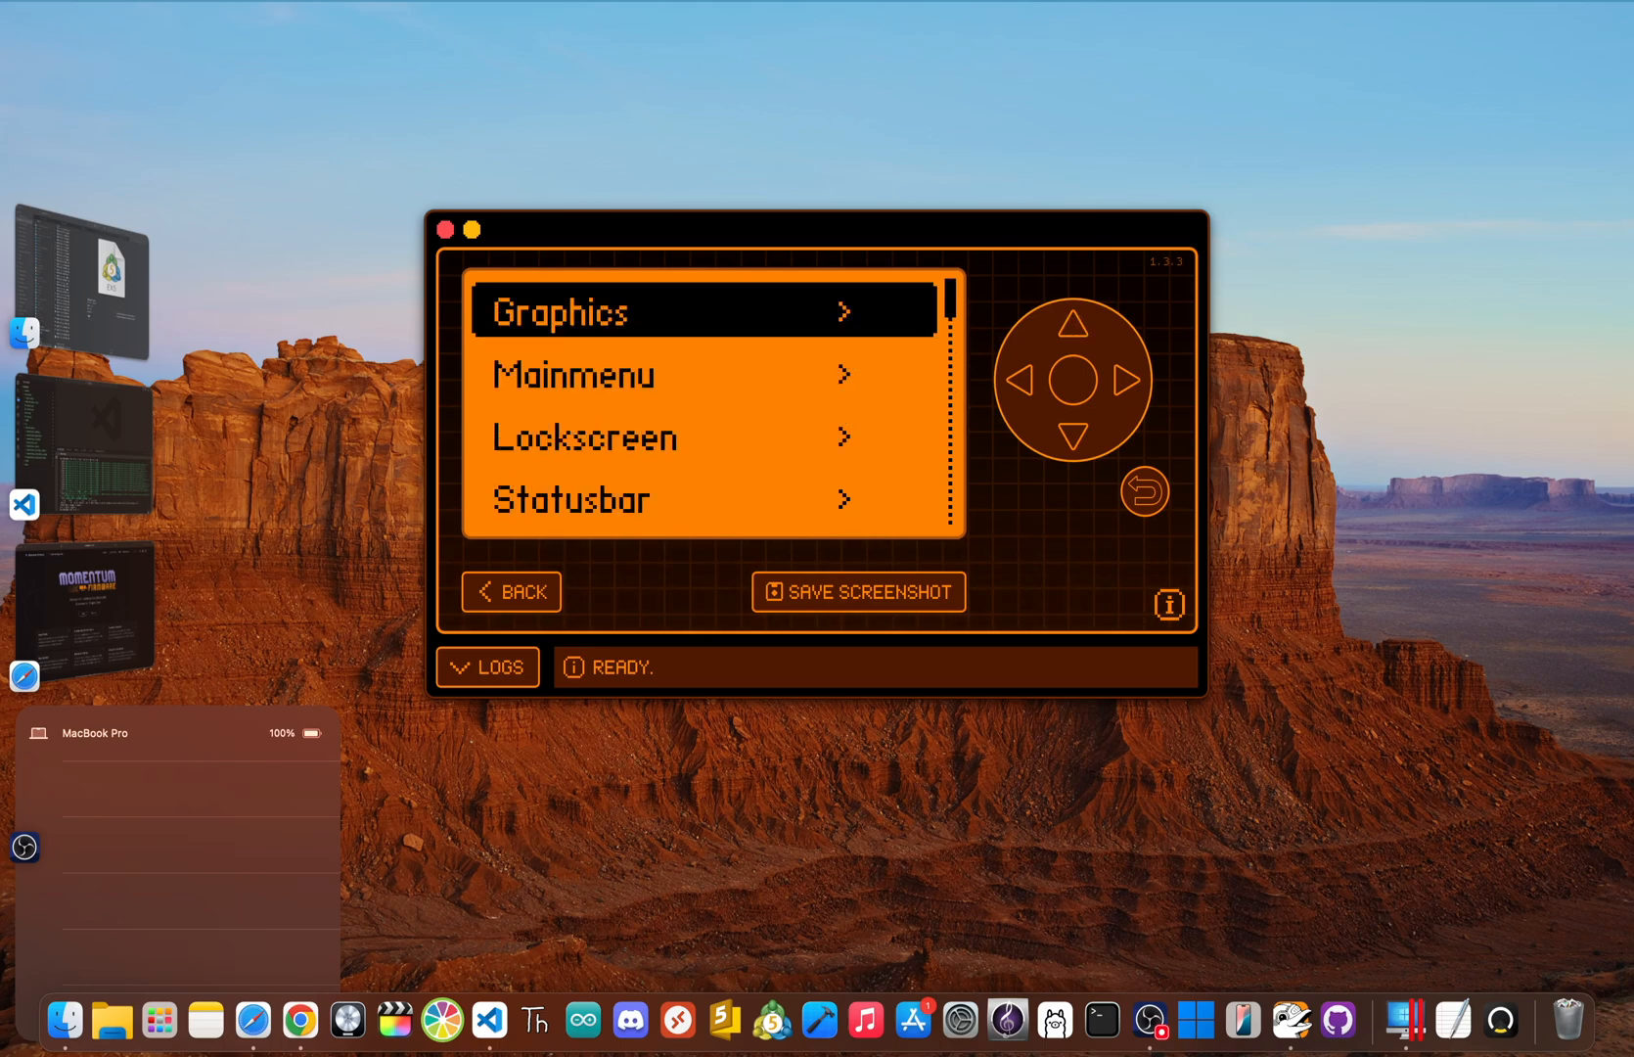
left_click(1073, 438)
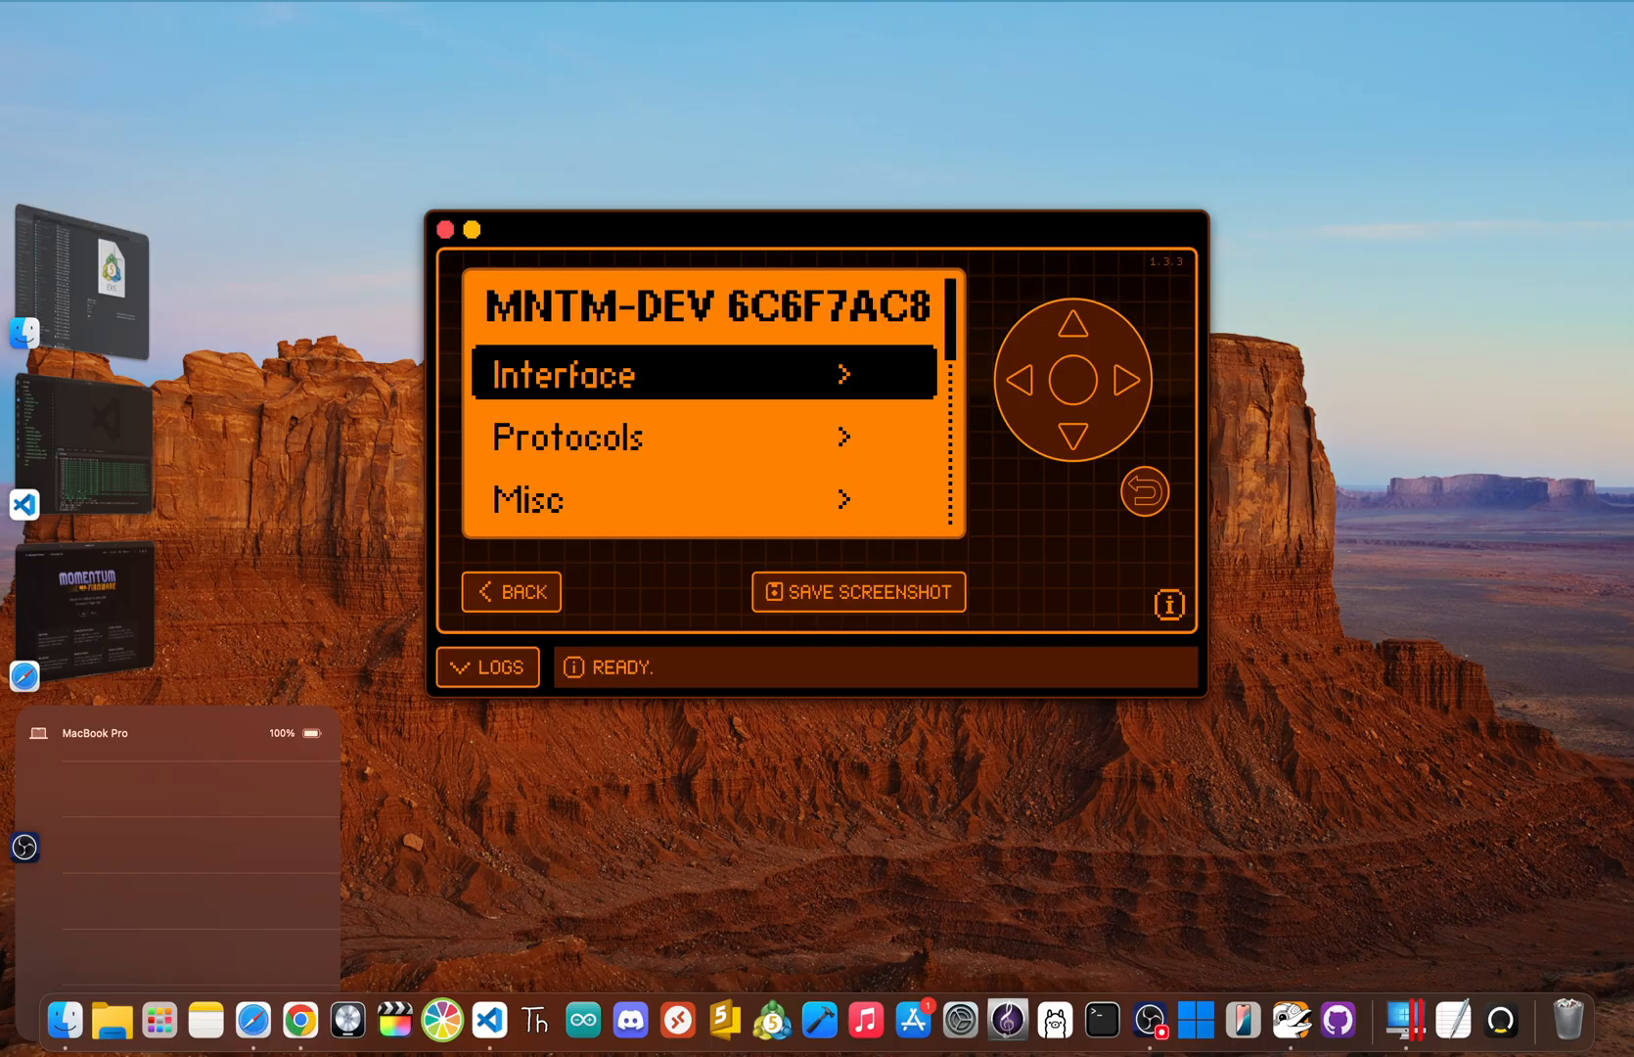
left_click(703, 372)
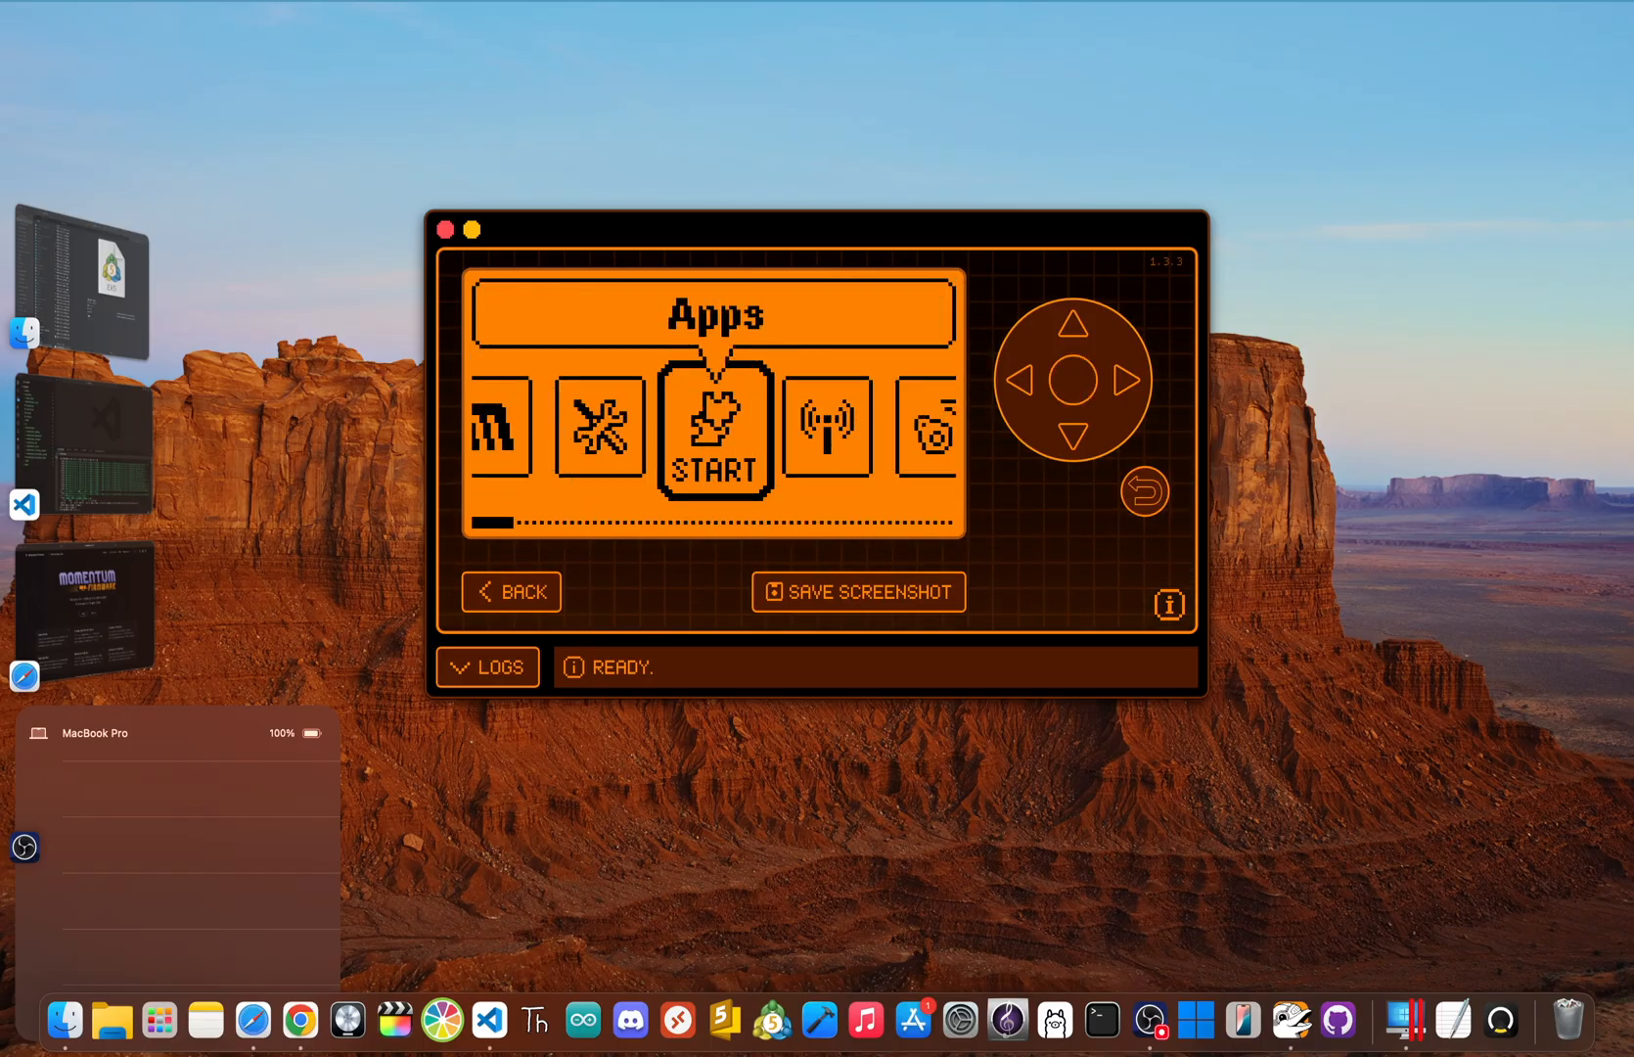
left_click(712, 432)
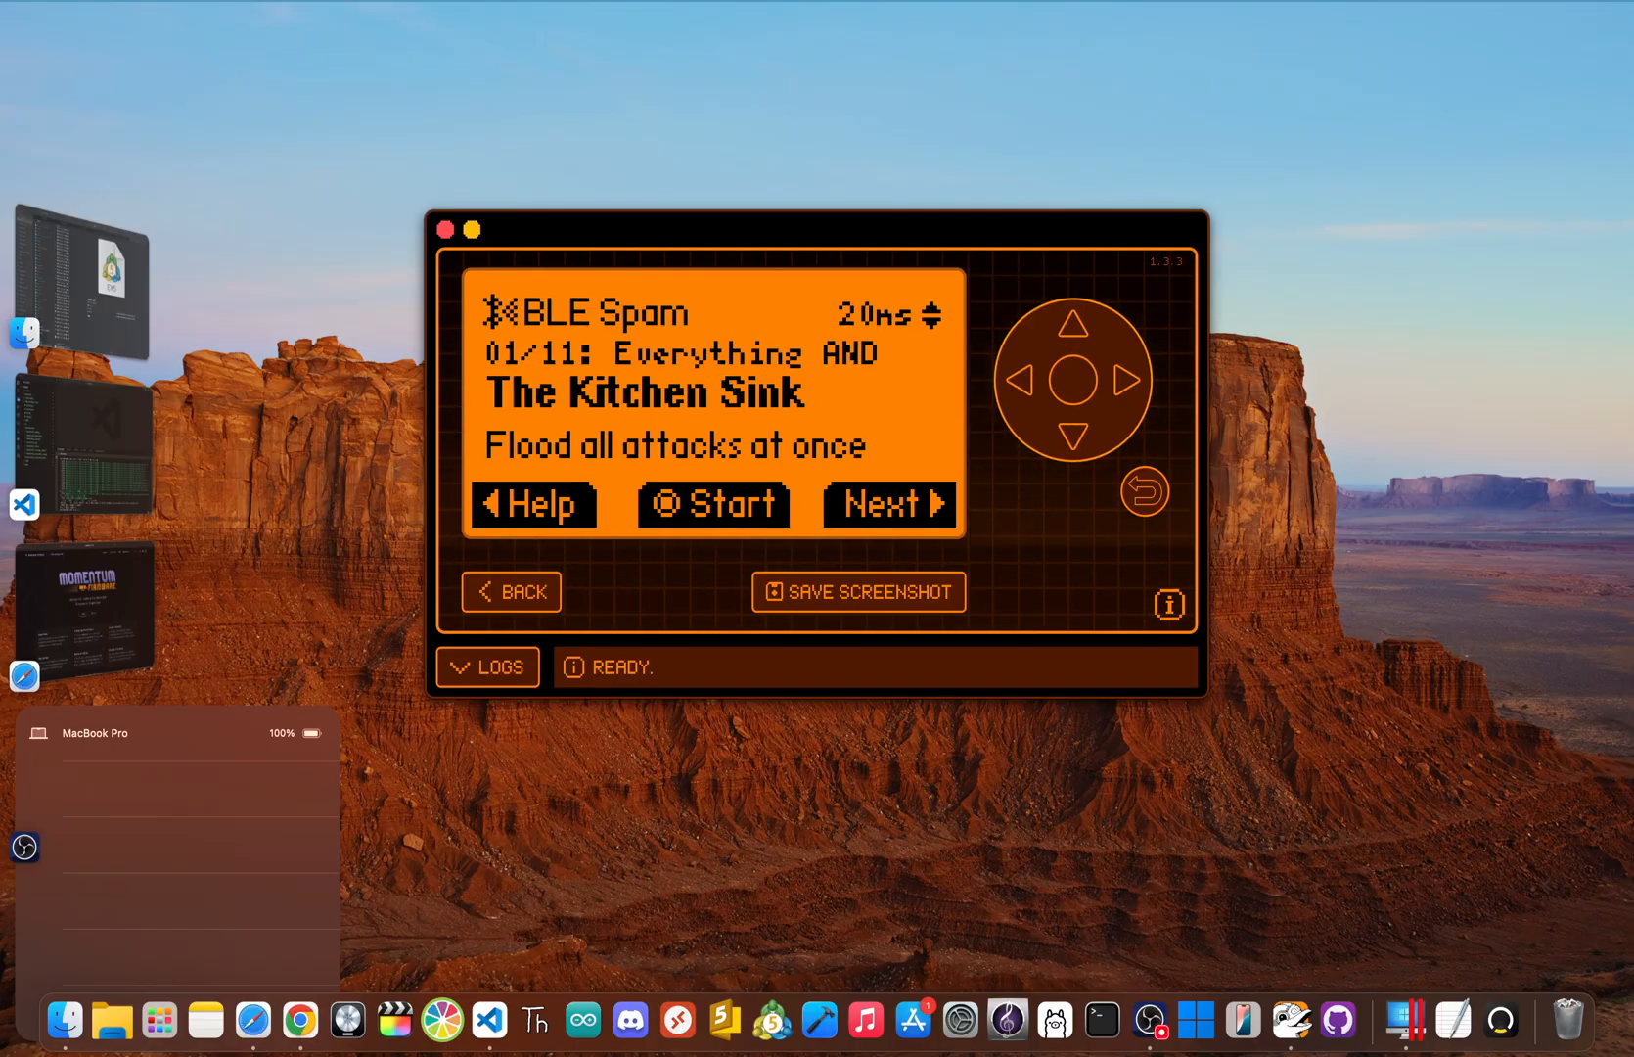
left_click(530, 503)
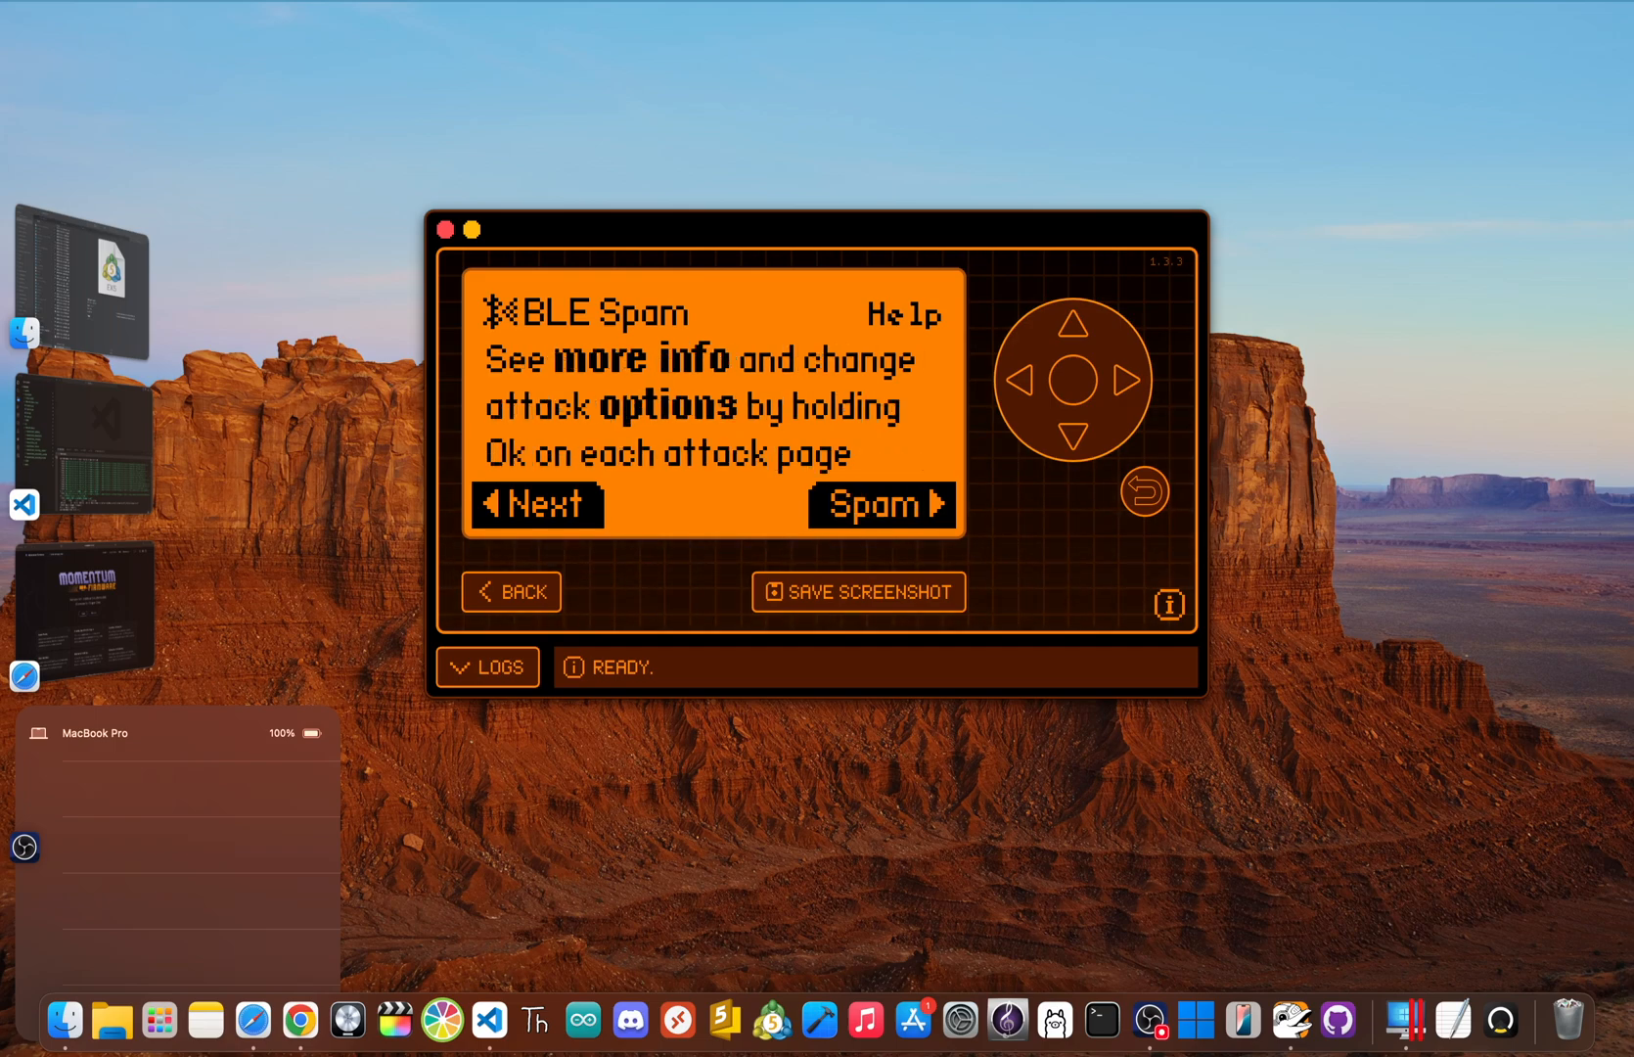
left_click(511, 590)
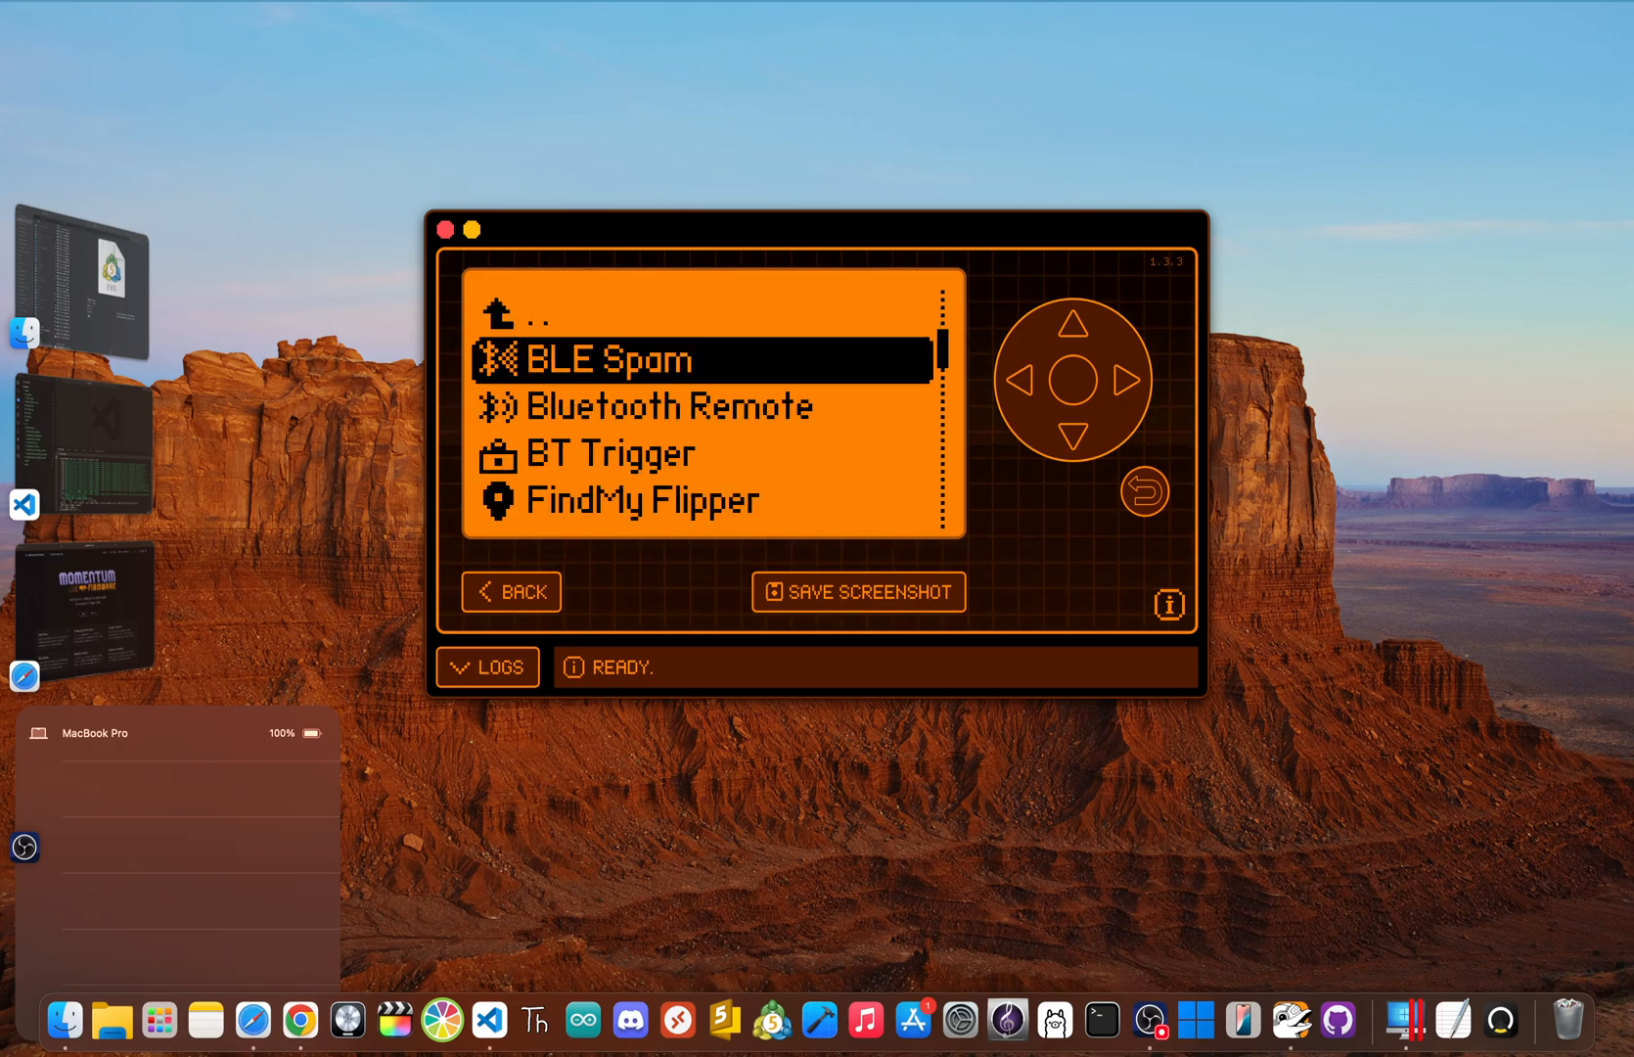
left_click(1072, 435)
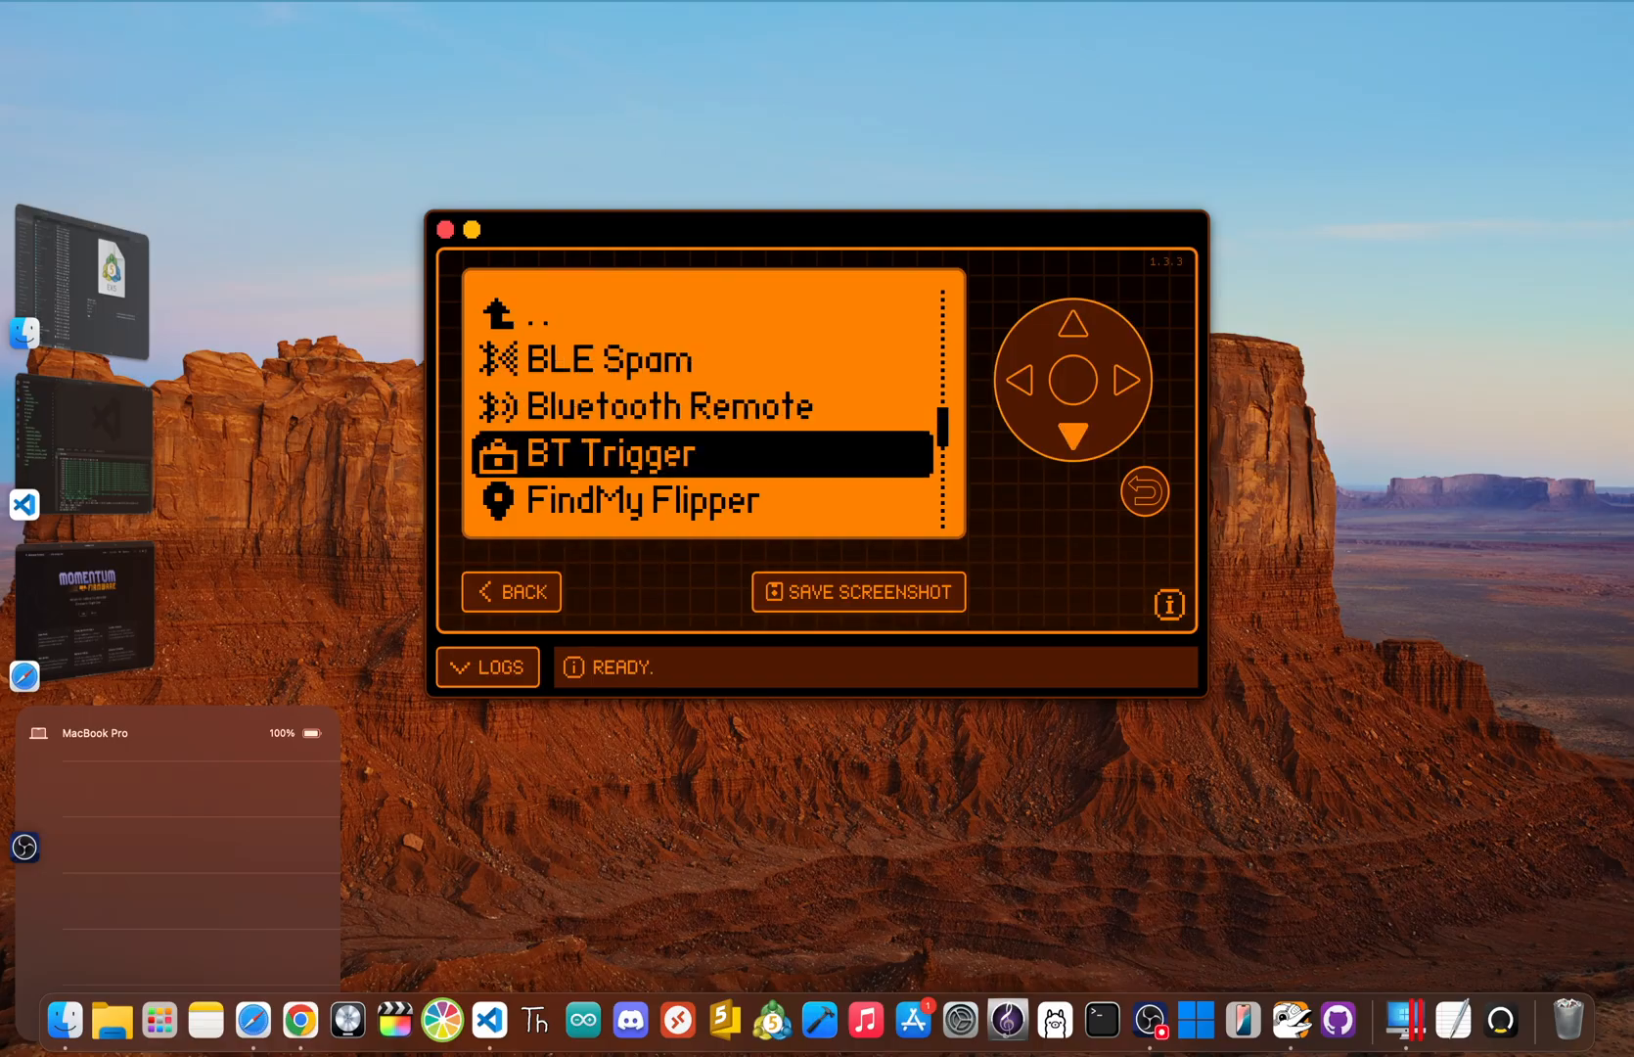
left_click(1075, 434)
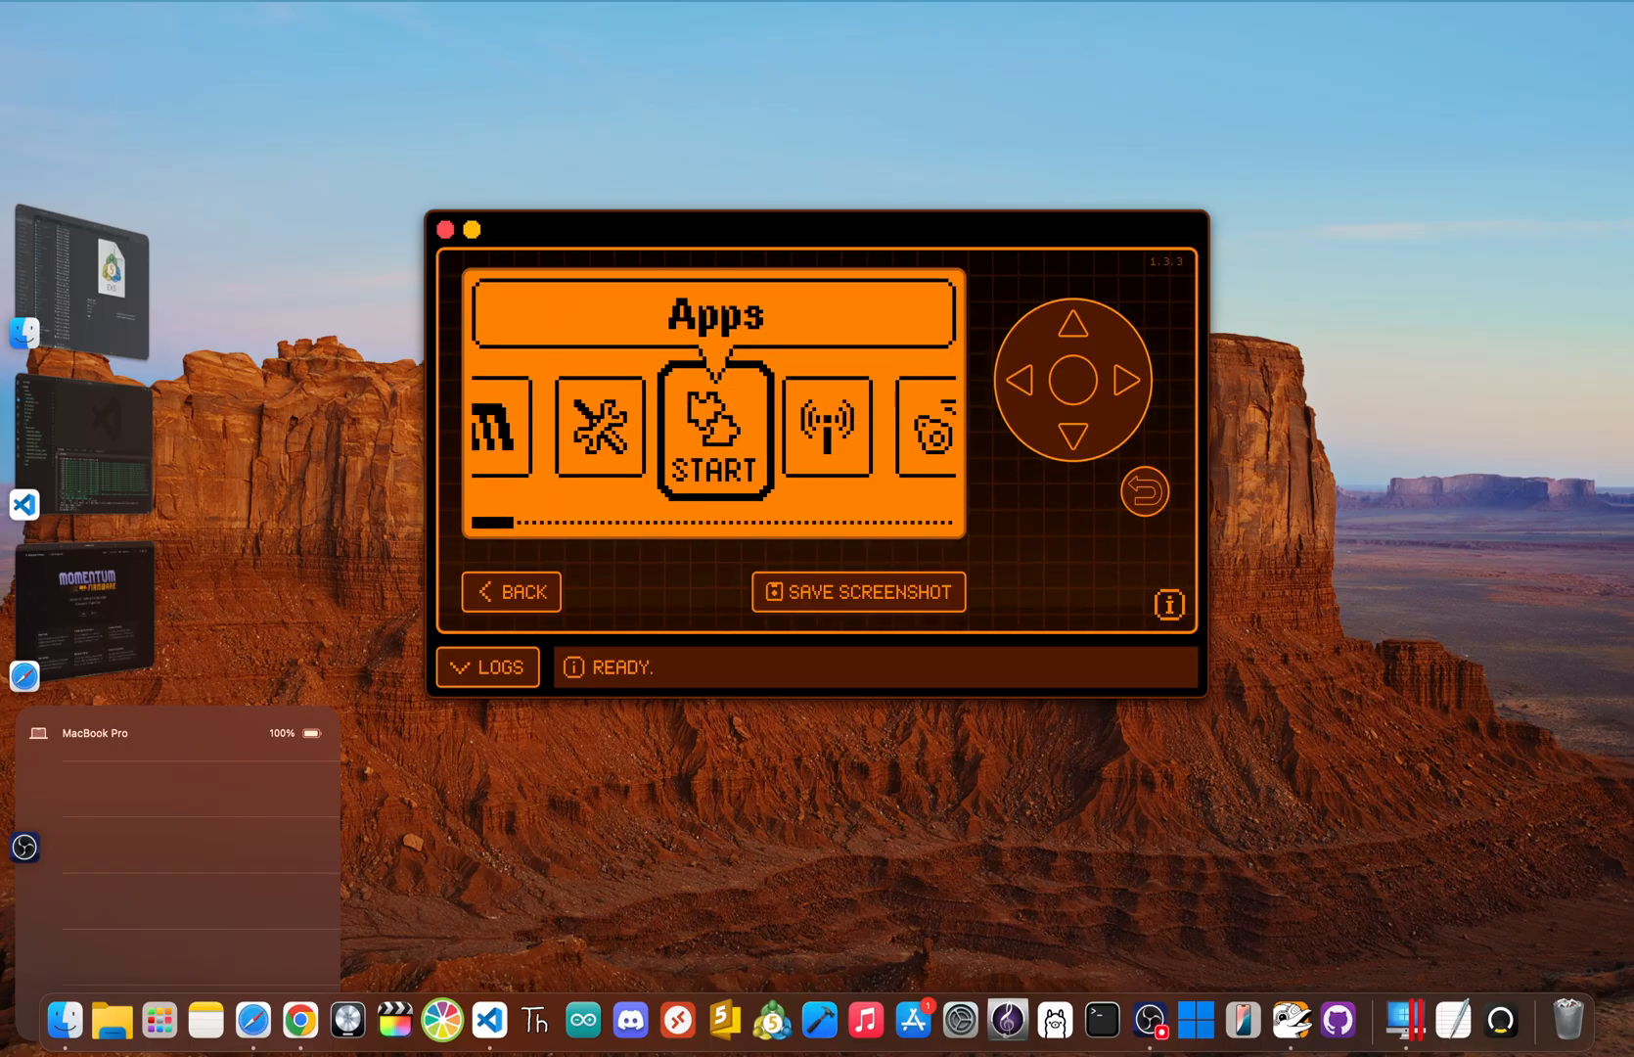
left_click(1122, 380)
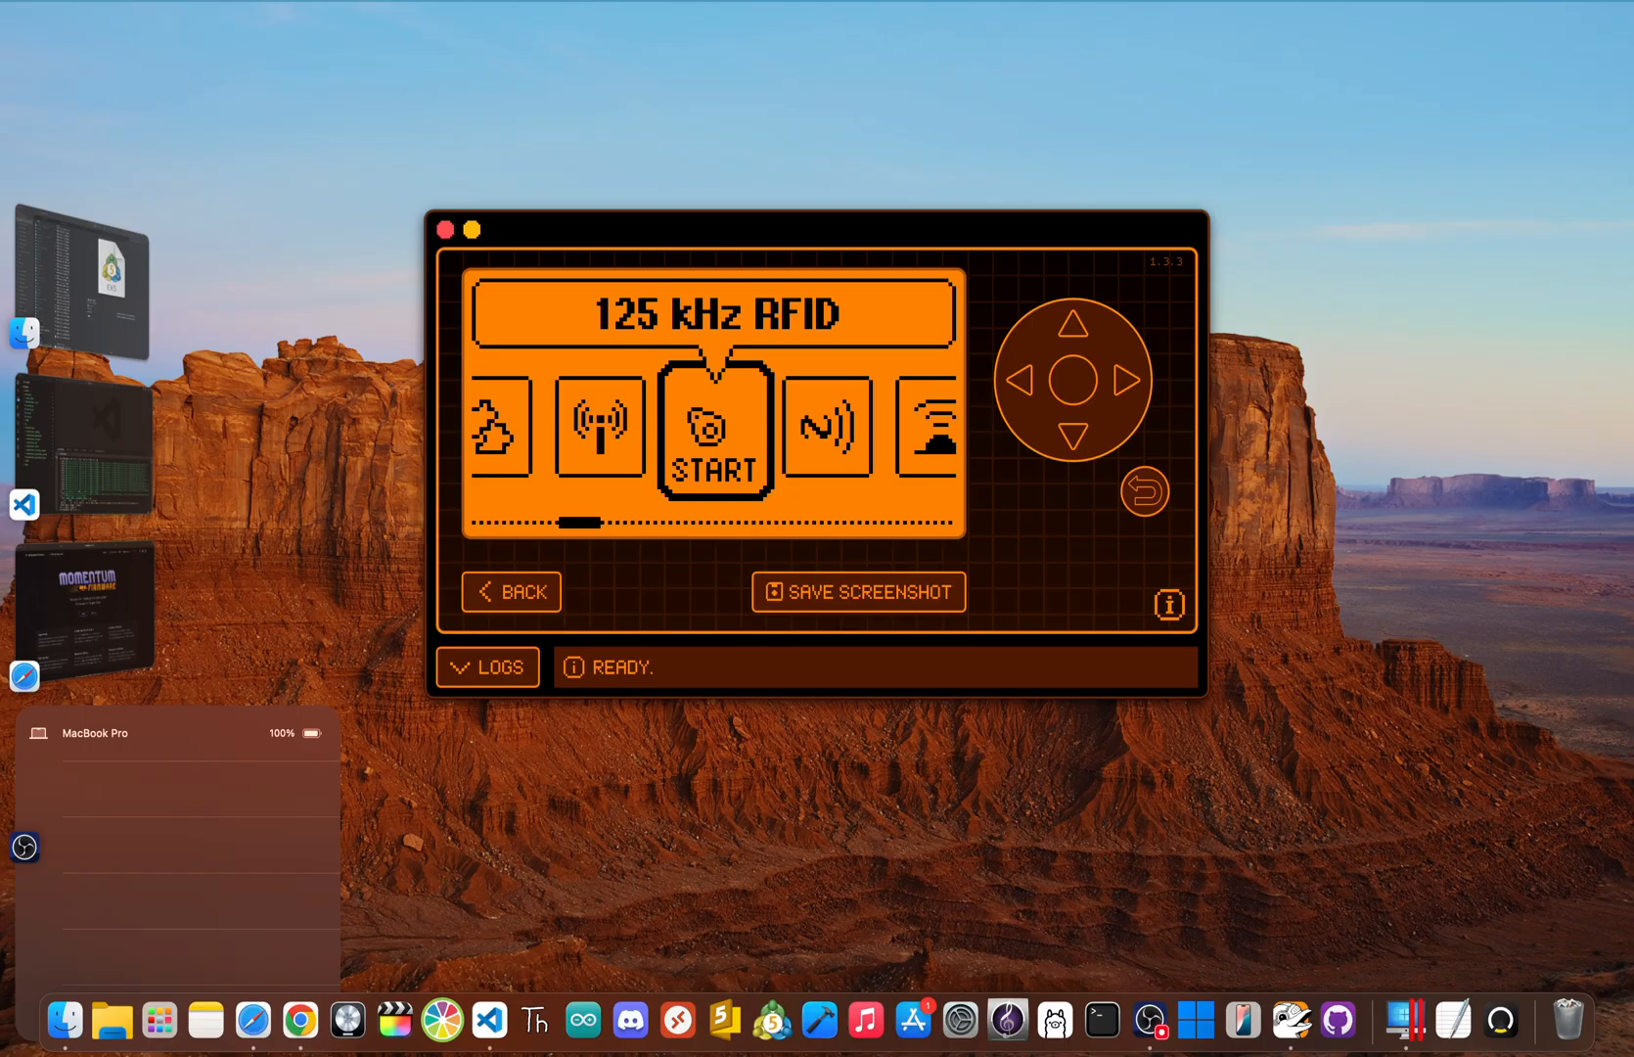
left_click(1123, 382)
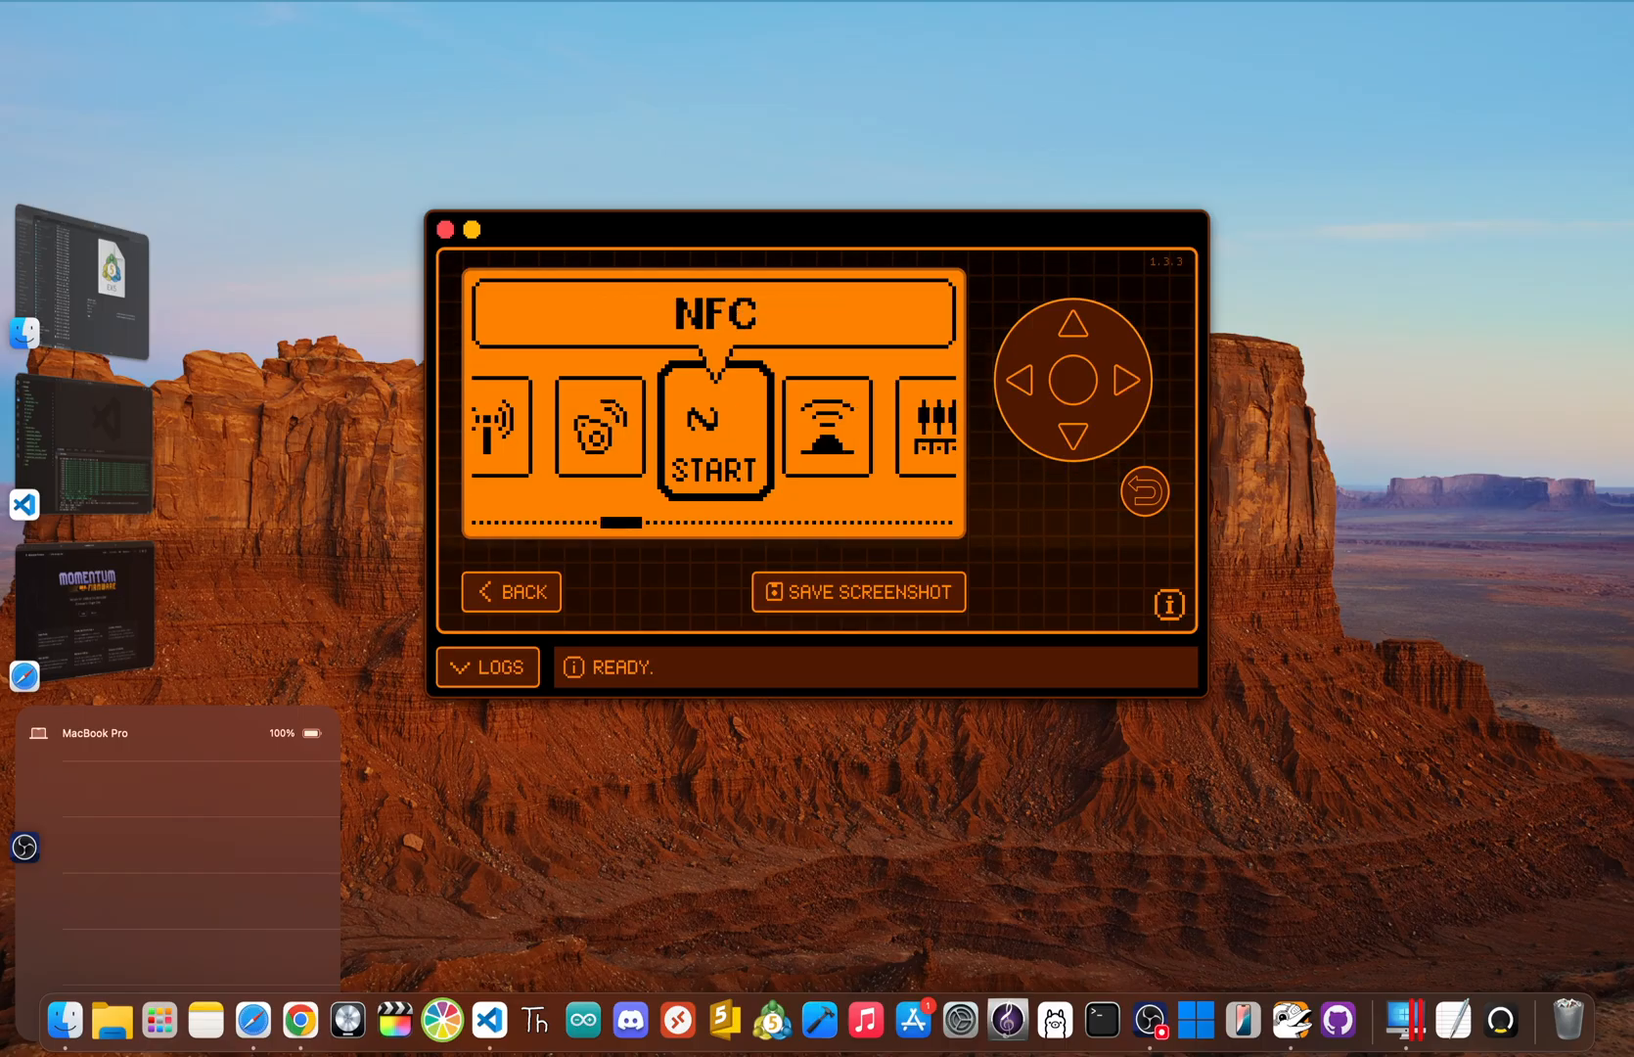
left_click(1117, 381)
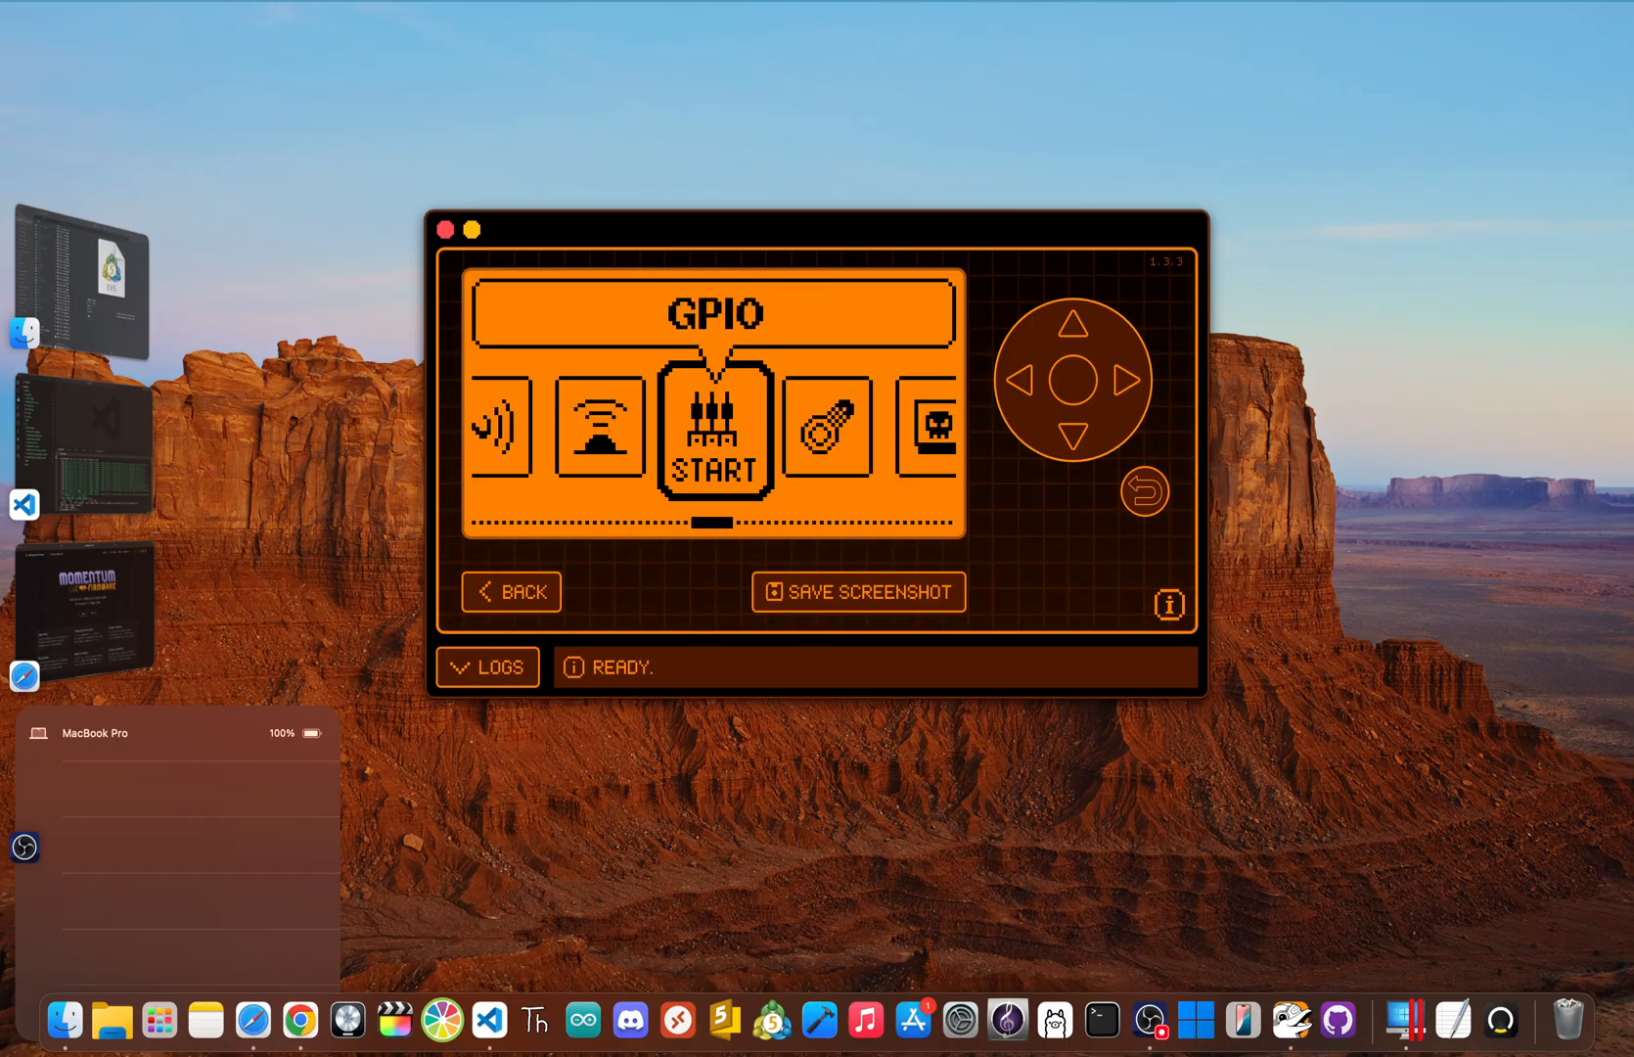
left_click(1116, 380)
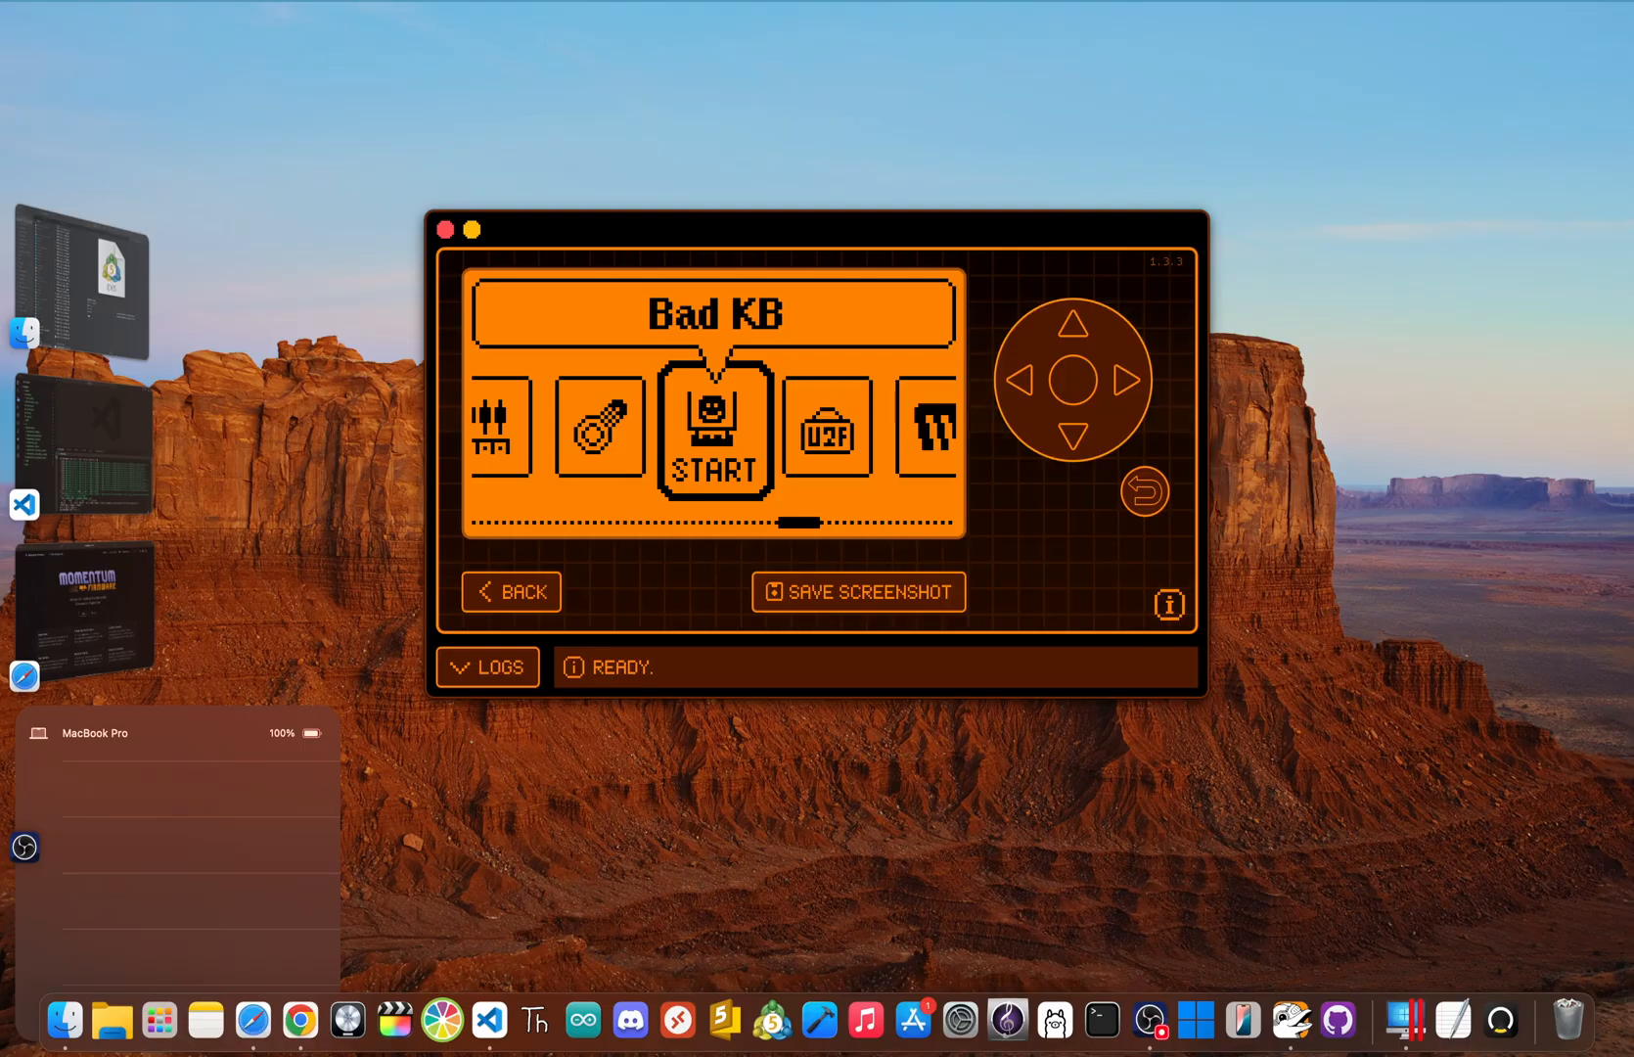
left_click(1120, 380)
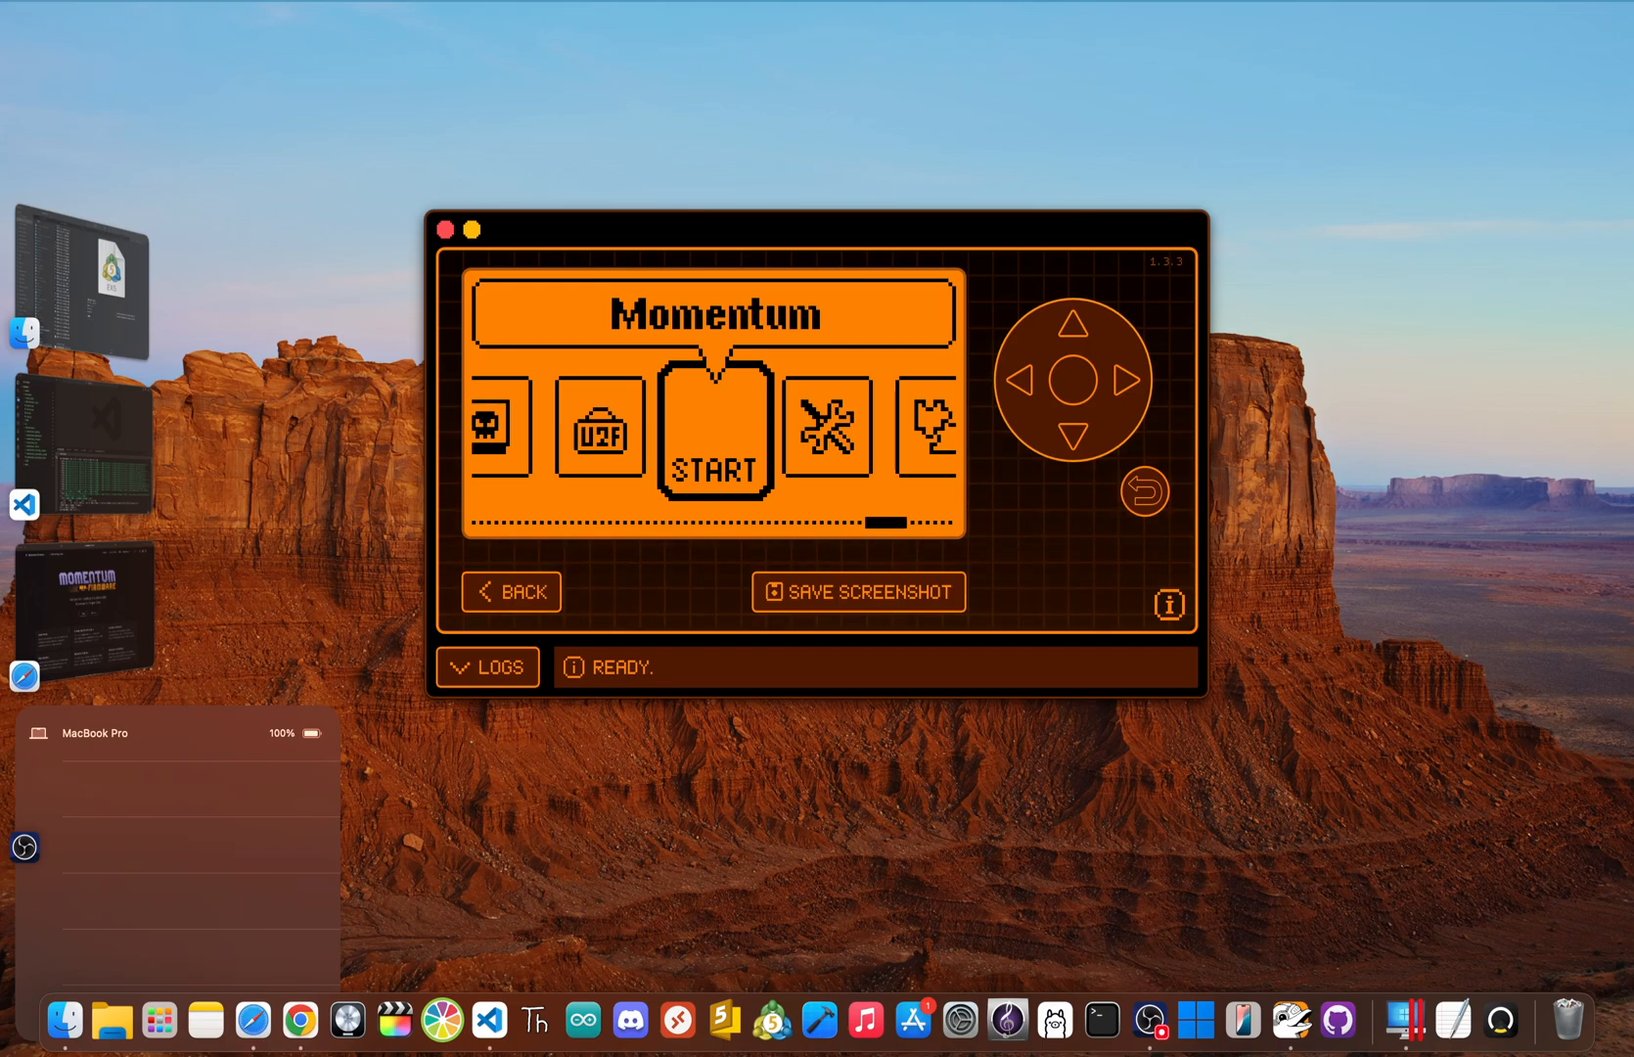
left_click(713, 421)
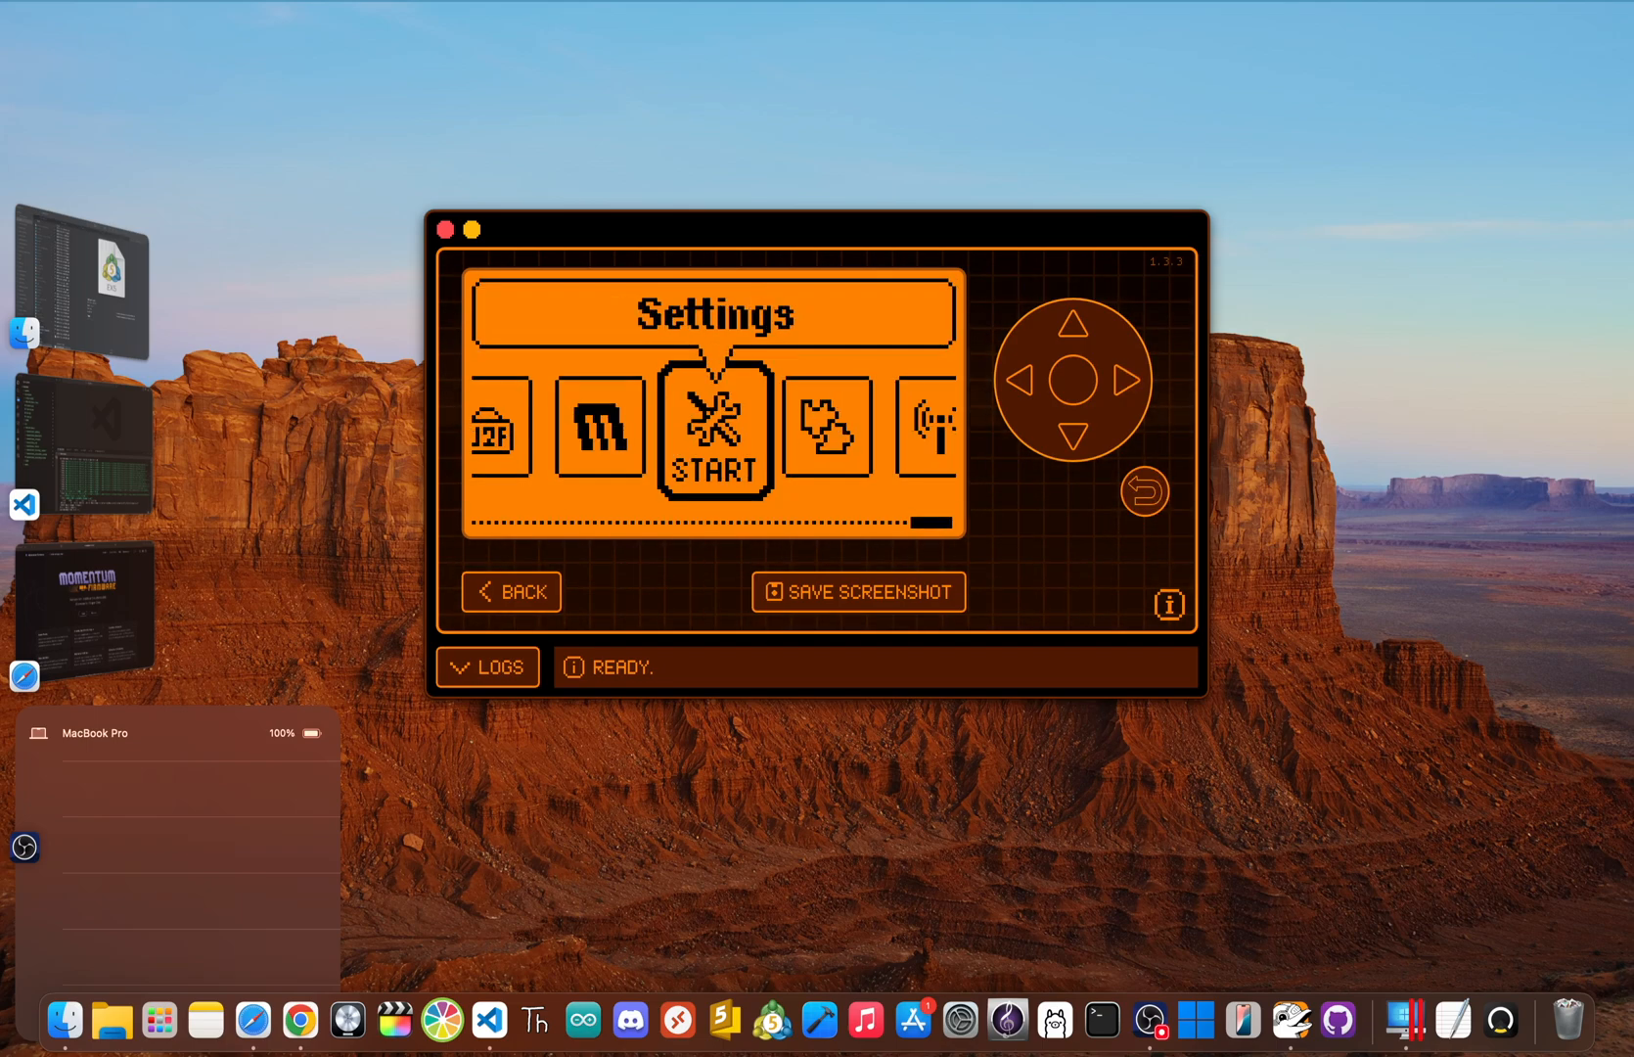
left_click(712, 426)
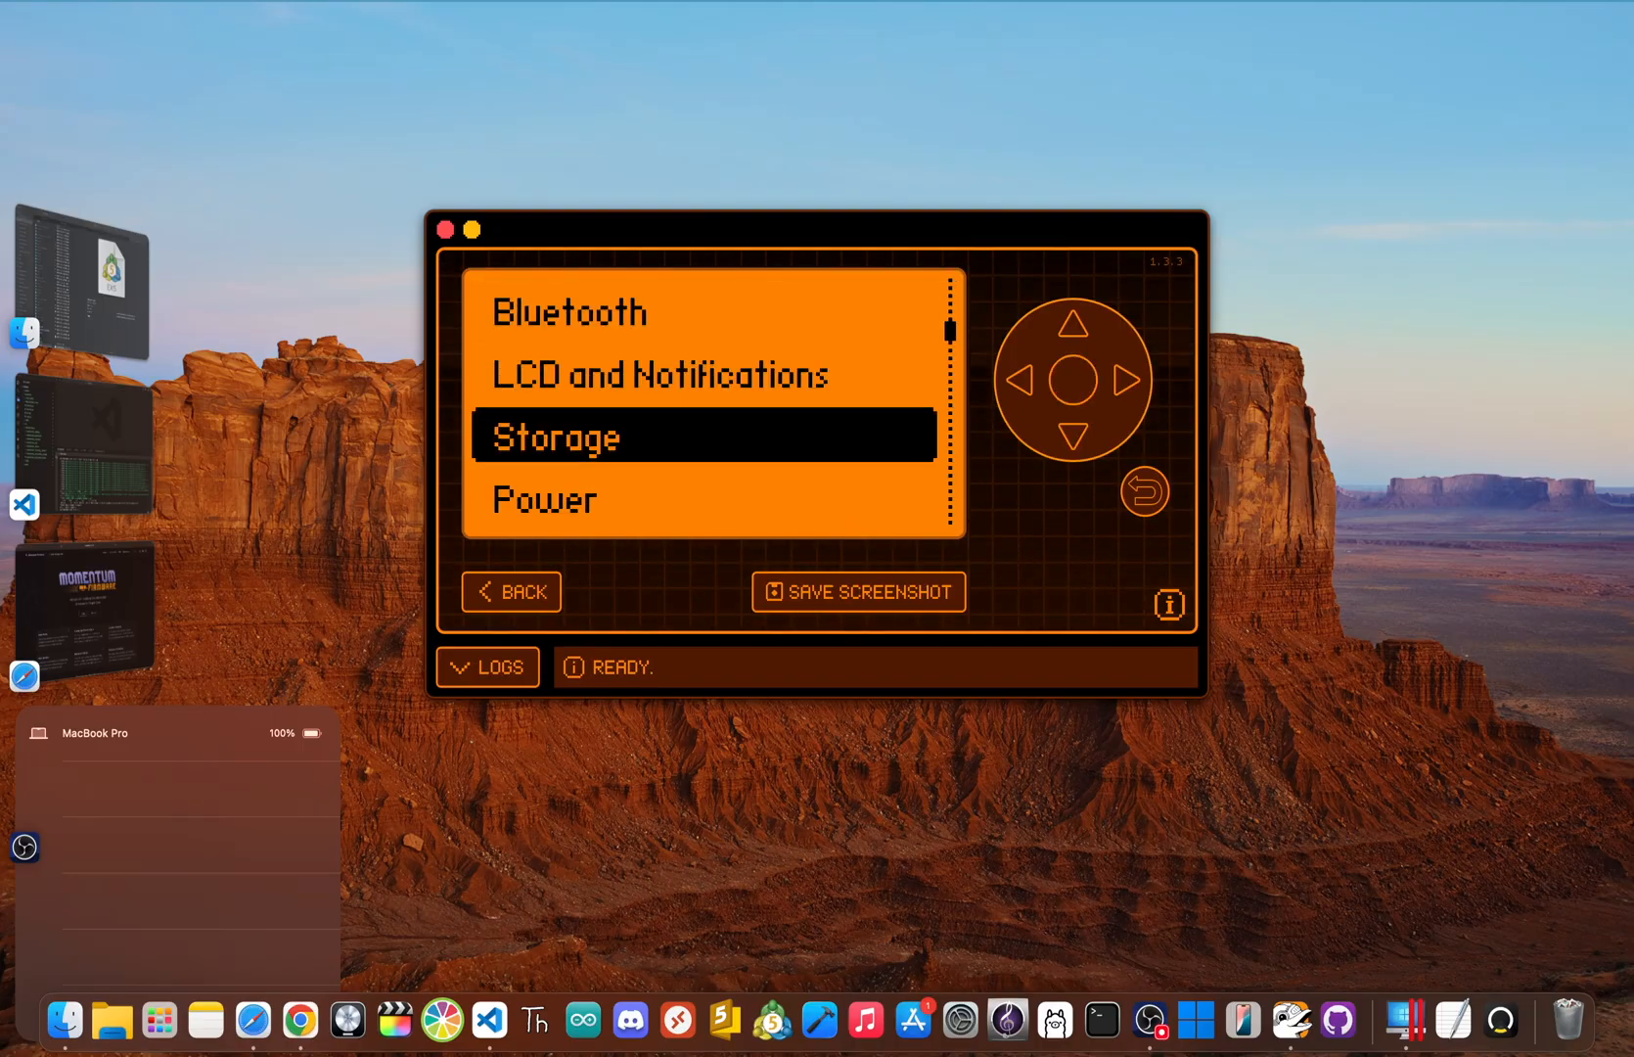
left_click(1074, 441)
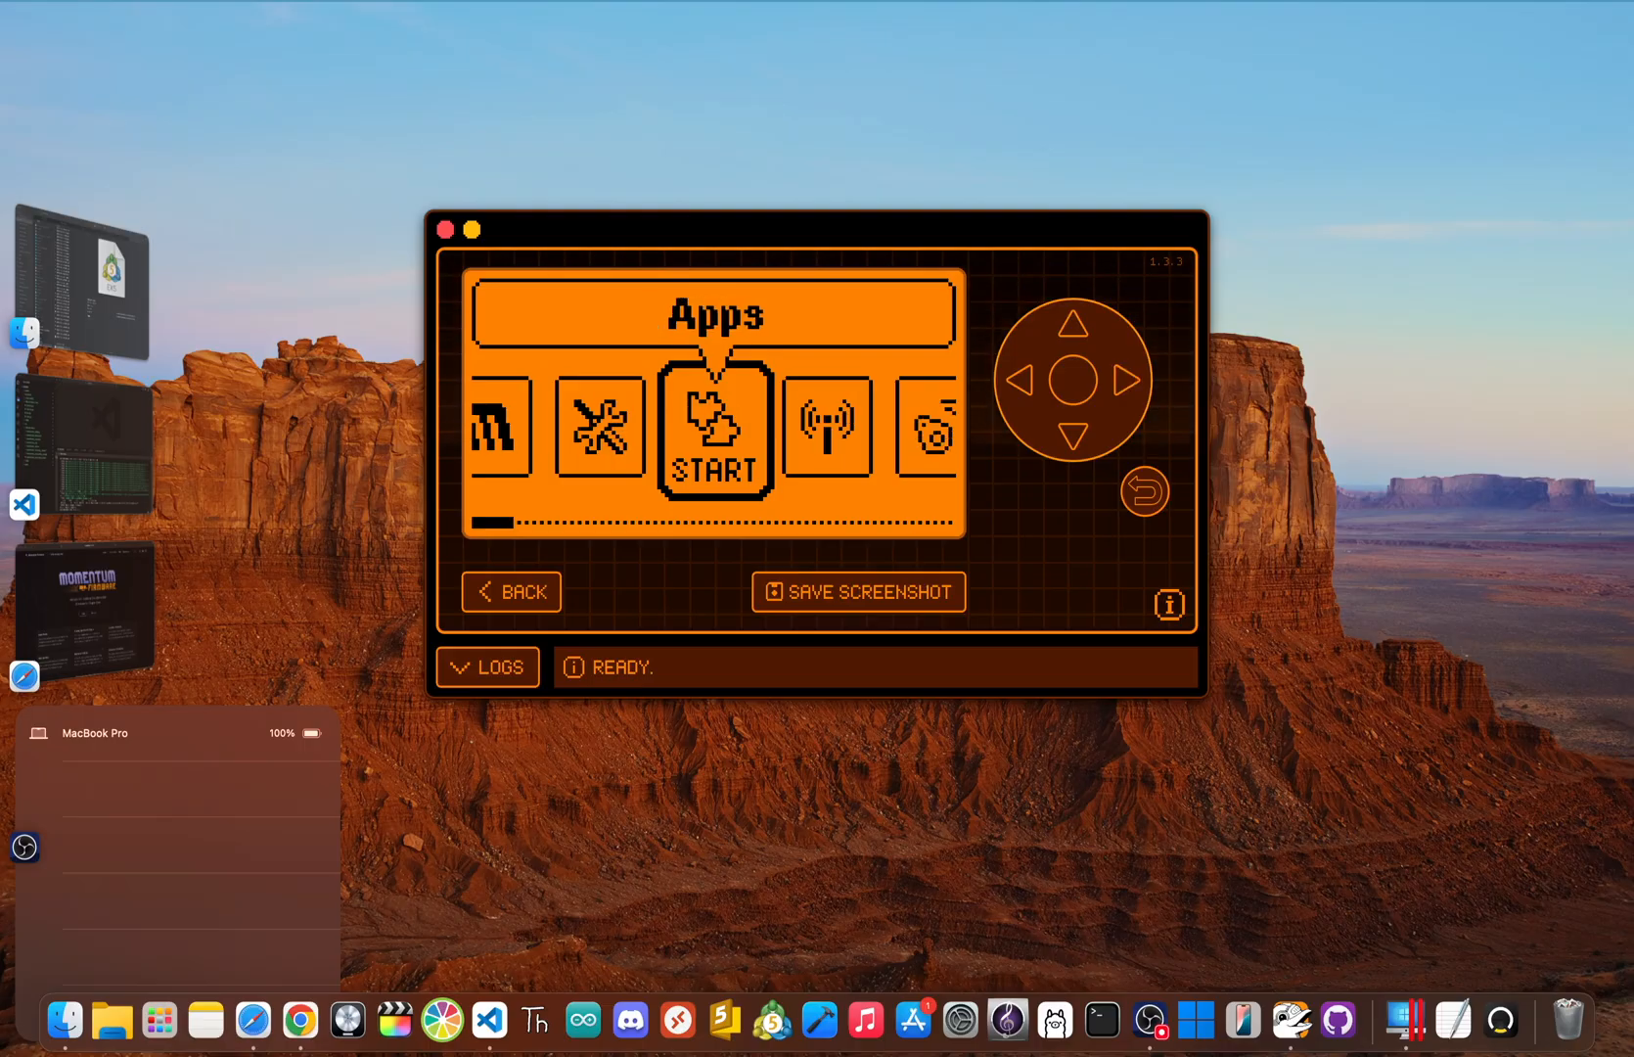
Move the carousel to NFC, then exit to the dolphin idle screen.
left_click(1119, 380)
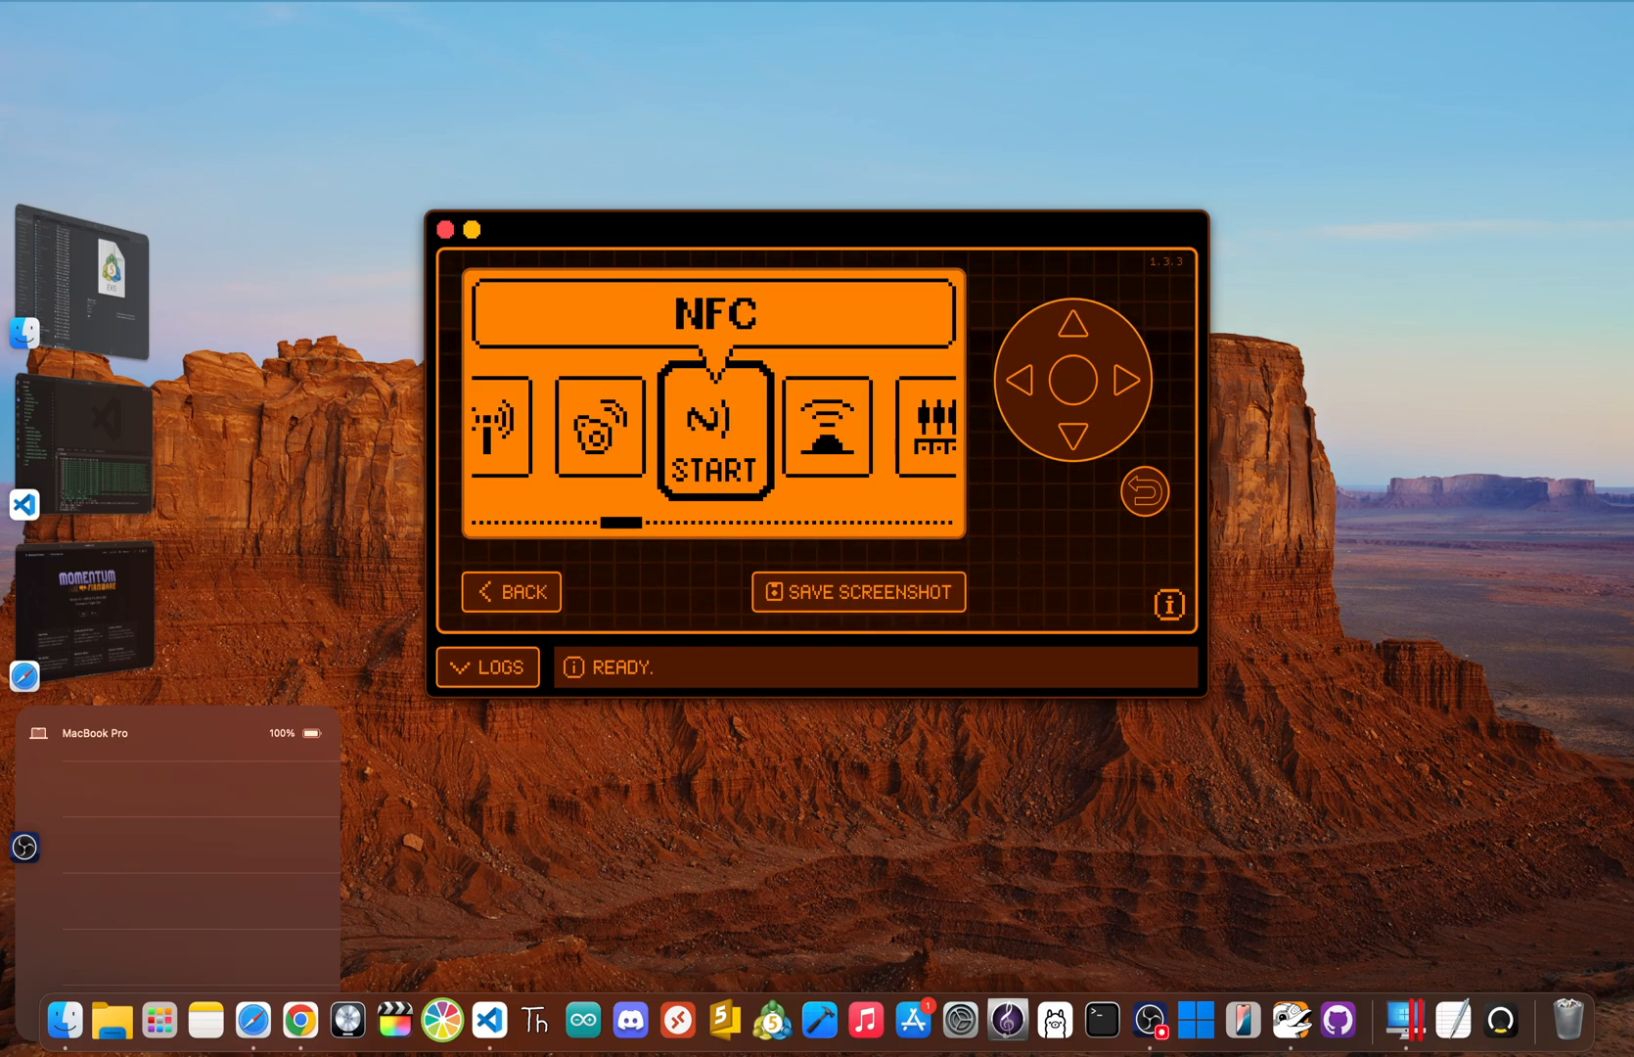
left_click(717, 424)
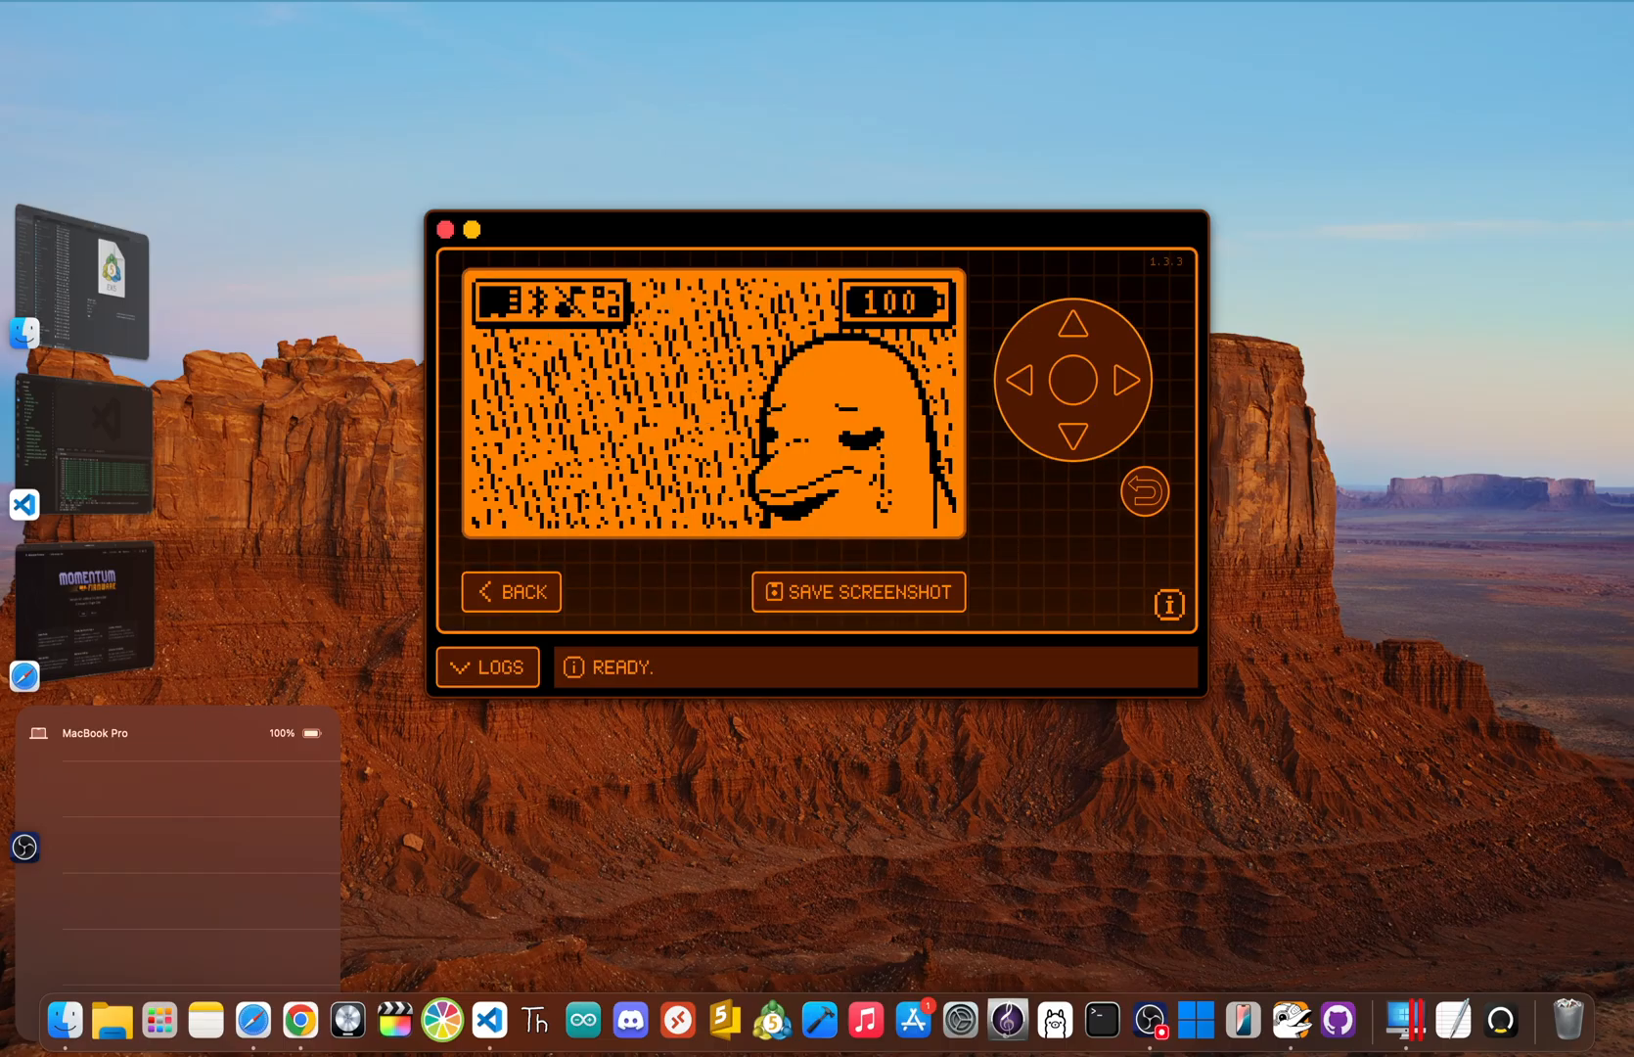